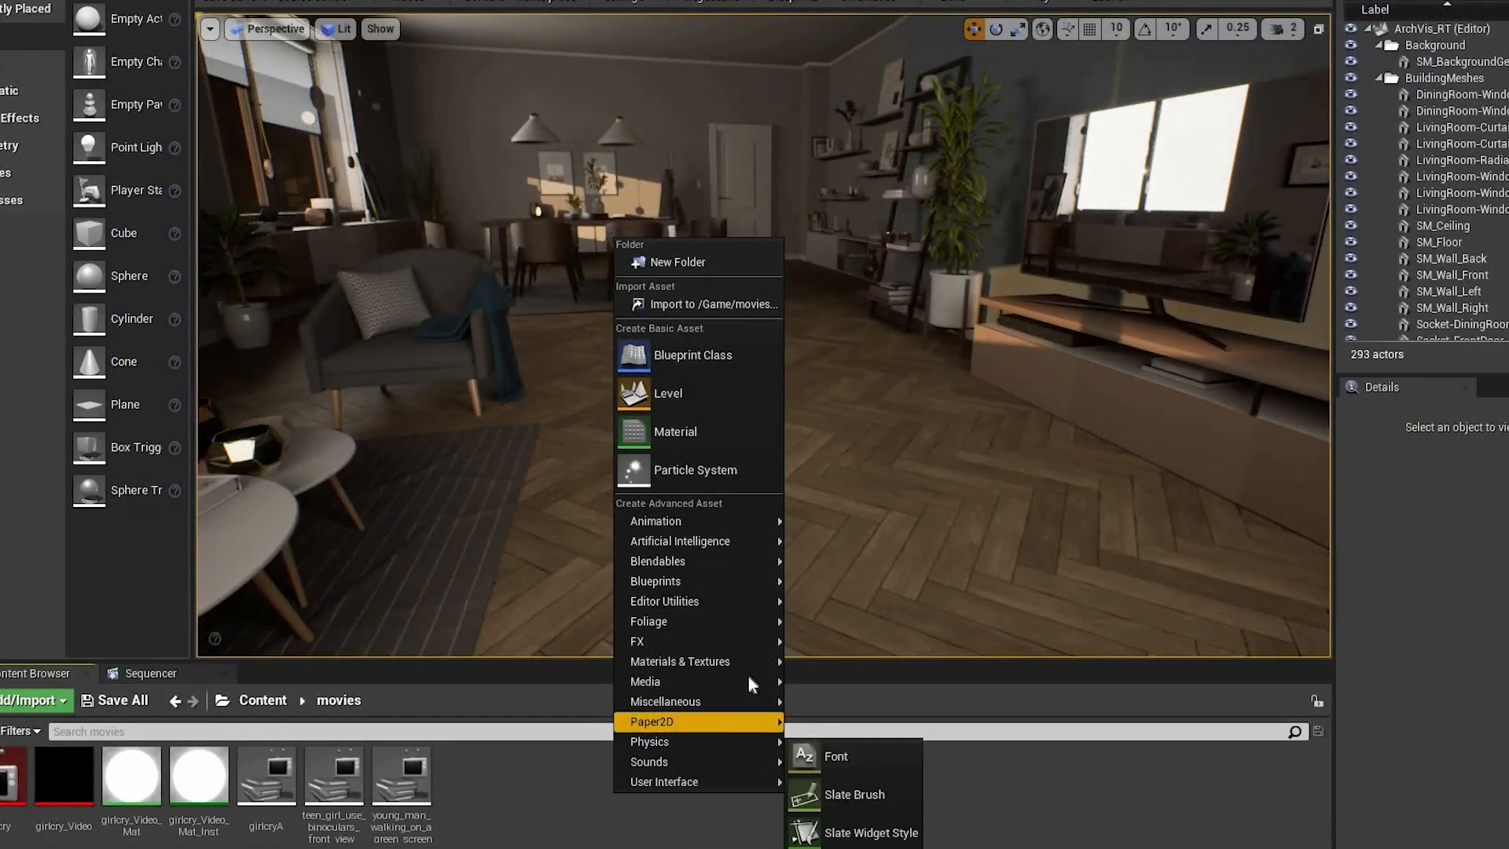
mouse_move(644, 682)
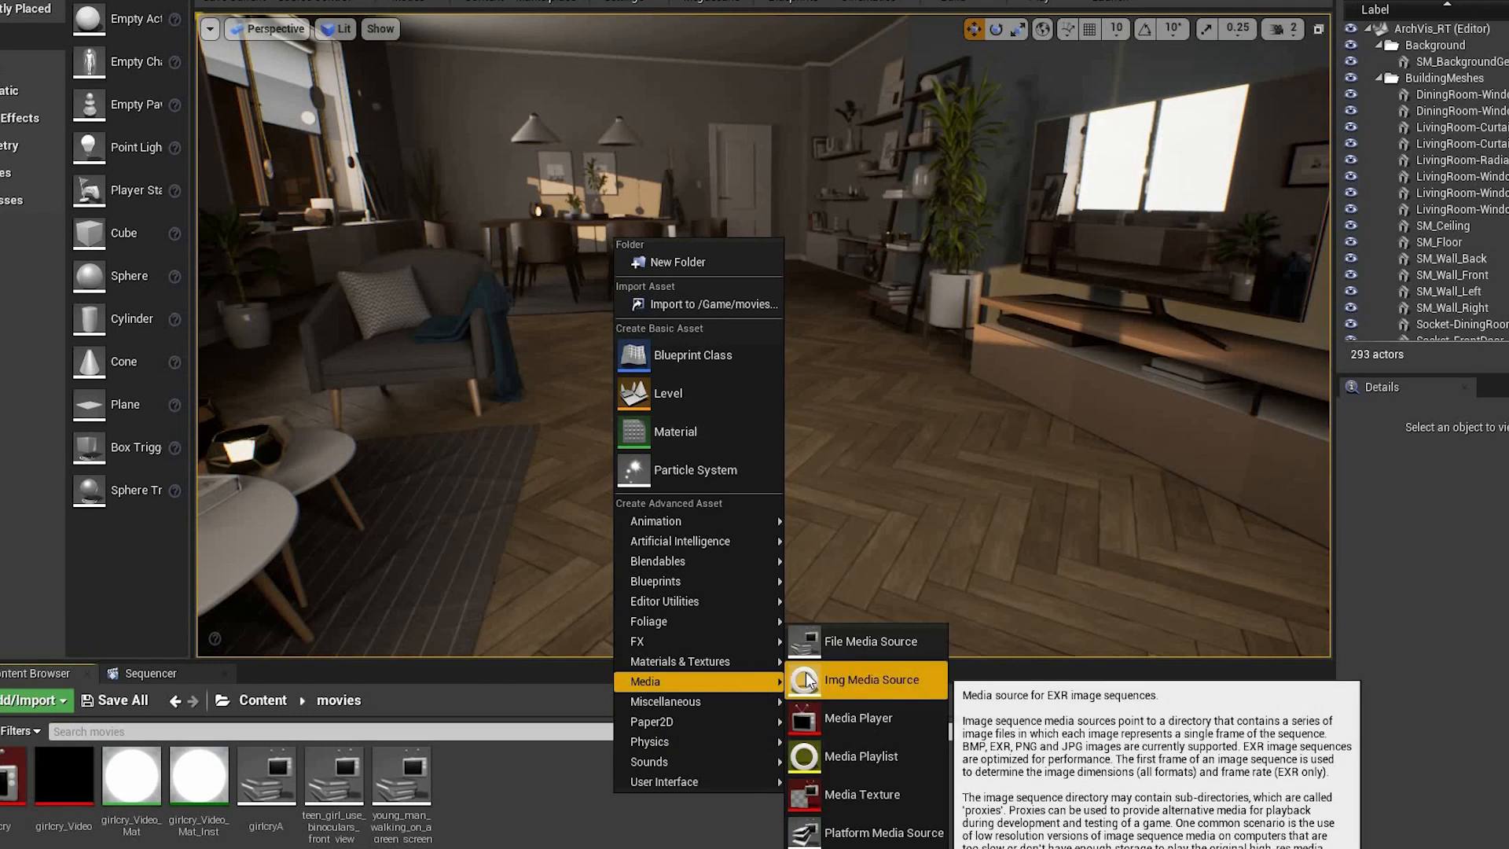
Create an Img Media Source asset in the movies folder named Person.
click(867, 678)
text(Per)
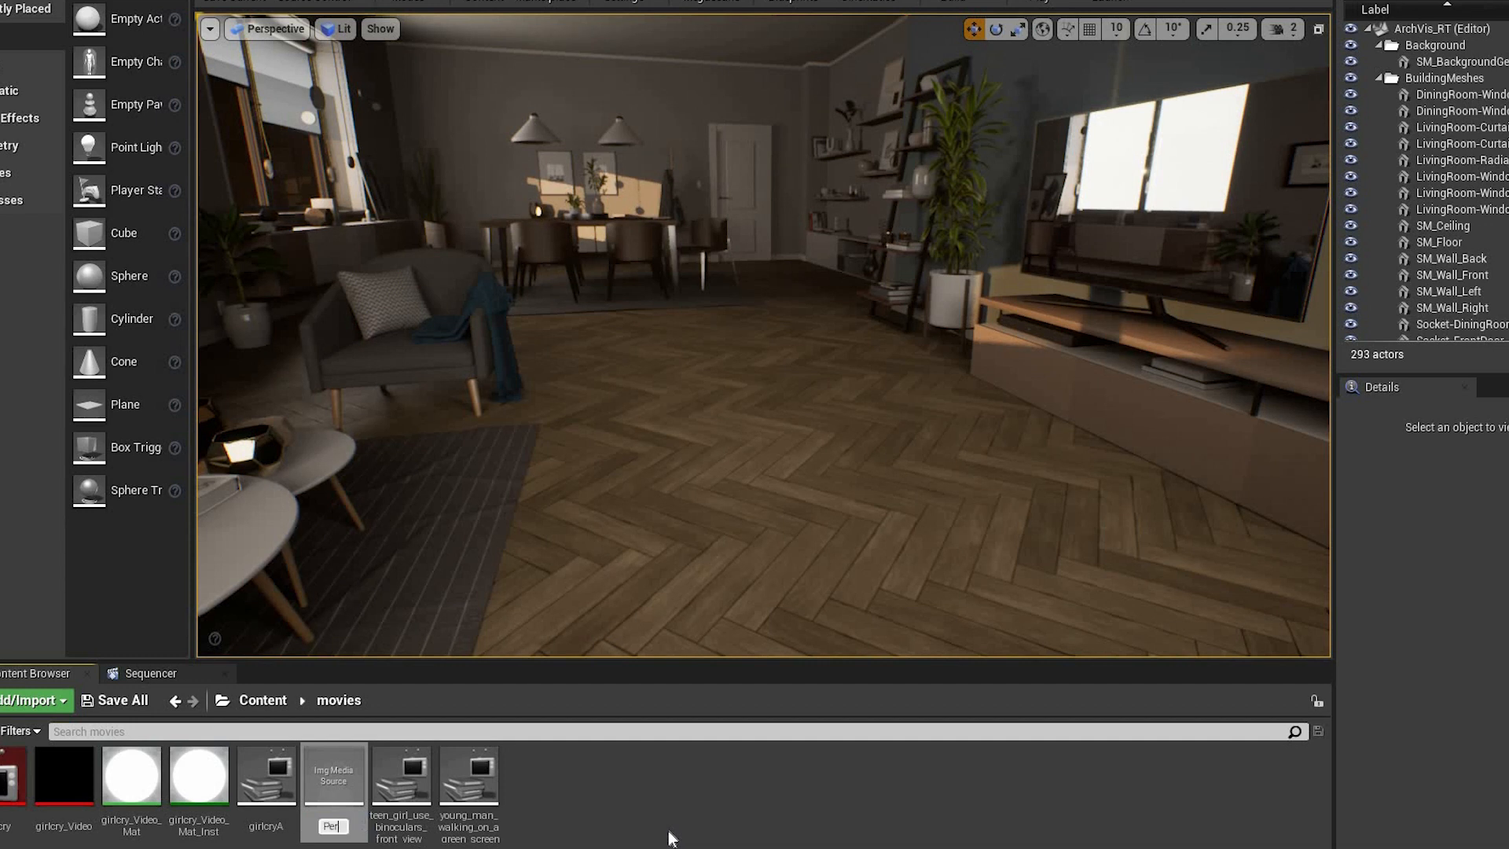
click(333, 772)
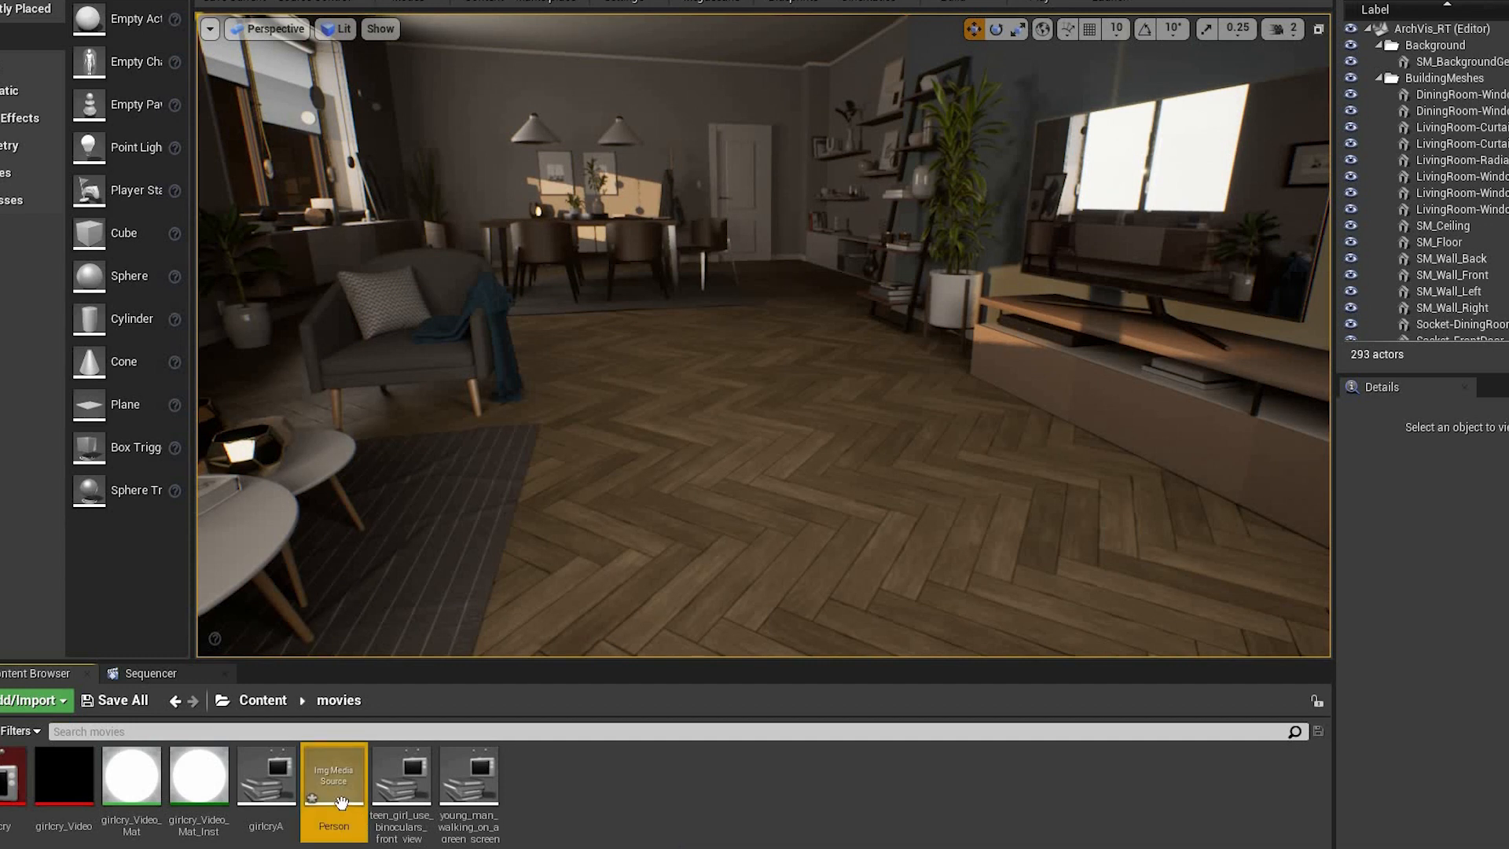
In the Person media source, browse to D:/Filmmaking/Green Screen/Girl Binoculars.
double_click(333, 772)
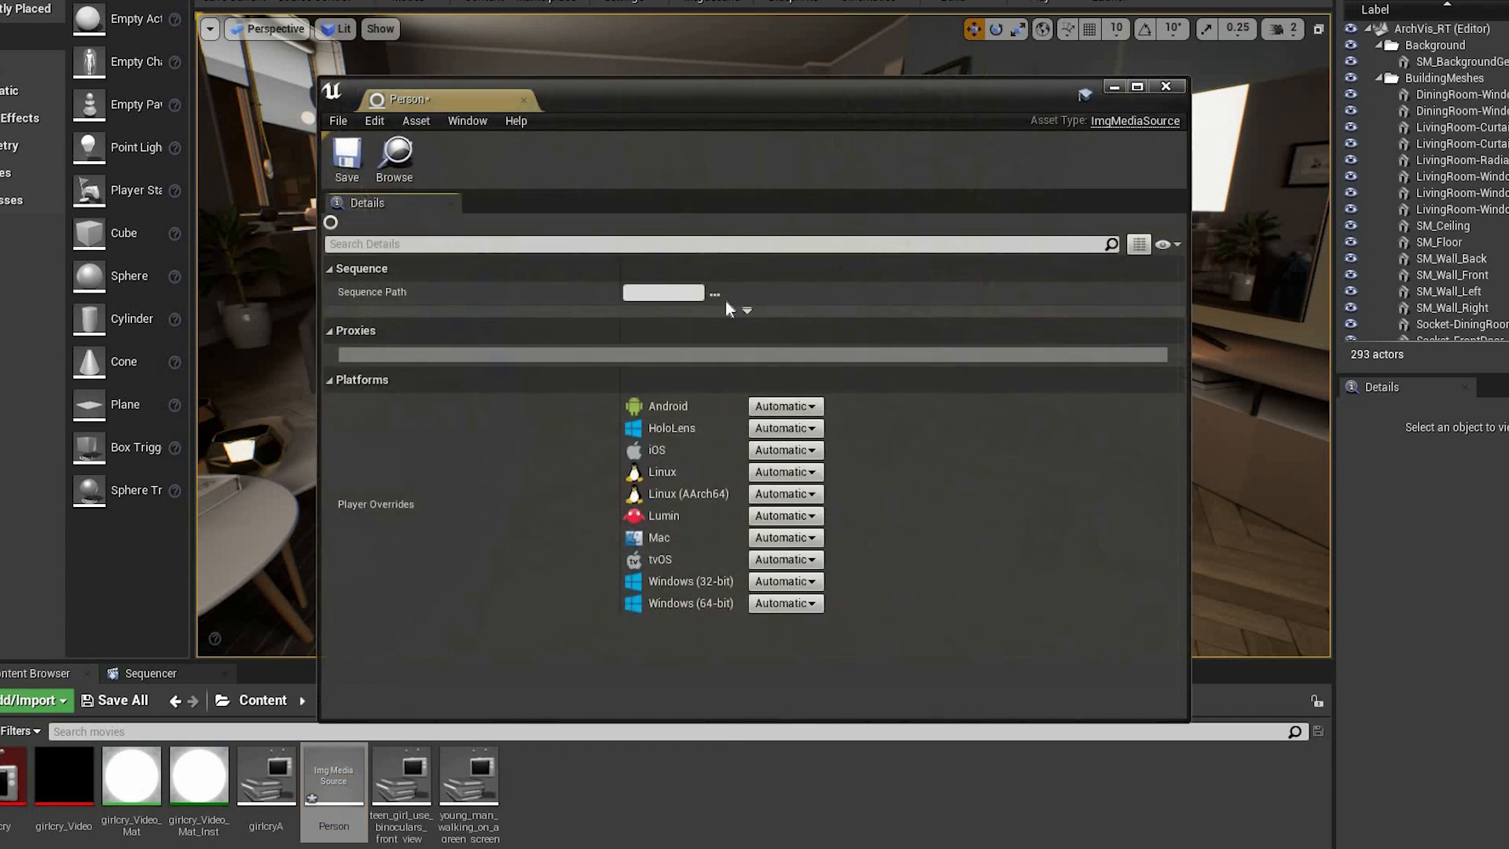
click(715, 291)
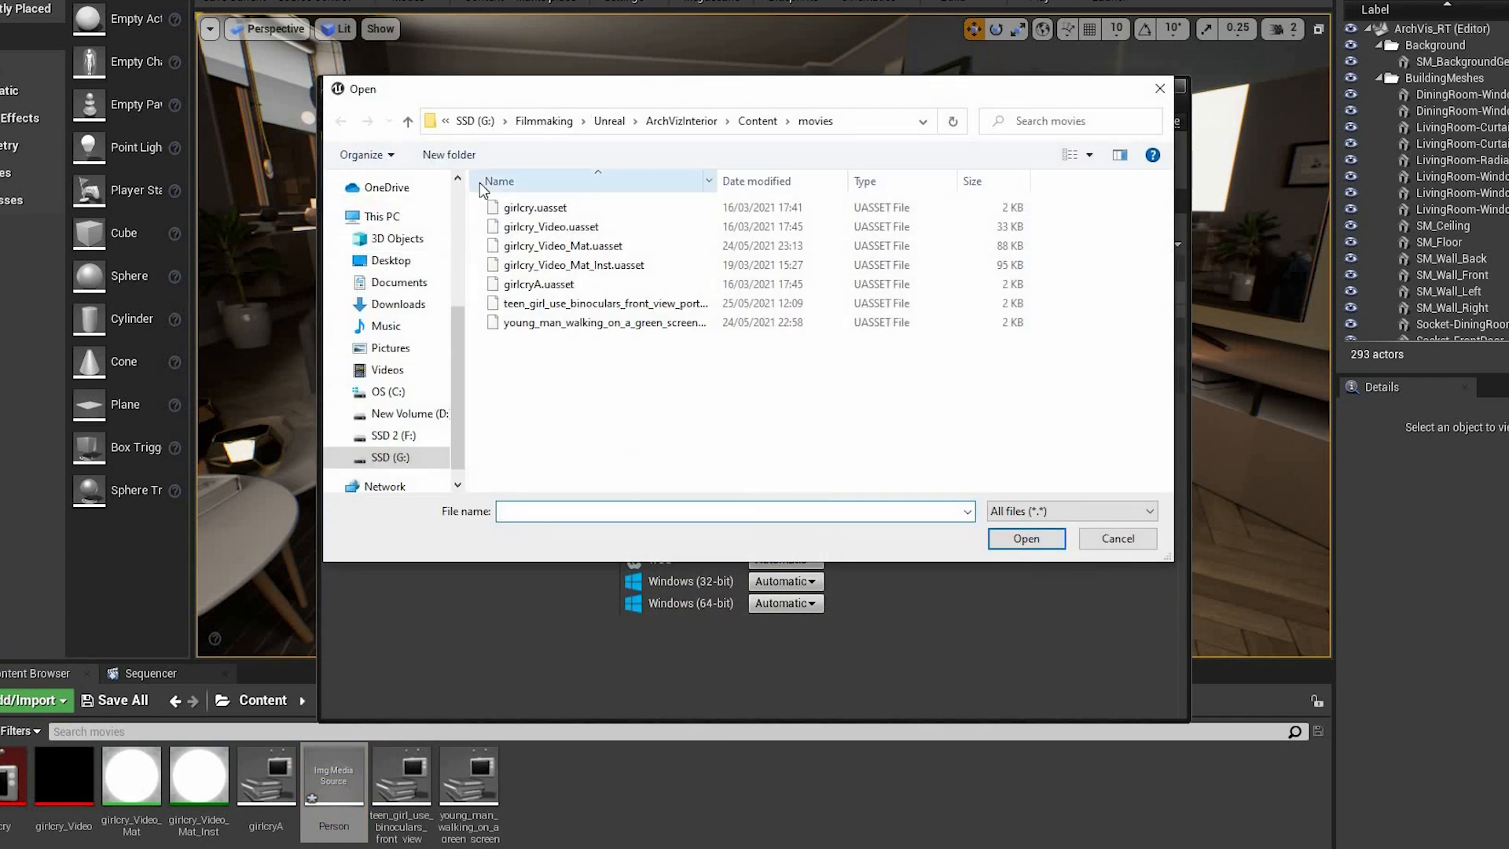
click(382, 304)
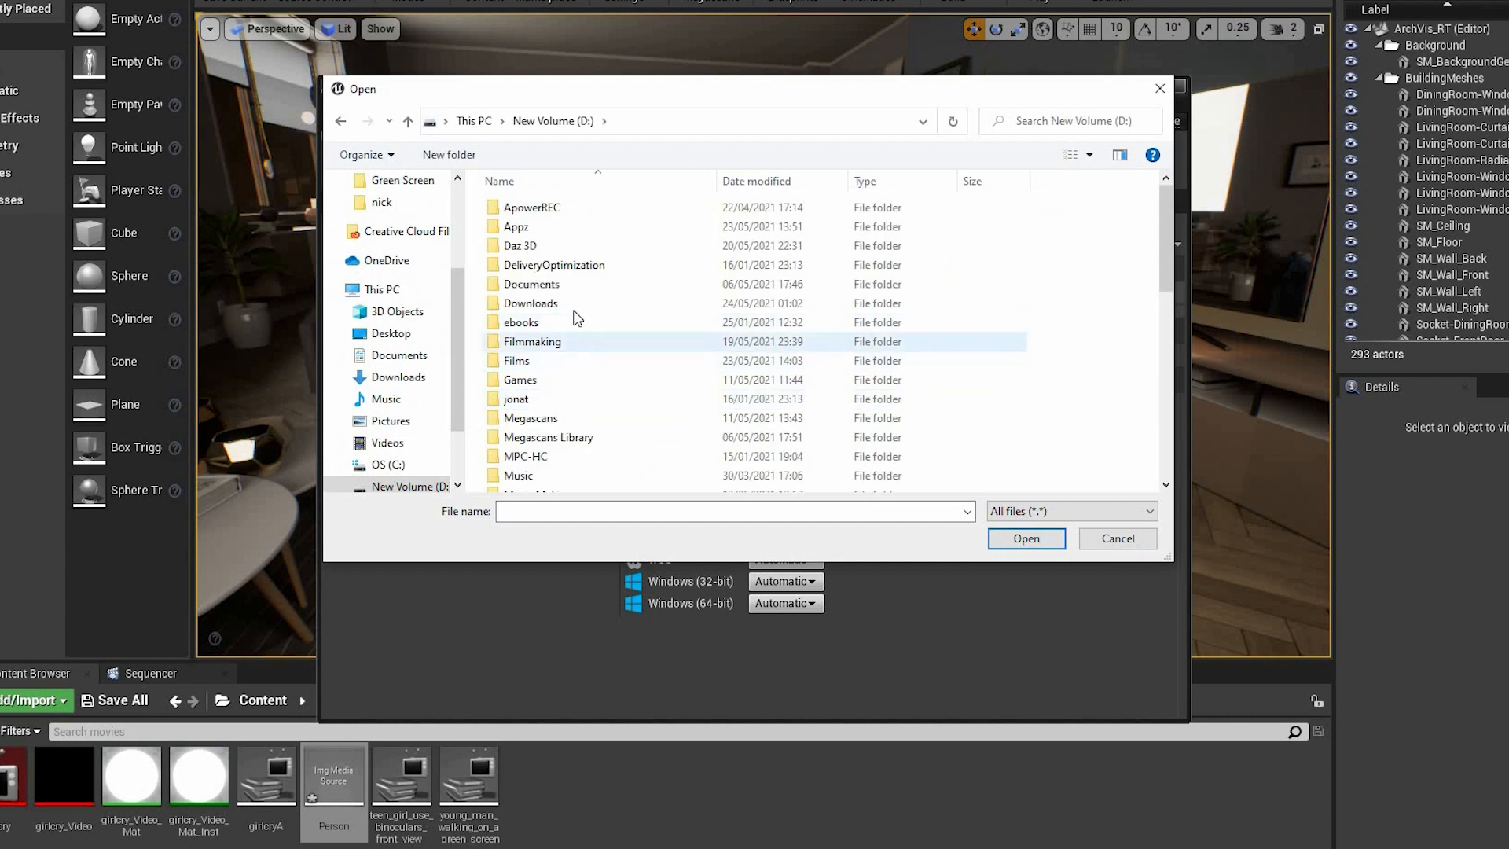
double_click(532, 342)
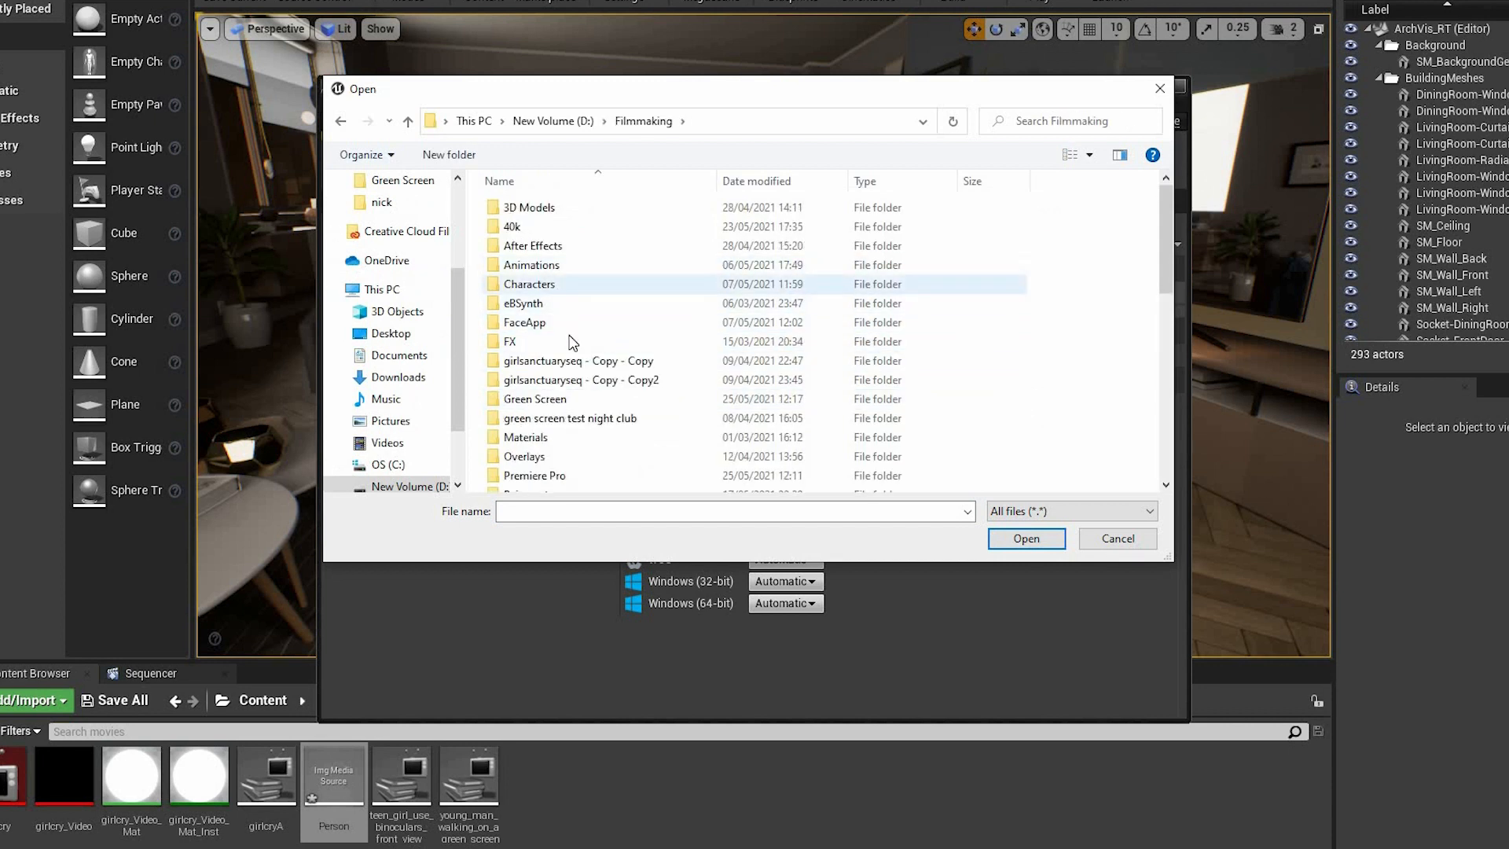
double_click(534, 399)
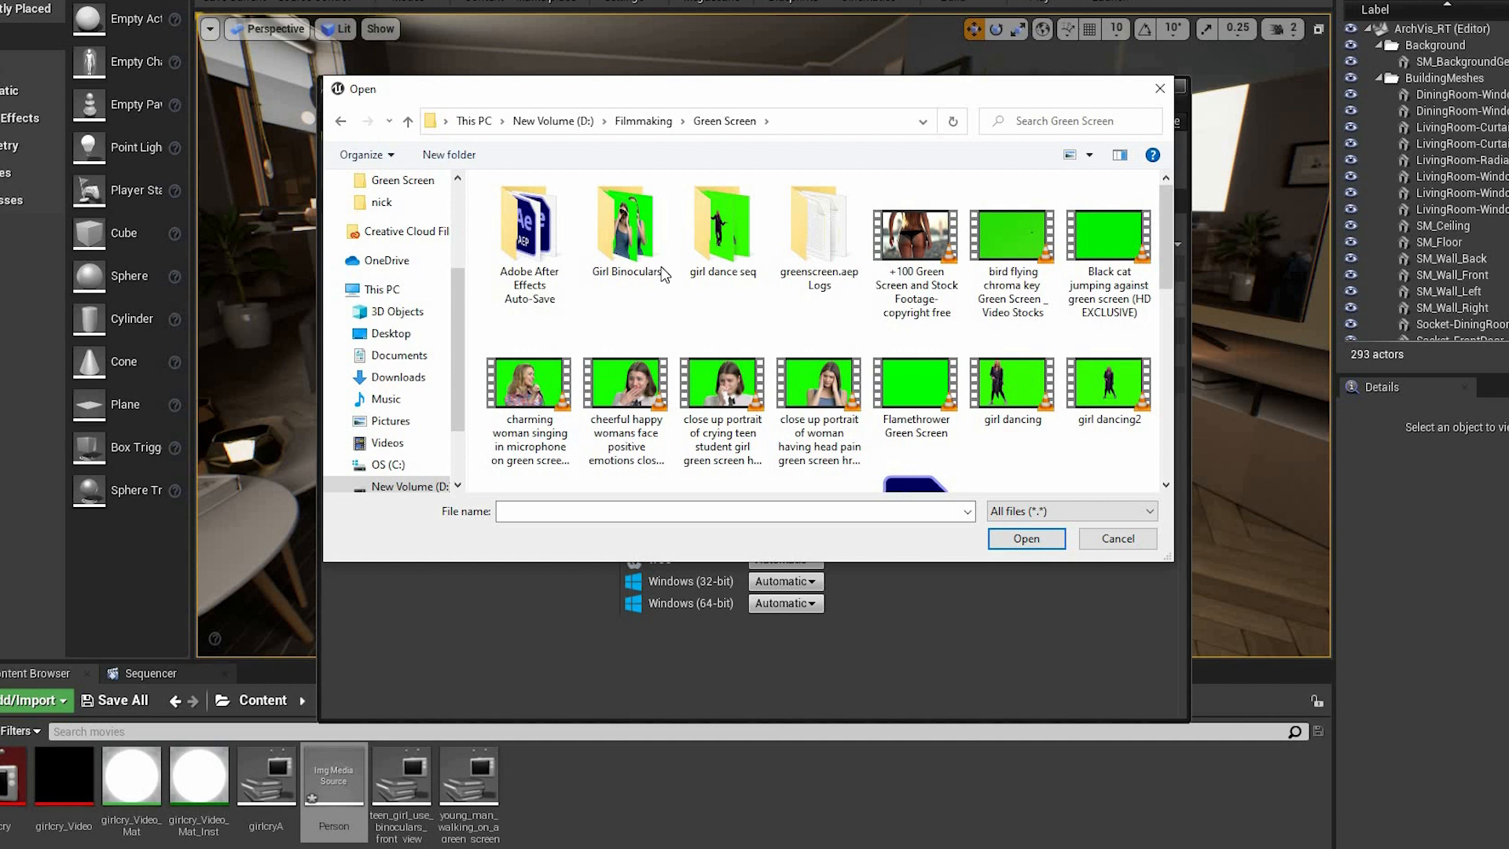
double_click(625, 228)
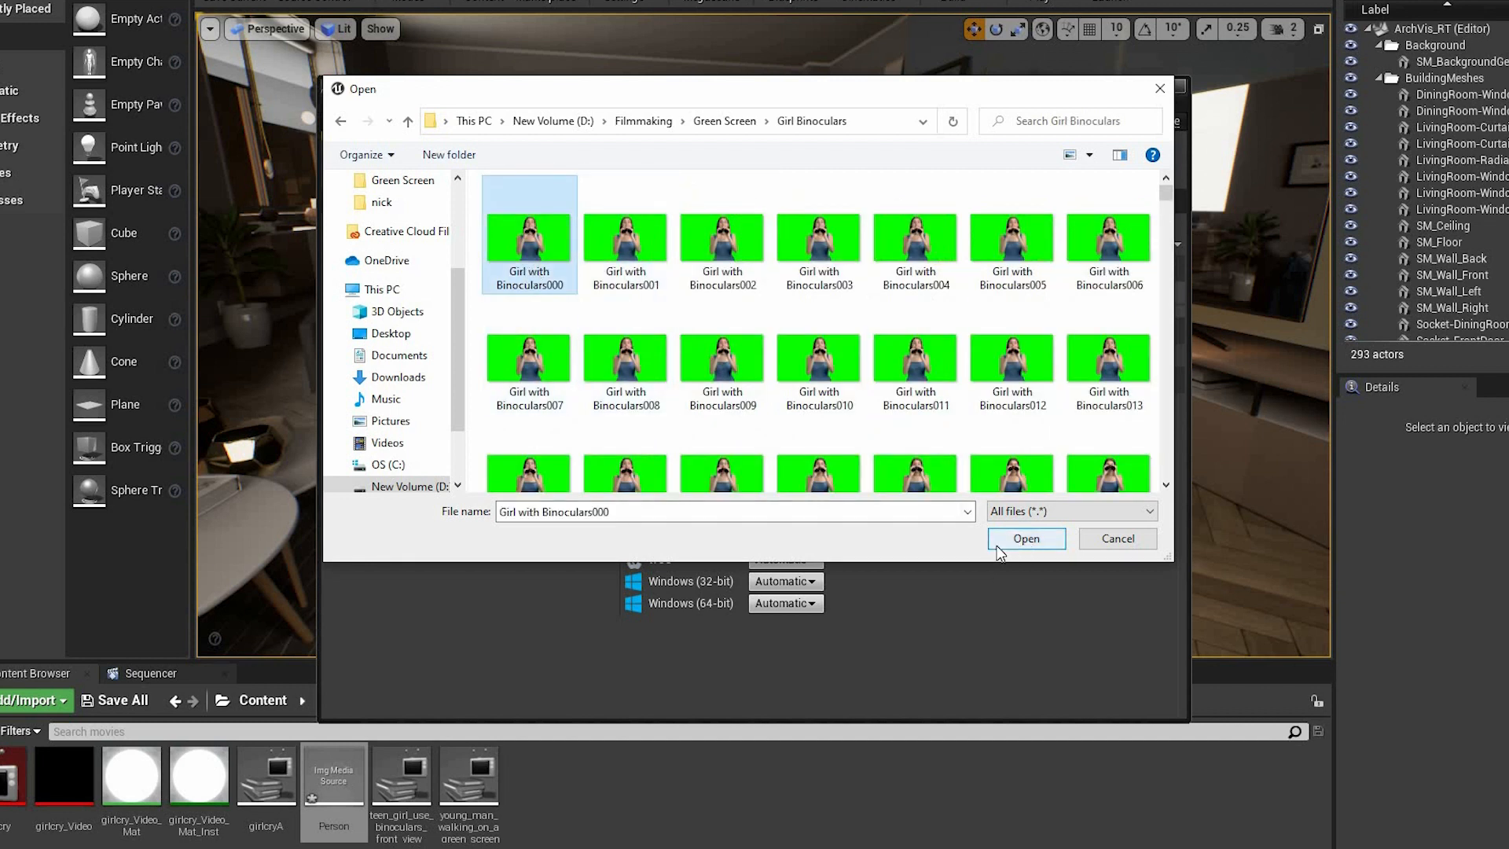
Set the first Girl Binoculars frame as the sequence path and close the editor.
click(1025, 538)
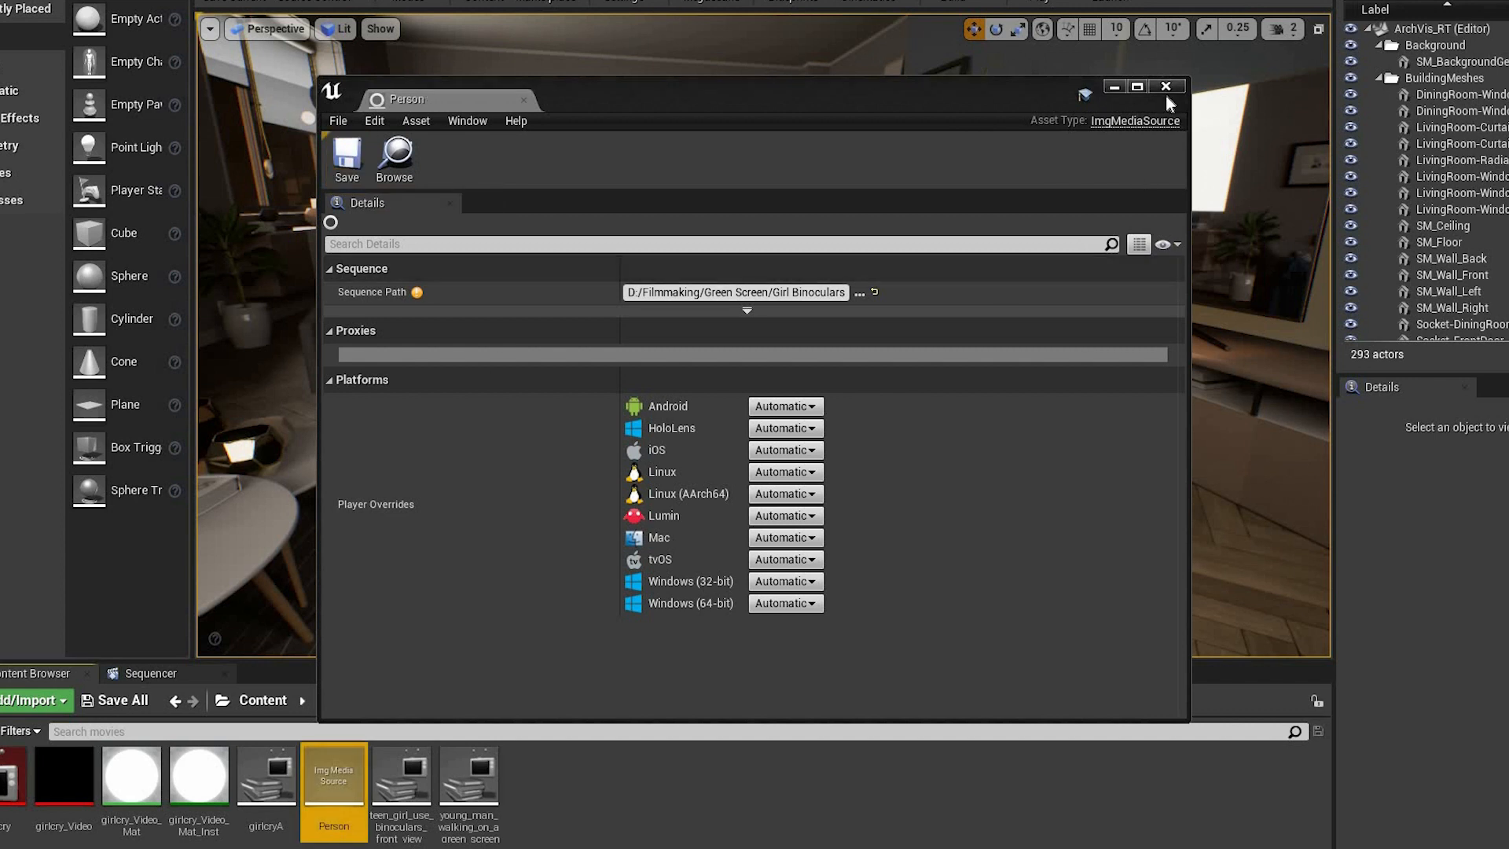
click(1166, 86)
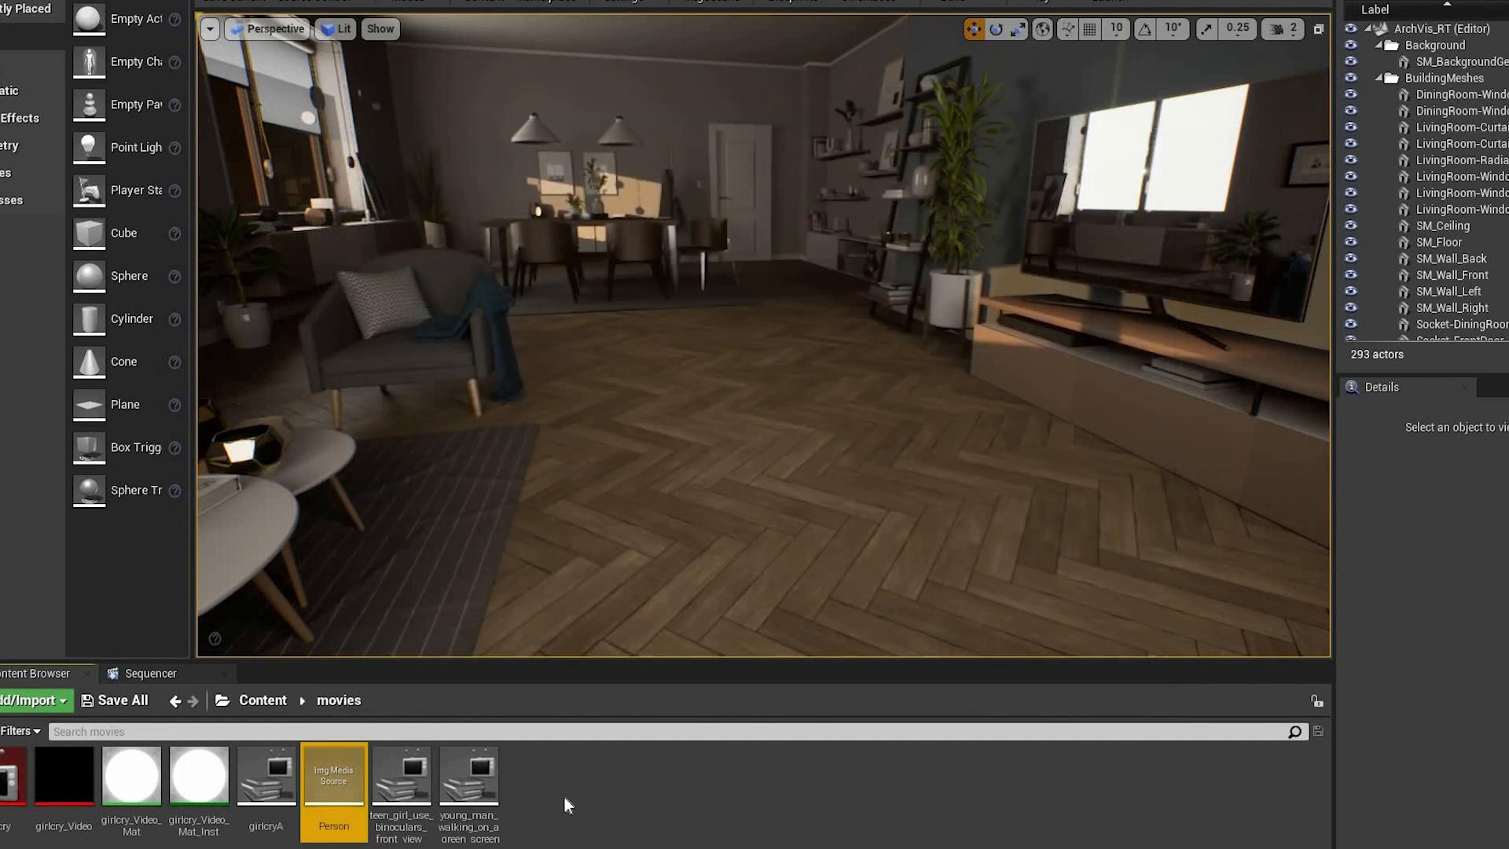
Create a media player with a person1 media texture, then make person1_Mat from that texture.
right_click(566, 805)
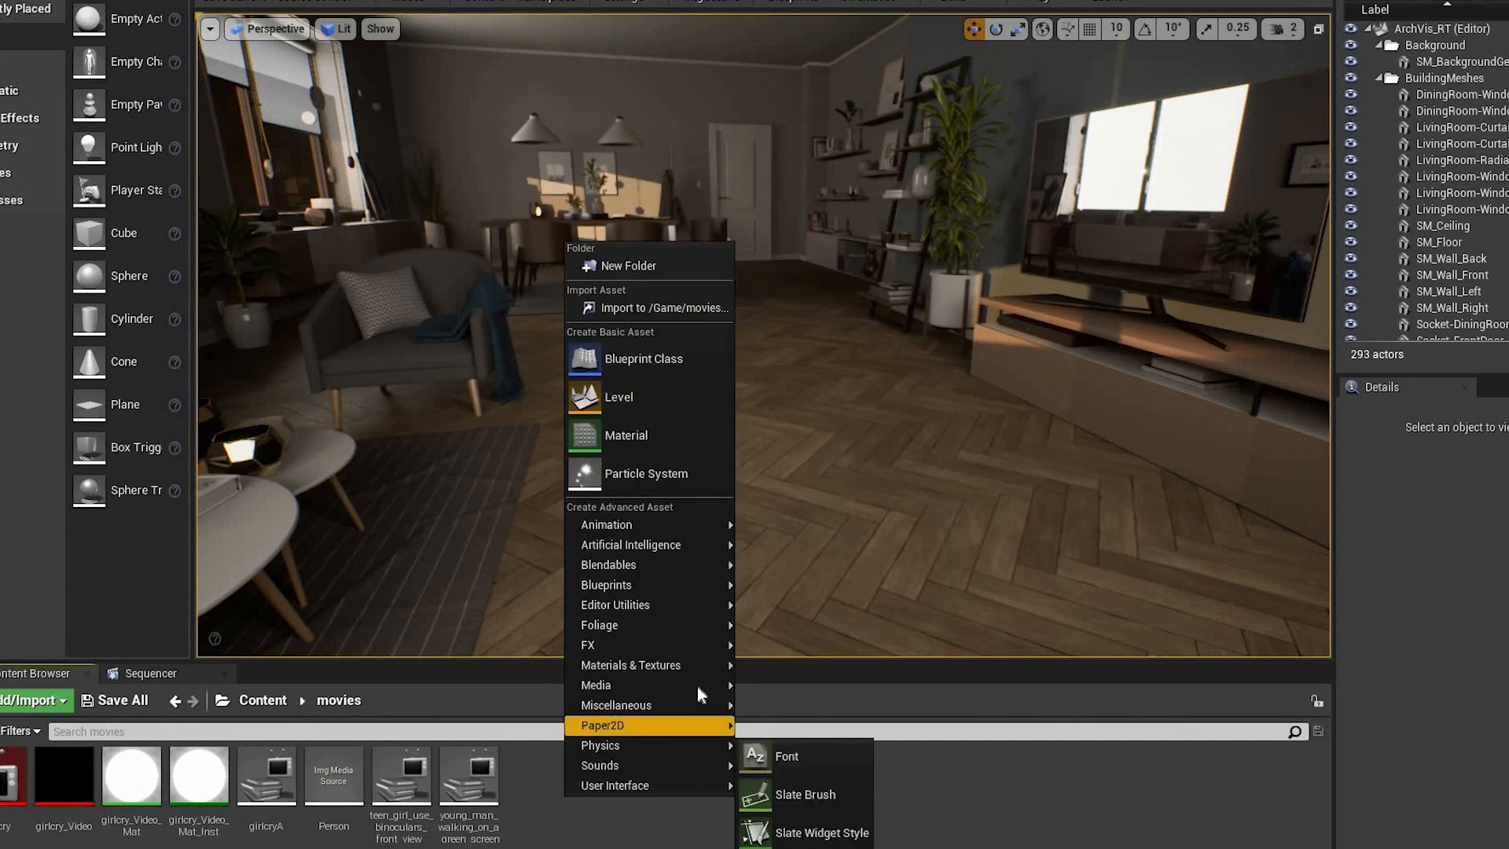
mouse_move(625, 684)
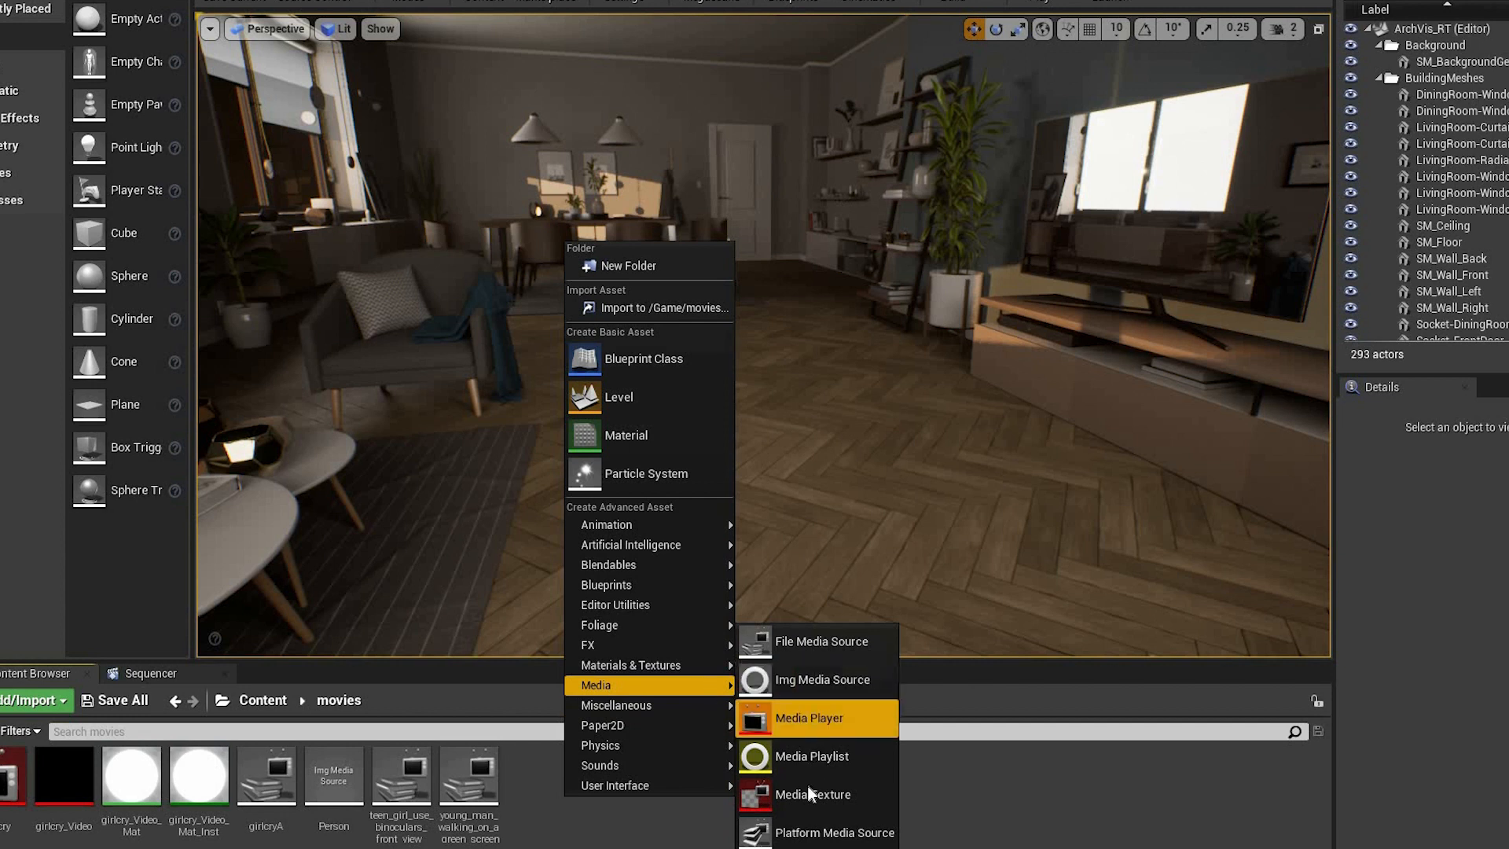
click(811, 793)
text(person1)
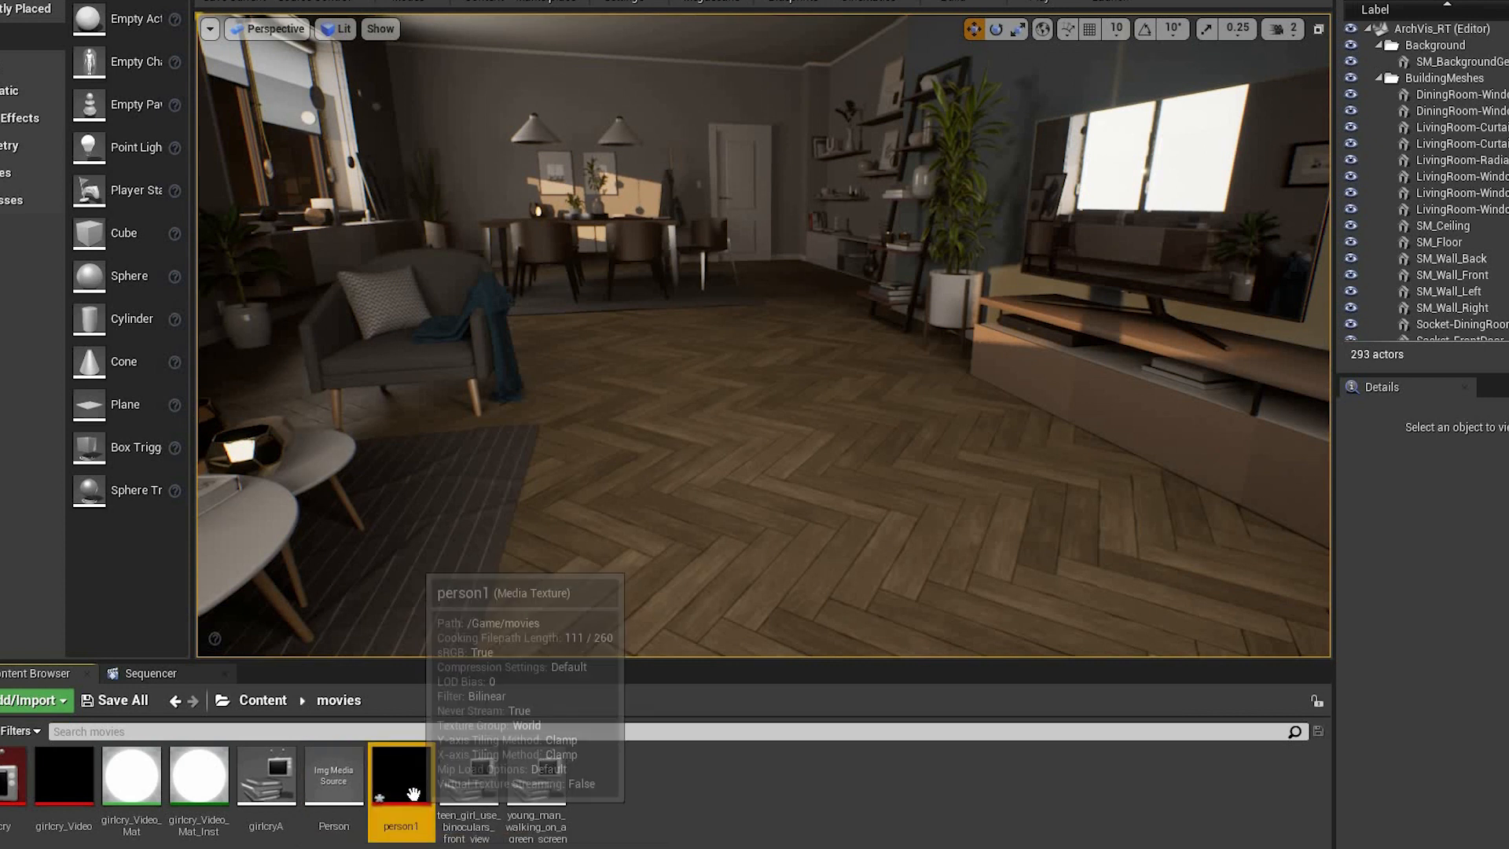
right_click(400, 774)
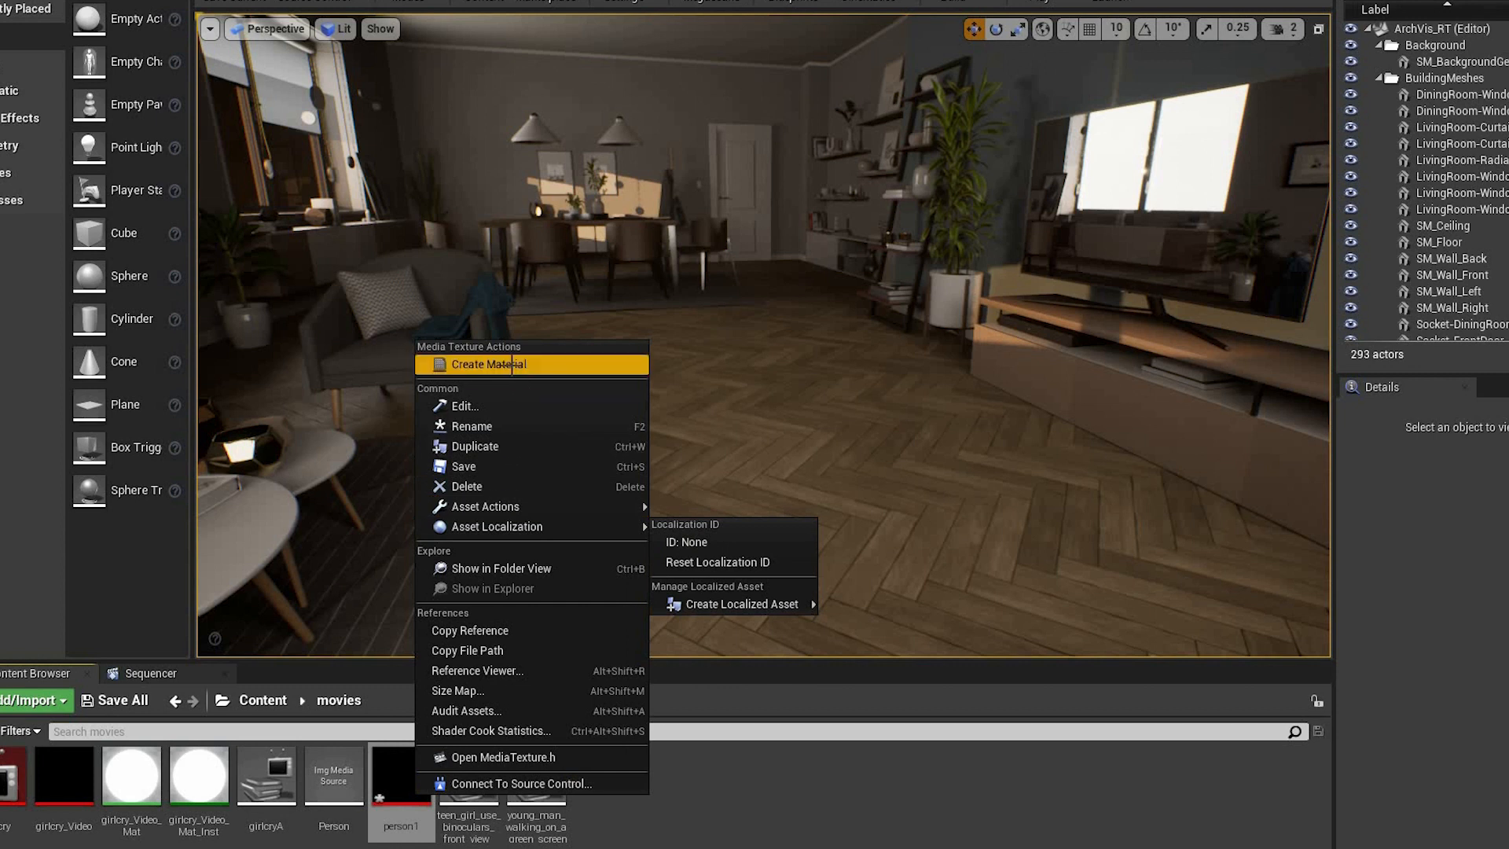
click(489, 364)
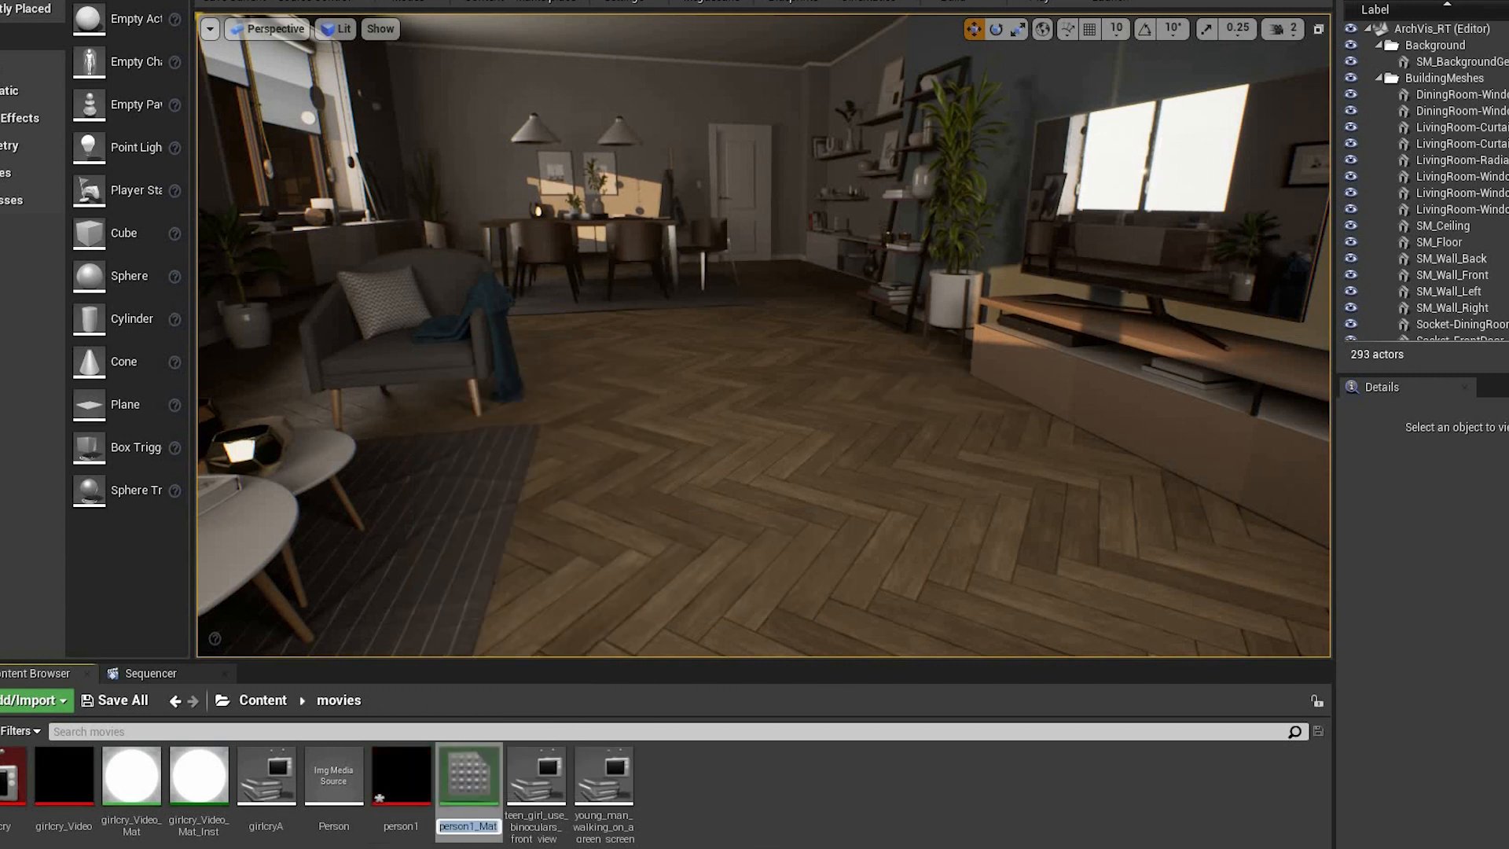
mouse_move(469, 772)
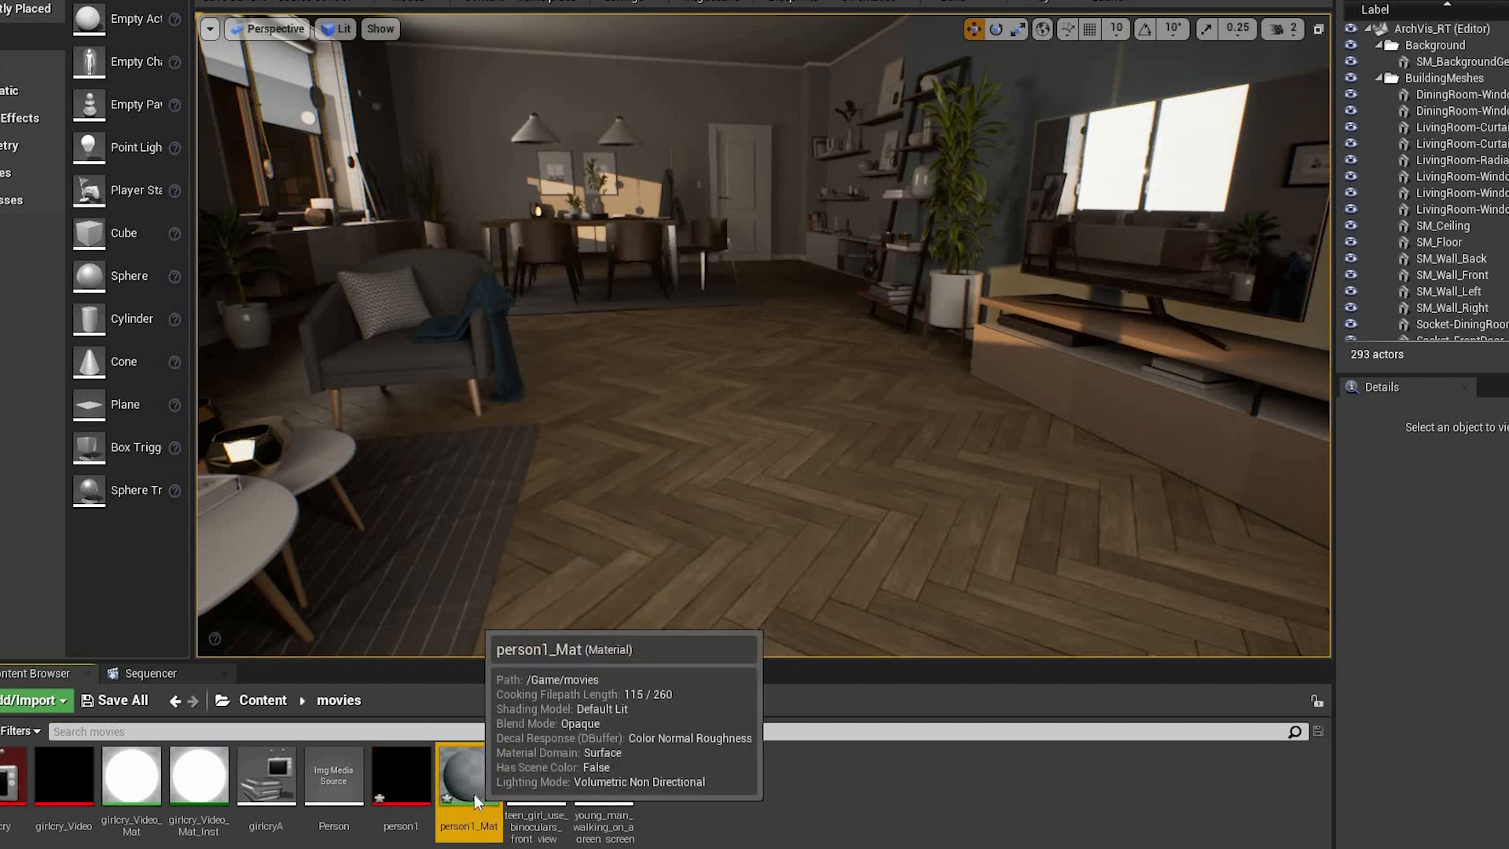
In person1_Mat, add an MF_Chromakeyer node and set Blend Mode to Masked.
double_click(468, 772)
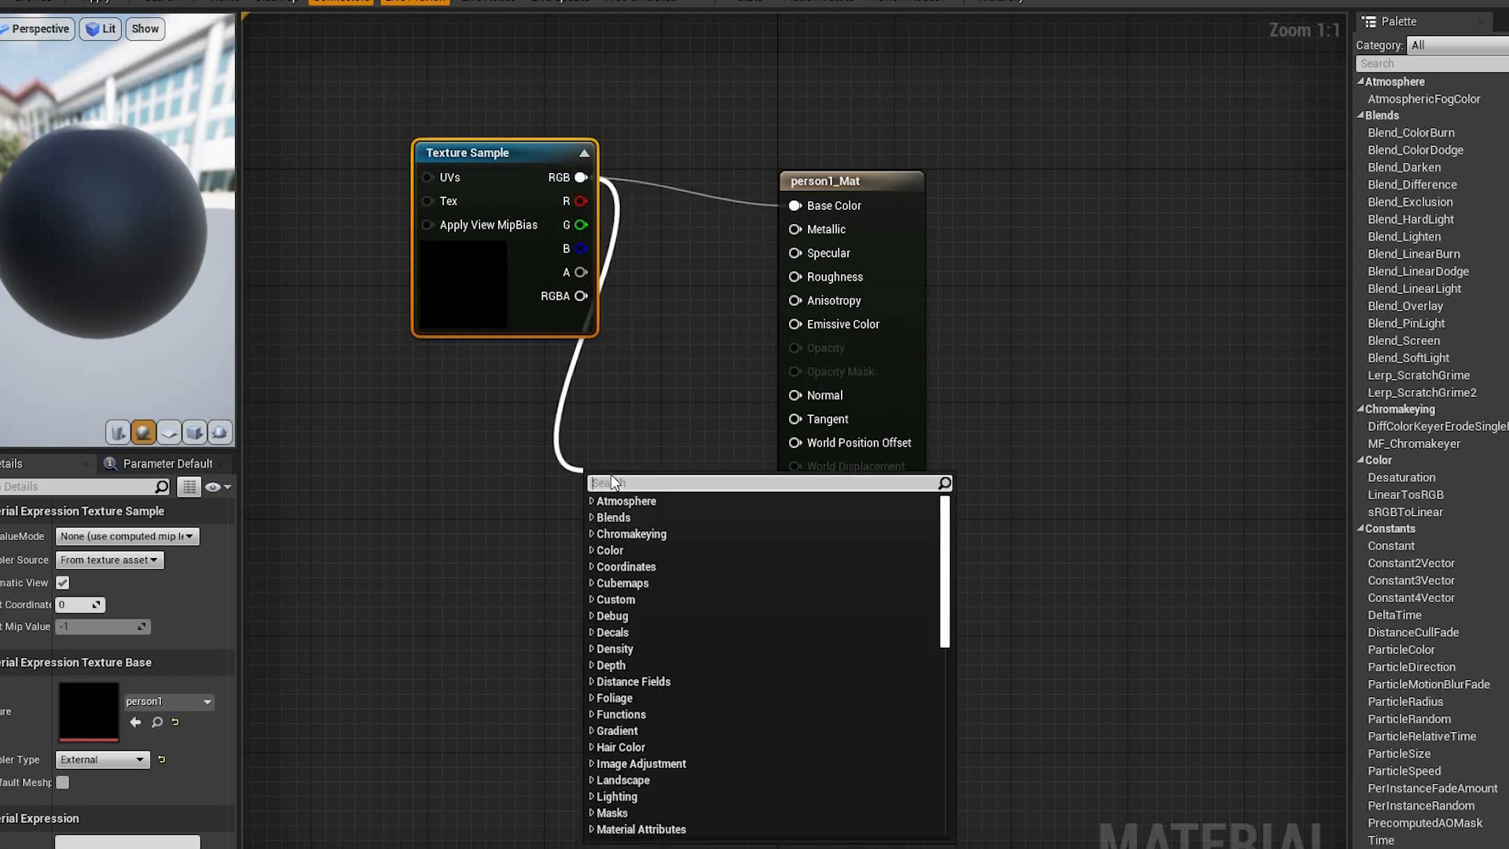
text(chrom)
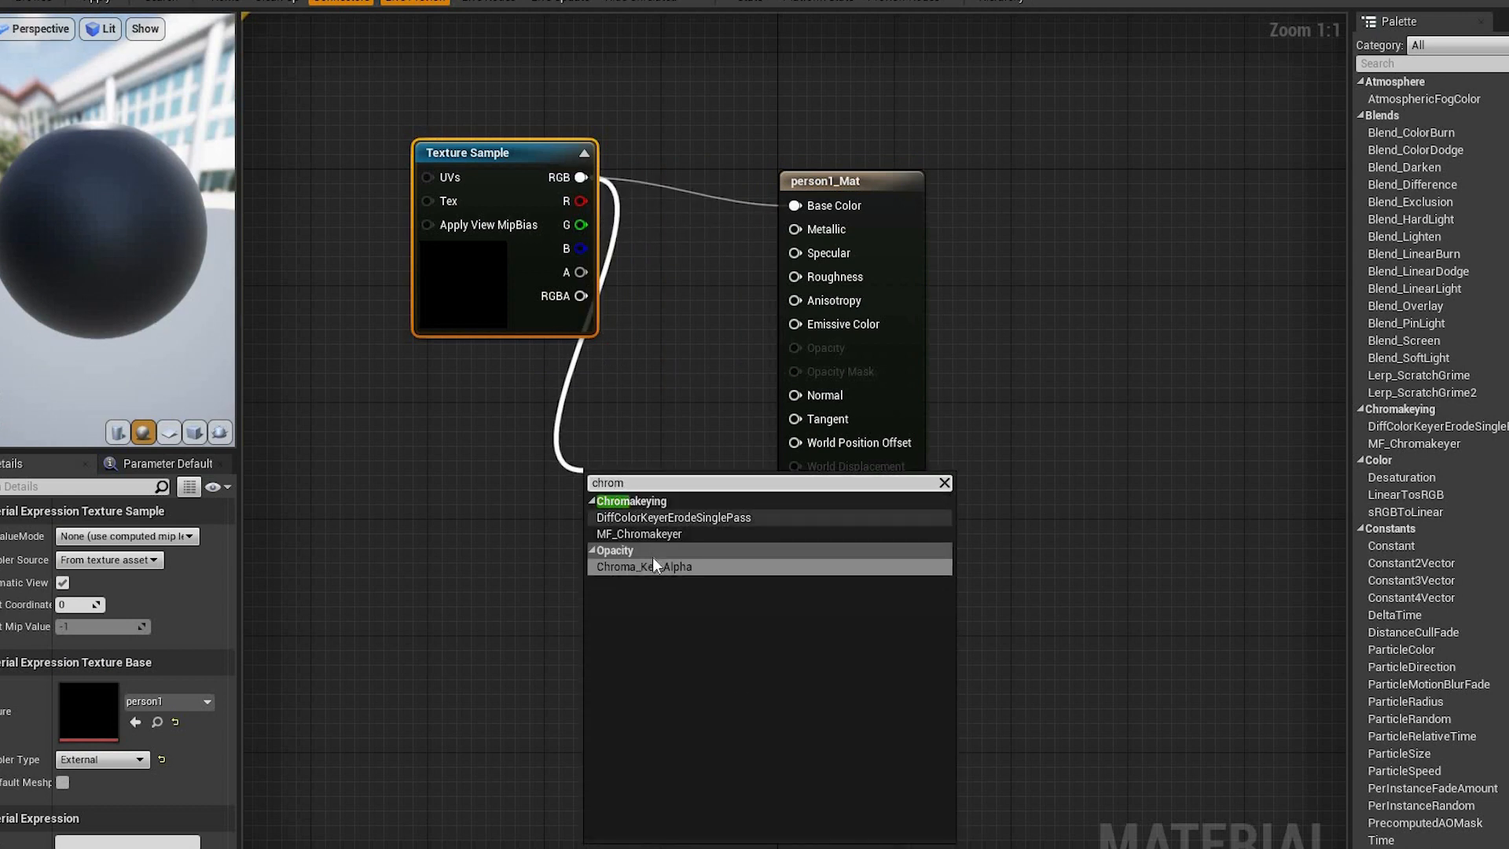
click(639, 532)
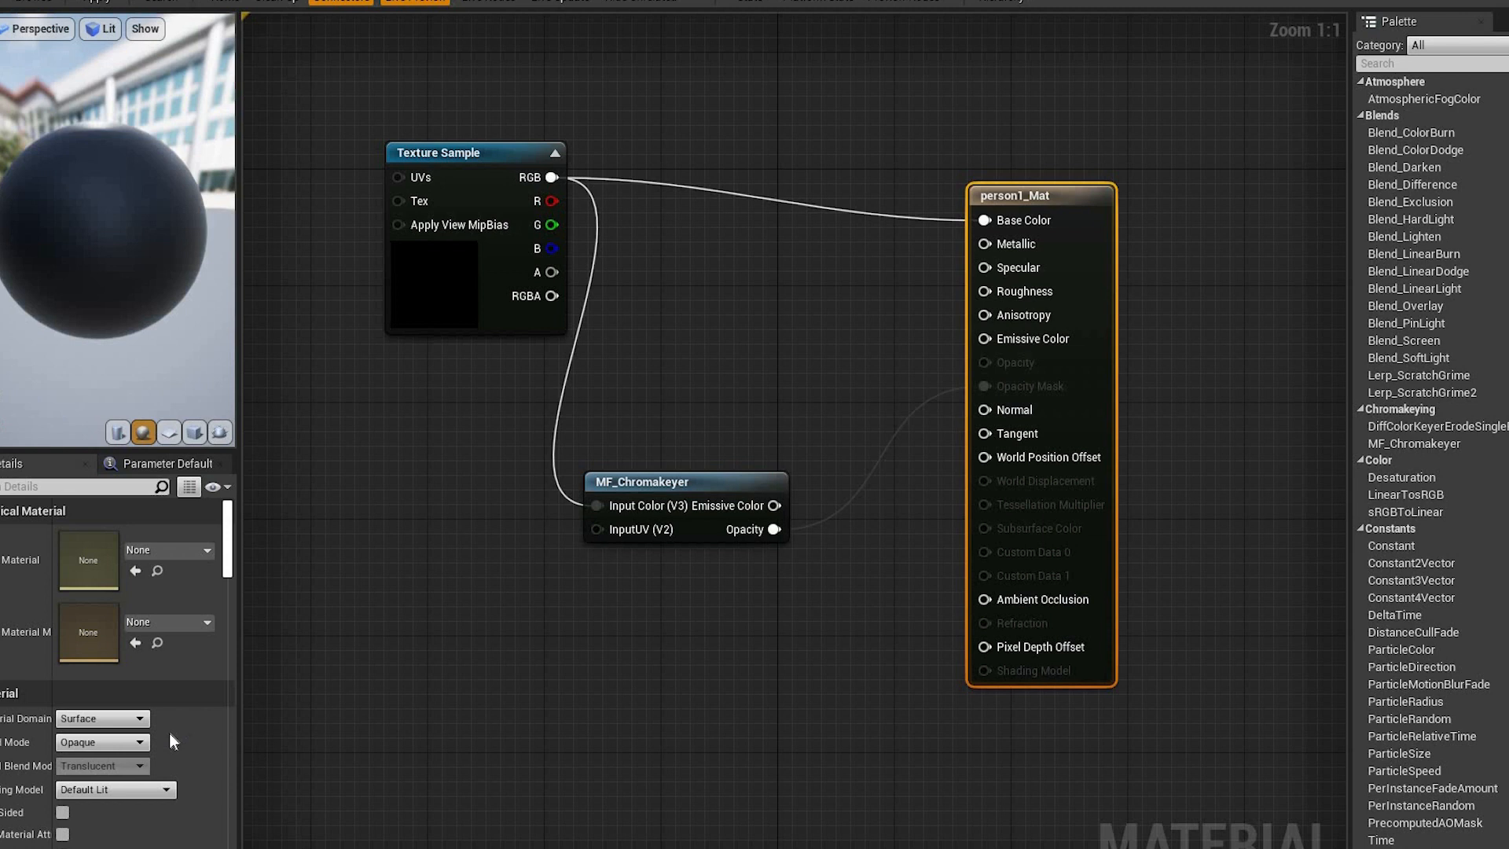
click(101, 741)
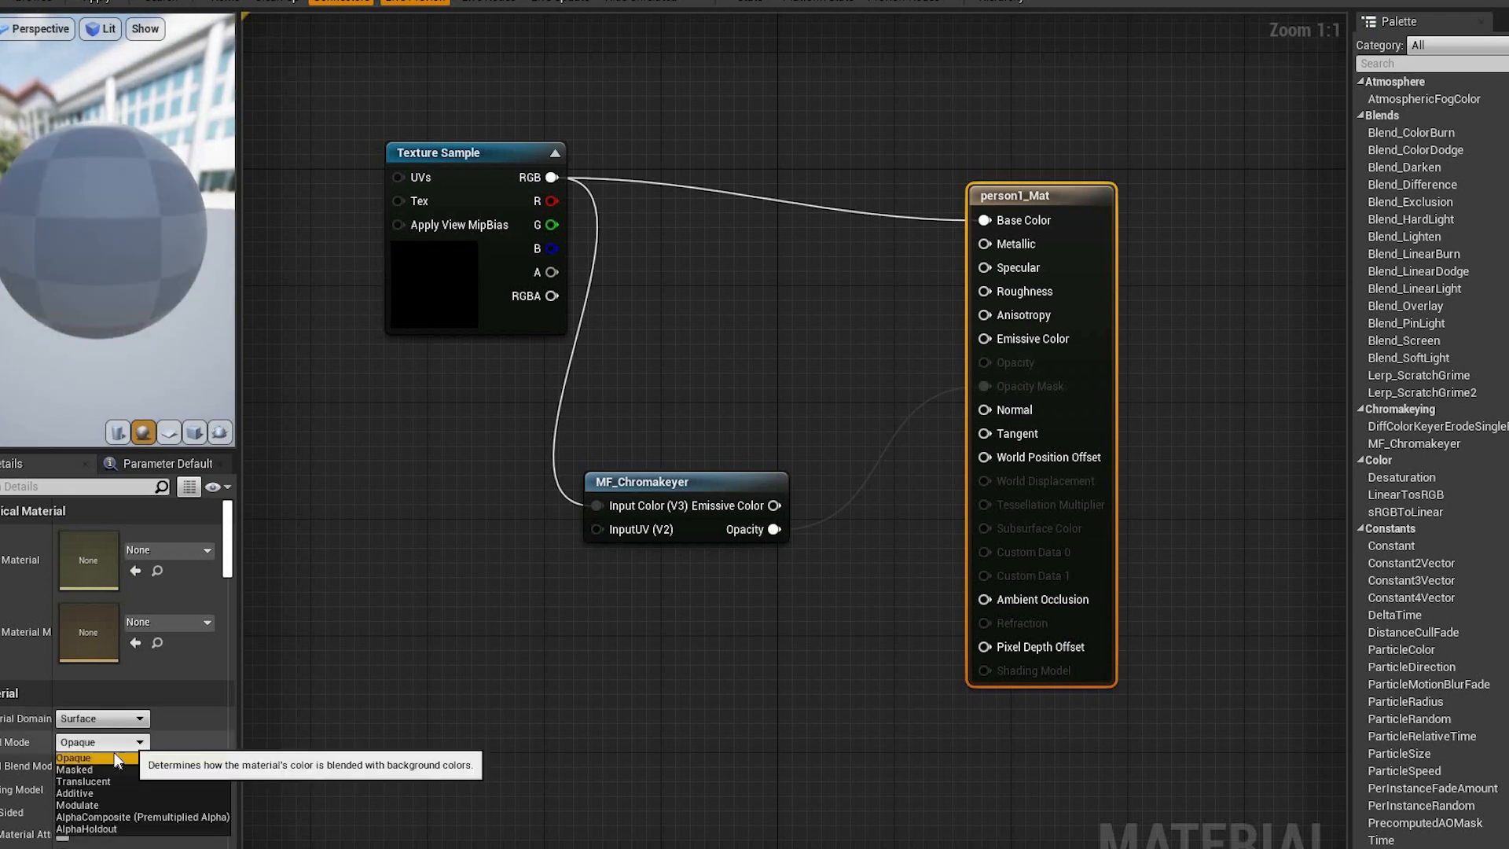
click(73, 770)
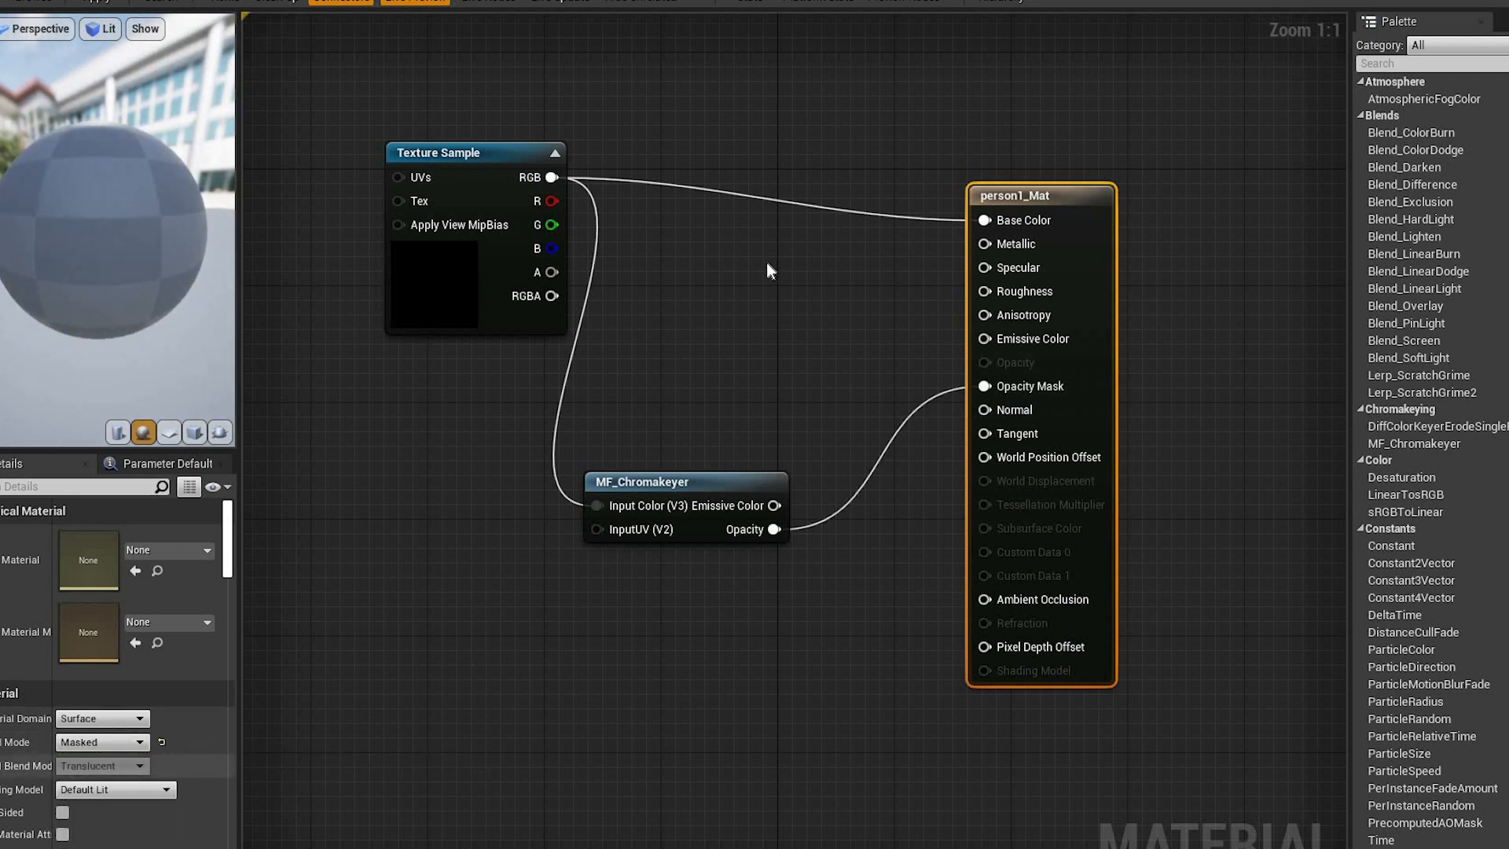
mouse_move(700, 267)
text(mu)
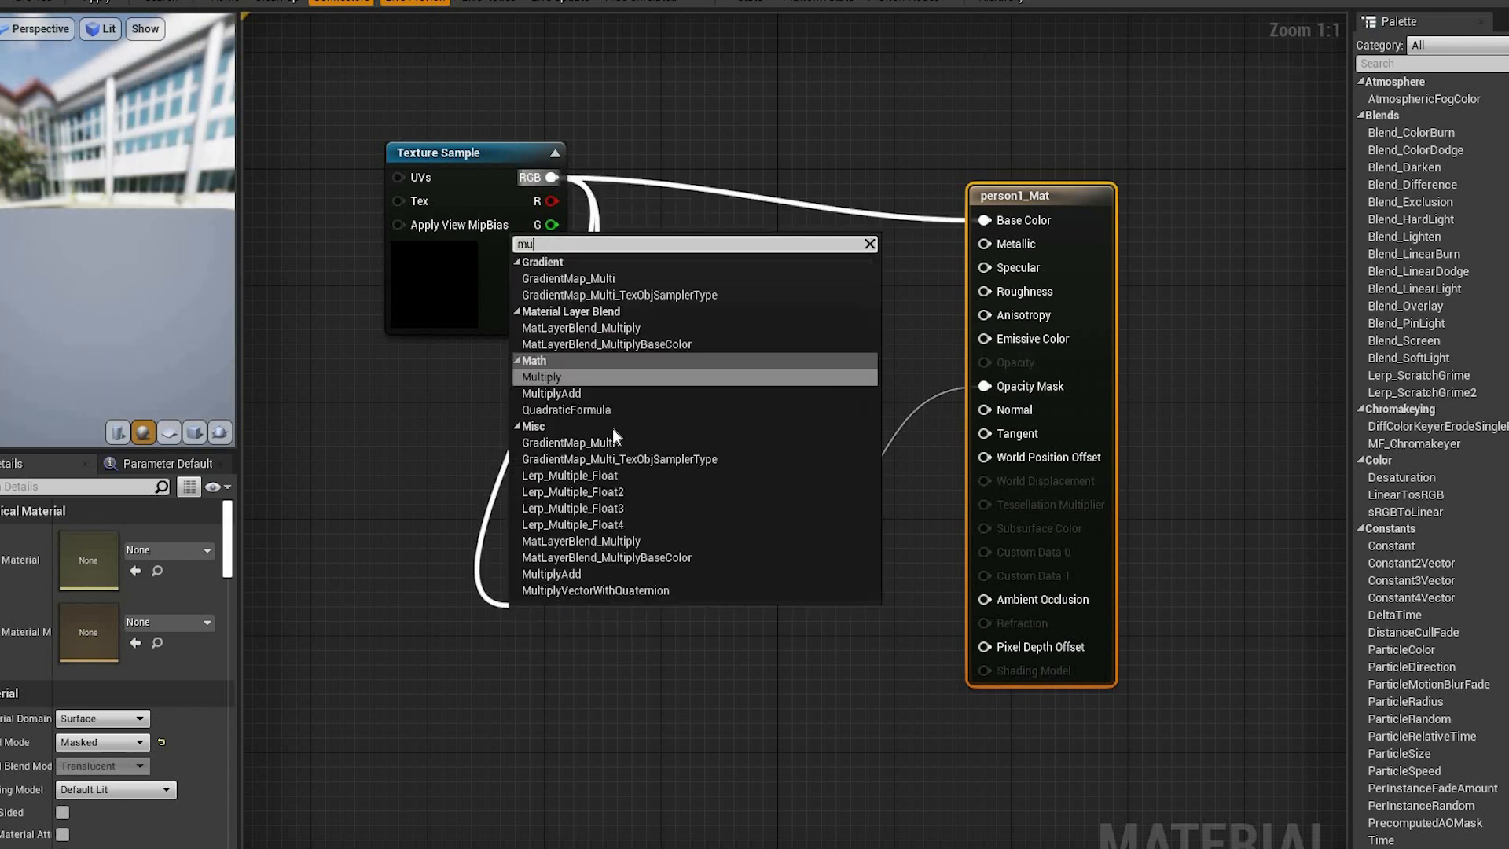
Add a Multiply node to the person1_Mat graph.
click(542, 376)
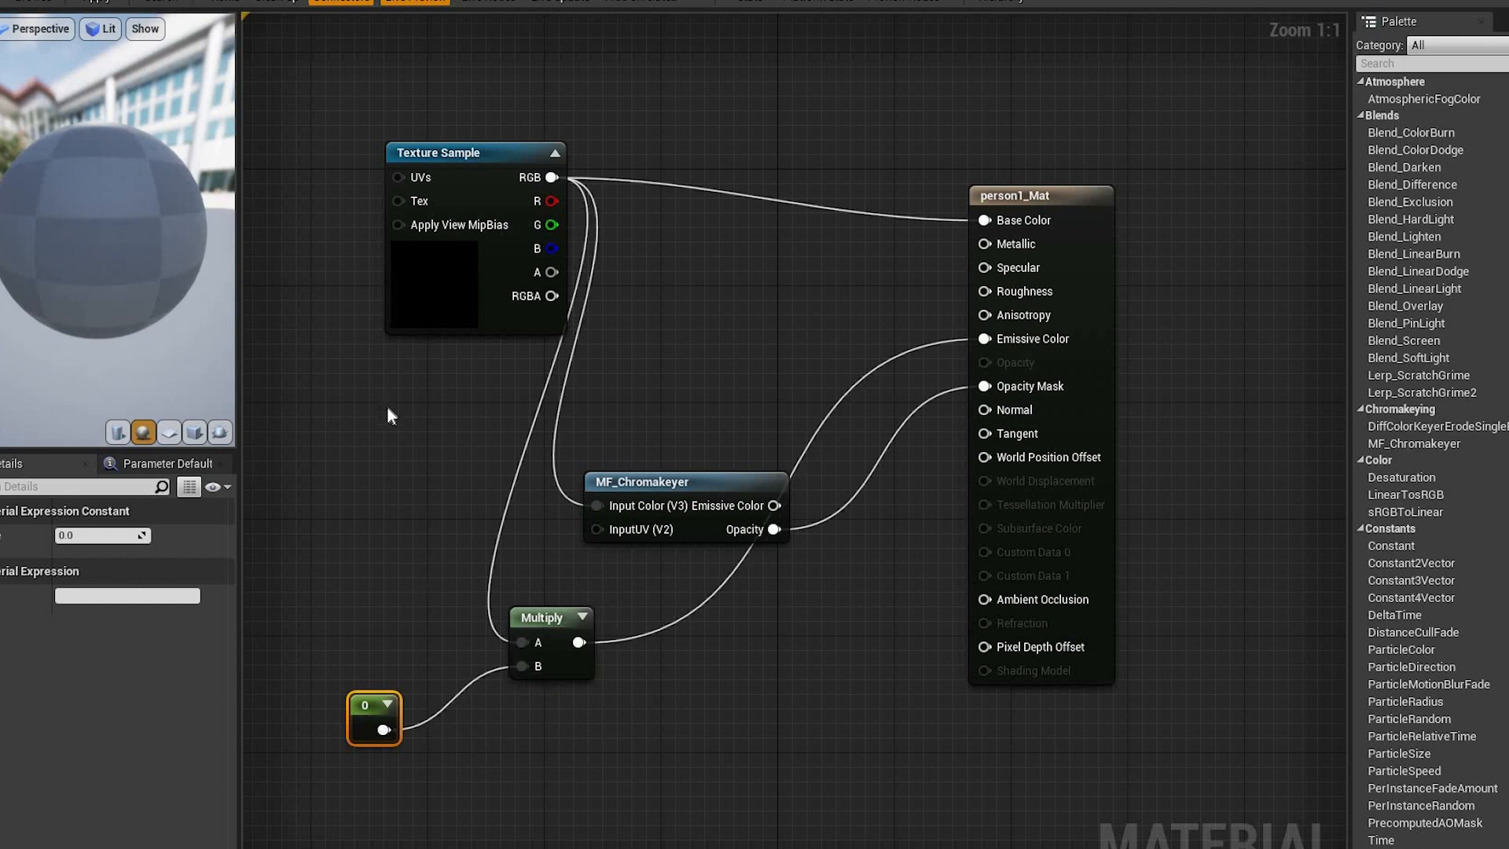
mouse_move(351, 306)
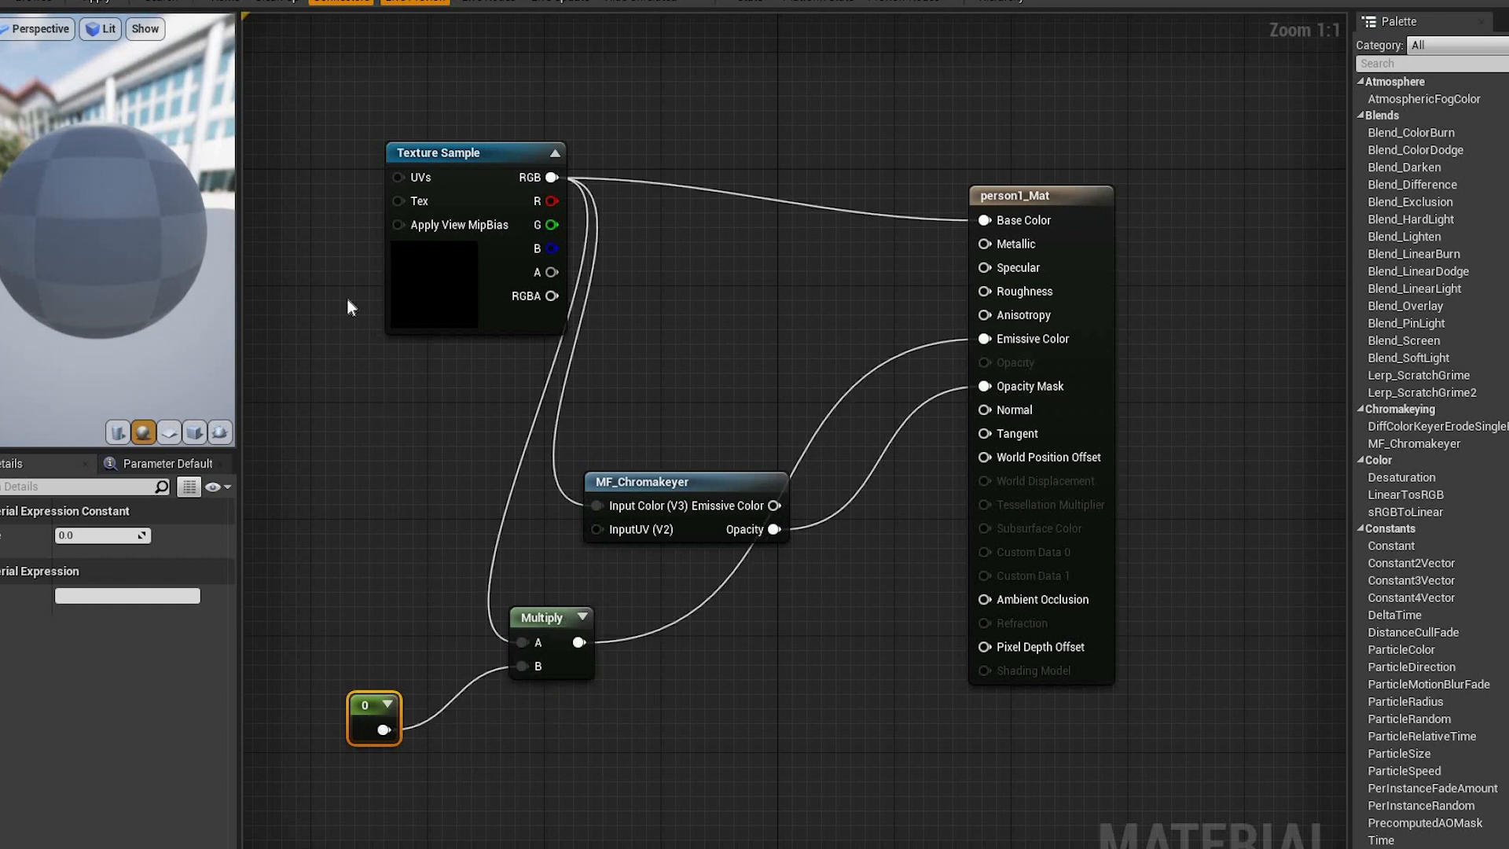
mouse_move(1029, 197)
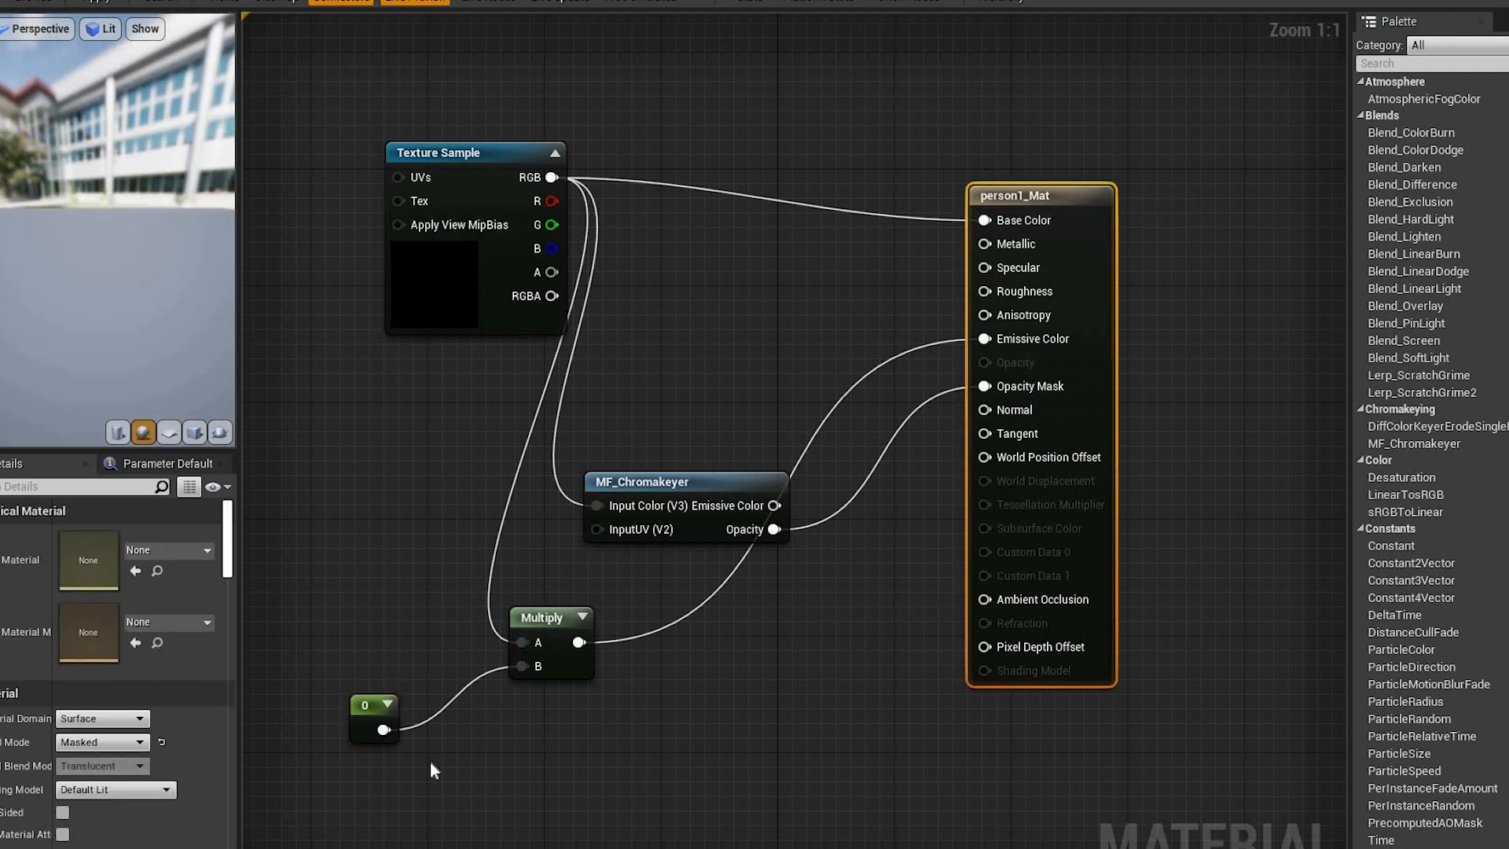
mouse_move(390, 469)
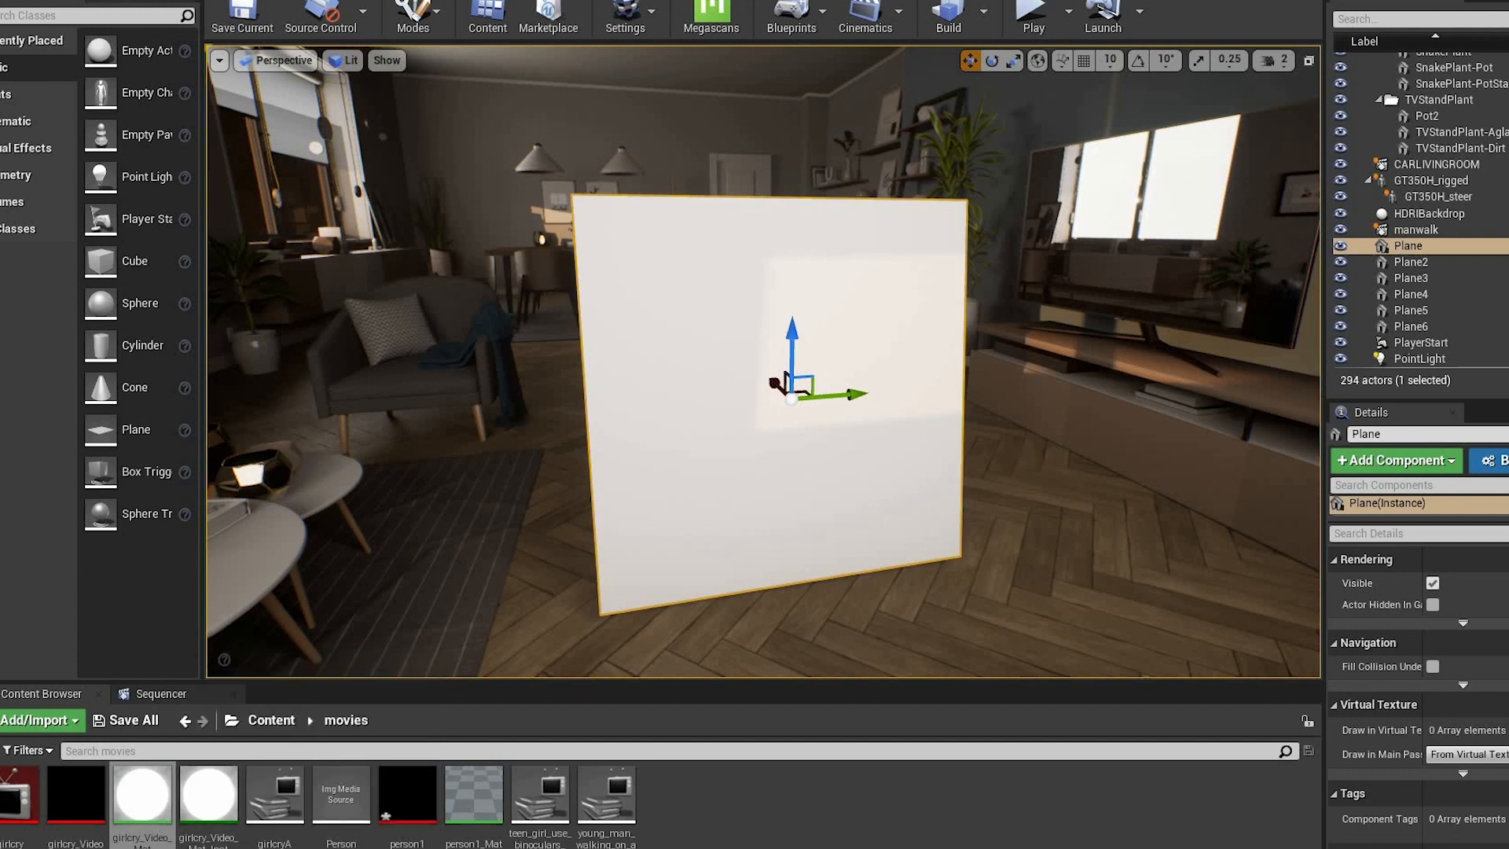
mouse_move(459, 820)
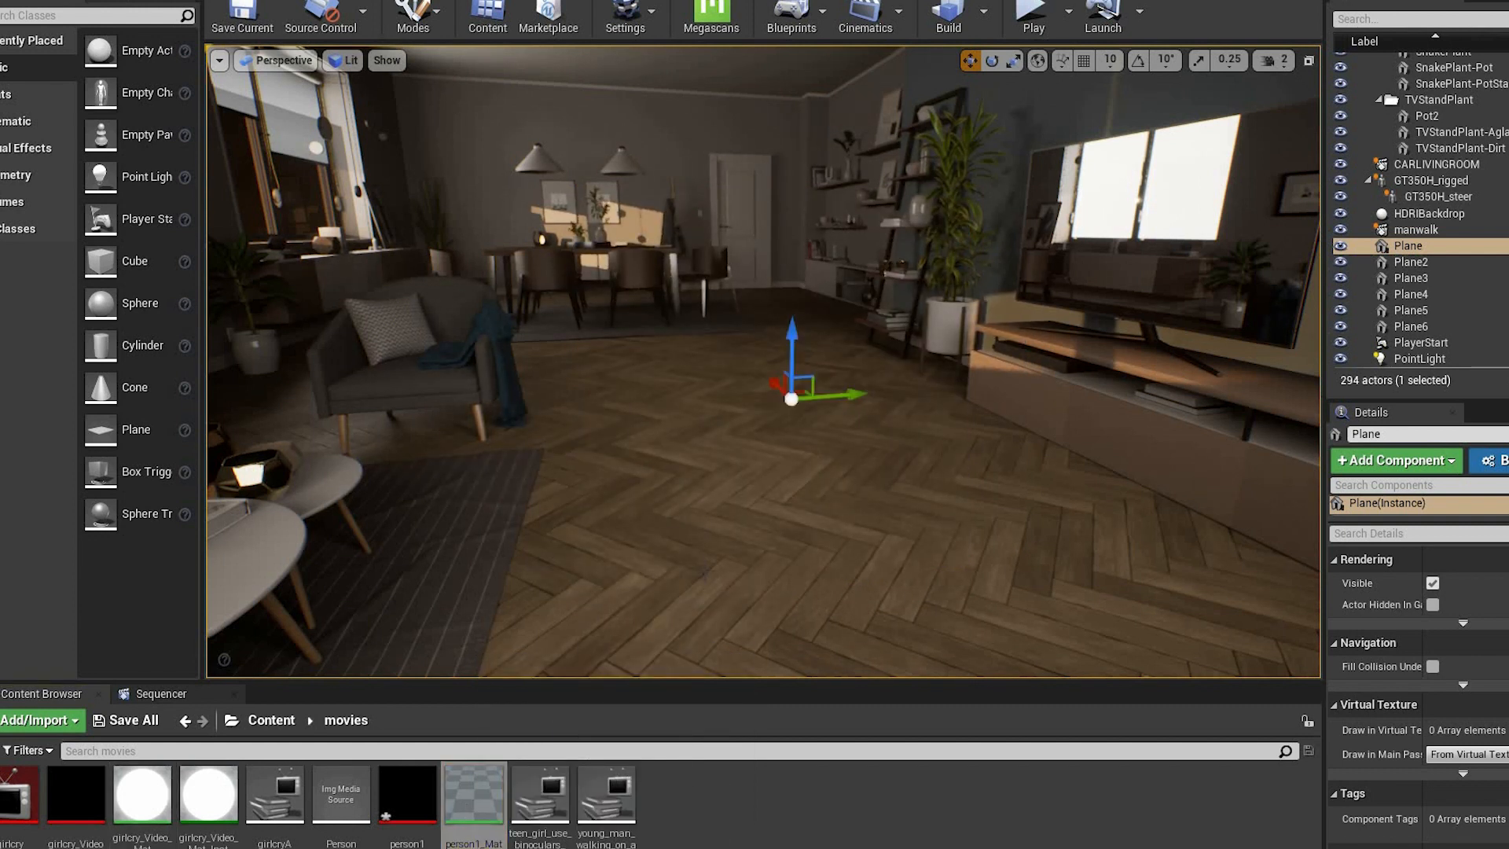
Create and save a level sequence named person1.
click(865, 18)
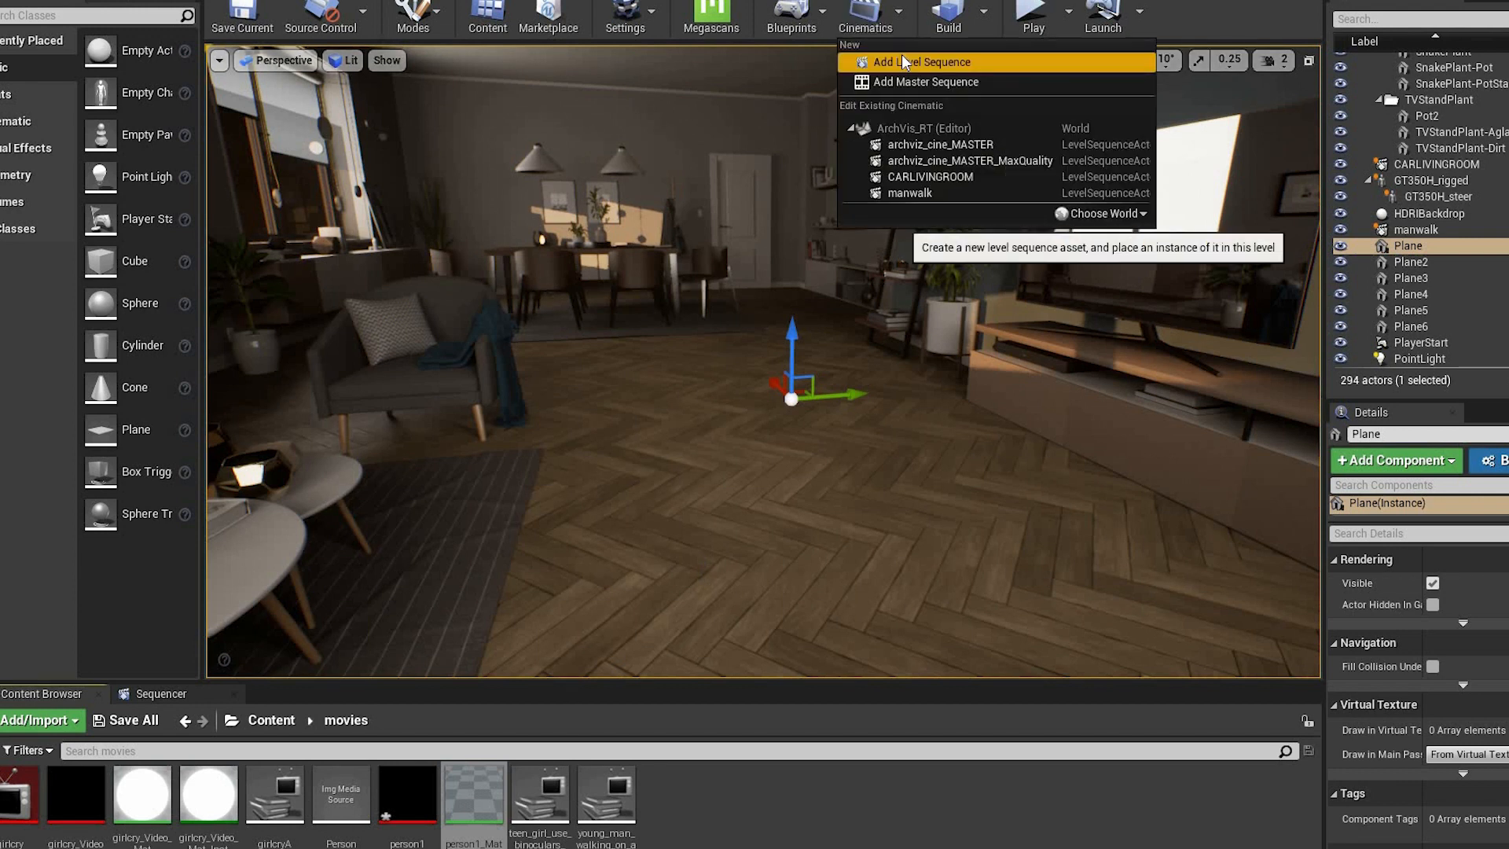
click(924, 61)
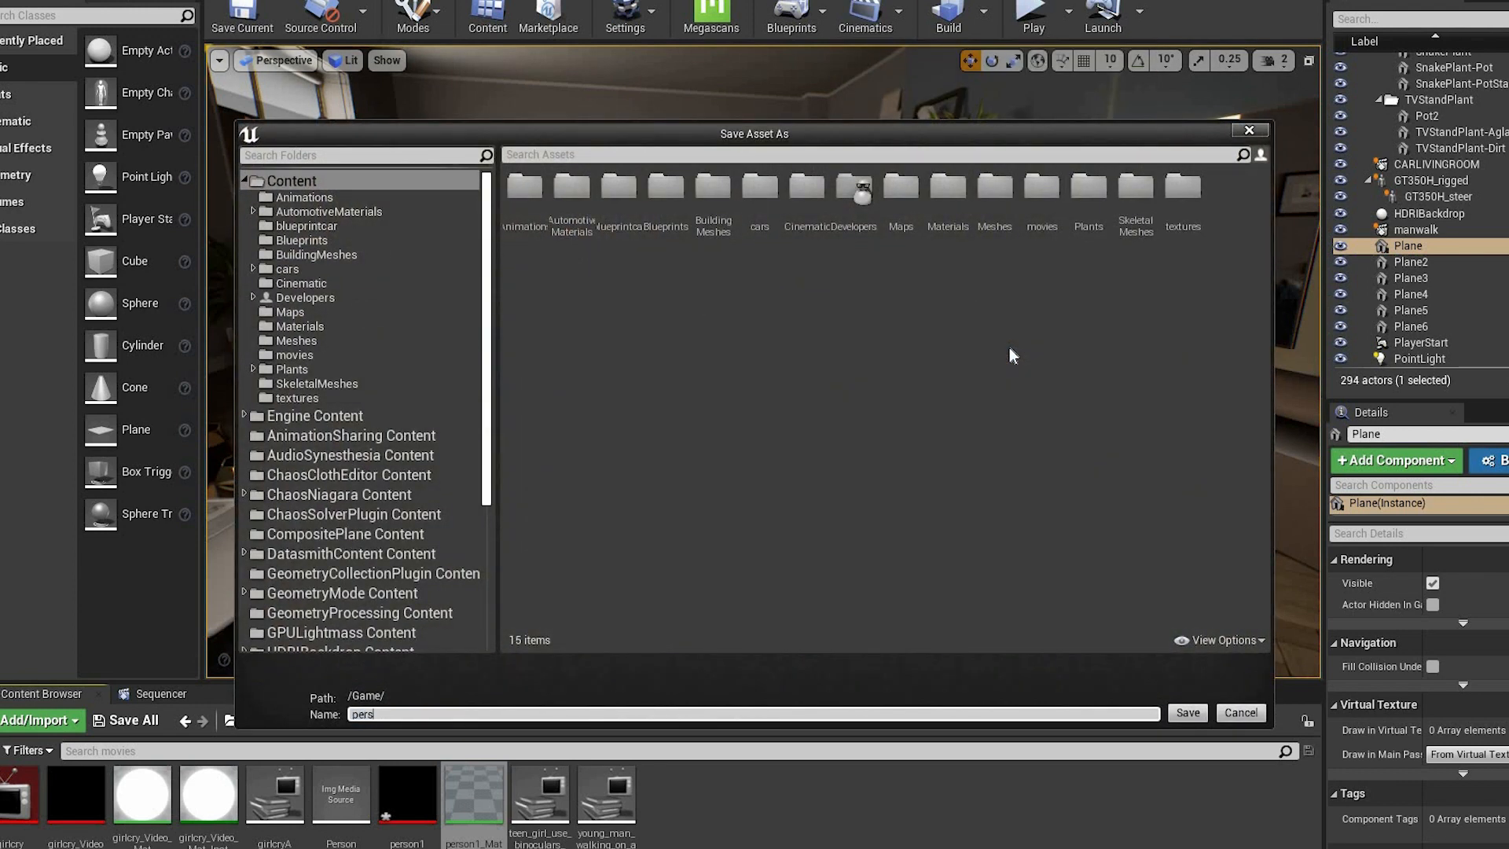
click(1186, 712)
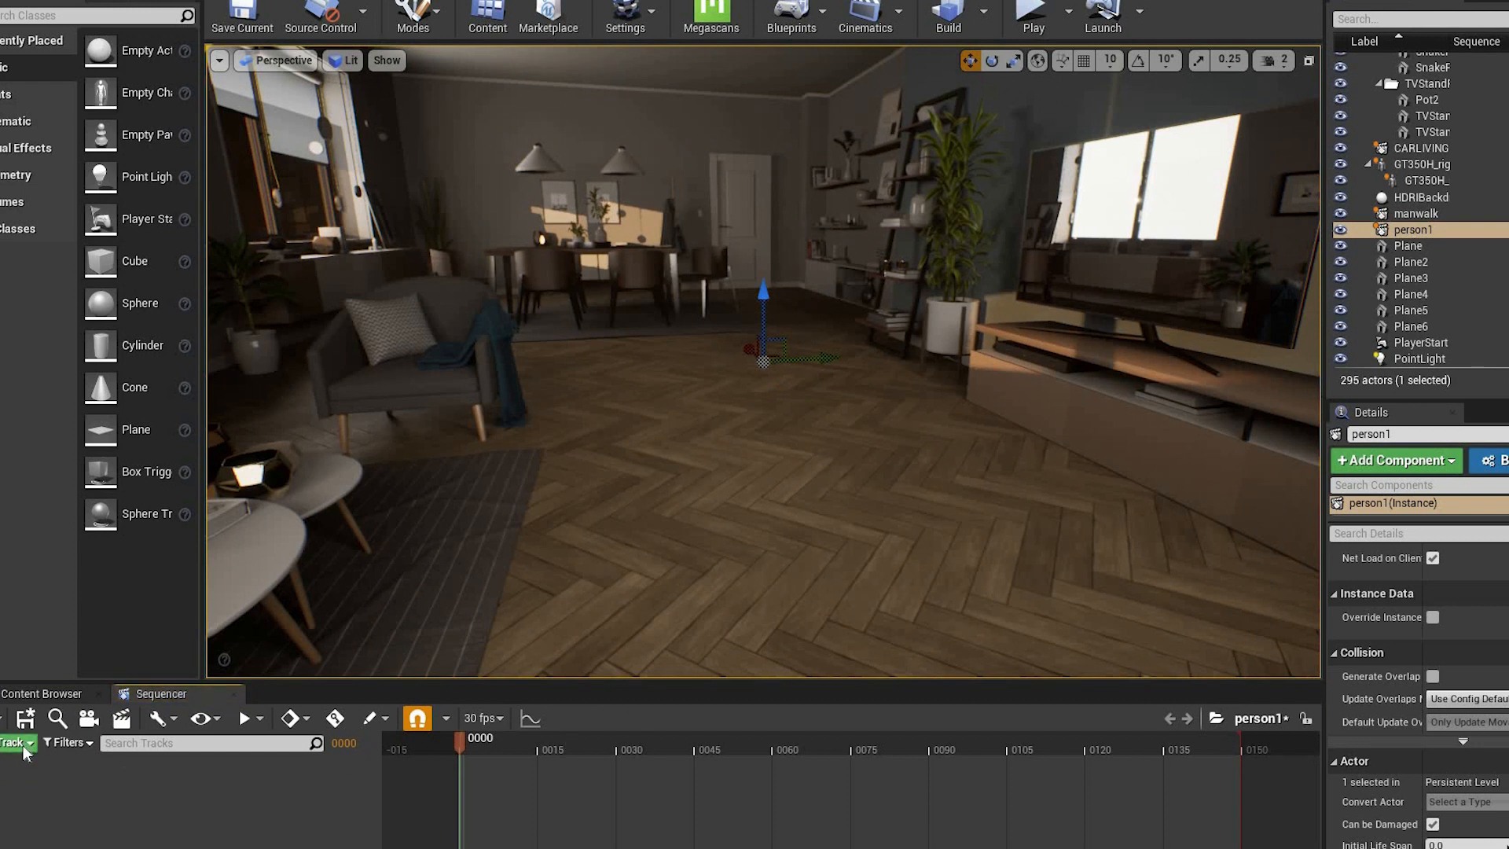
click(14, 741)
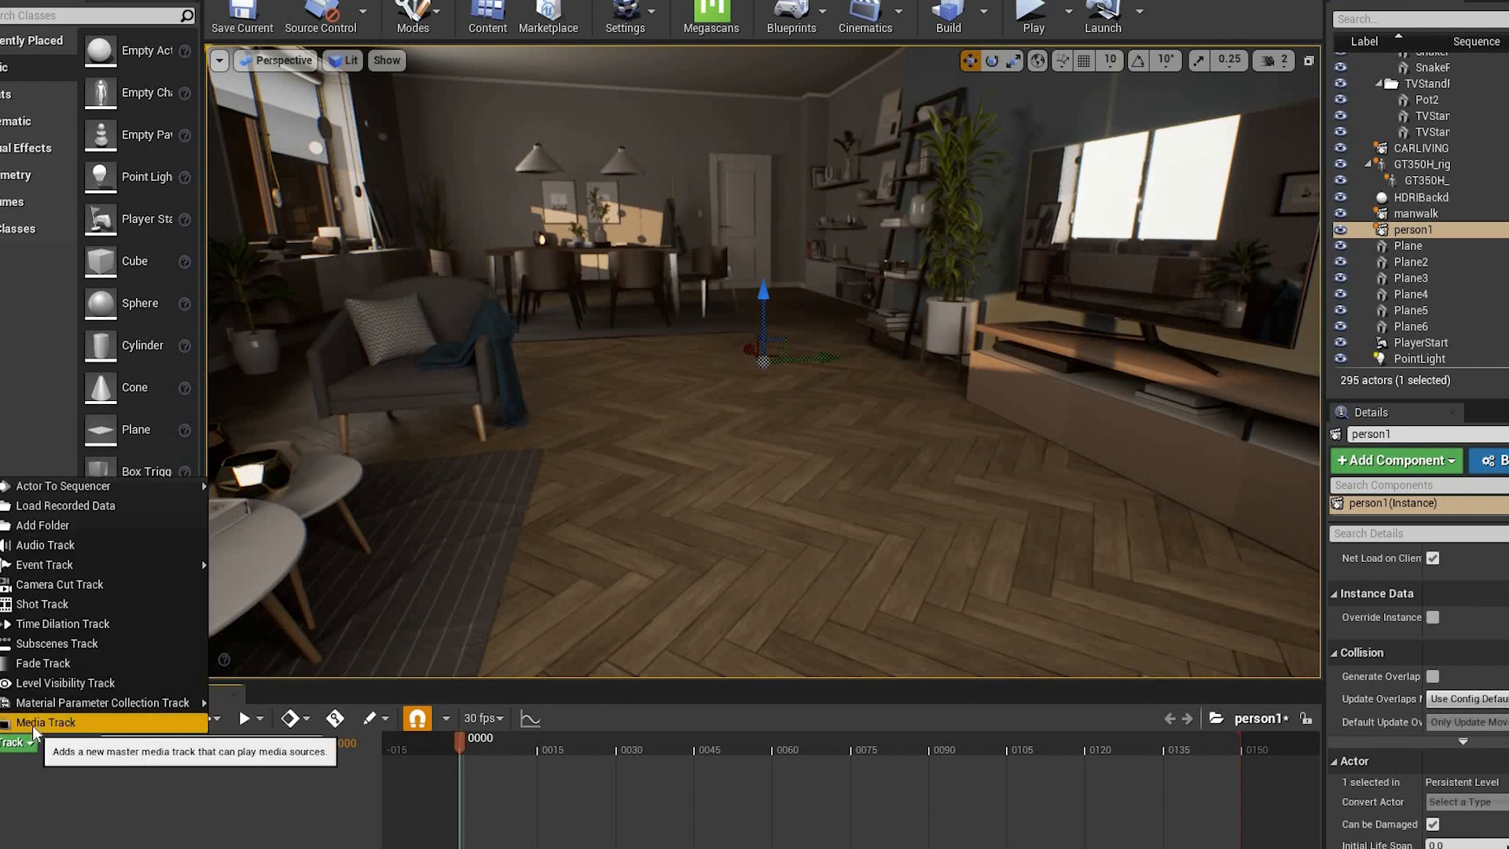
Add a Media Track holding the Person media source to person1.
click(46, 721)
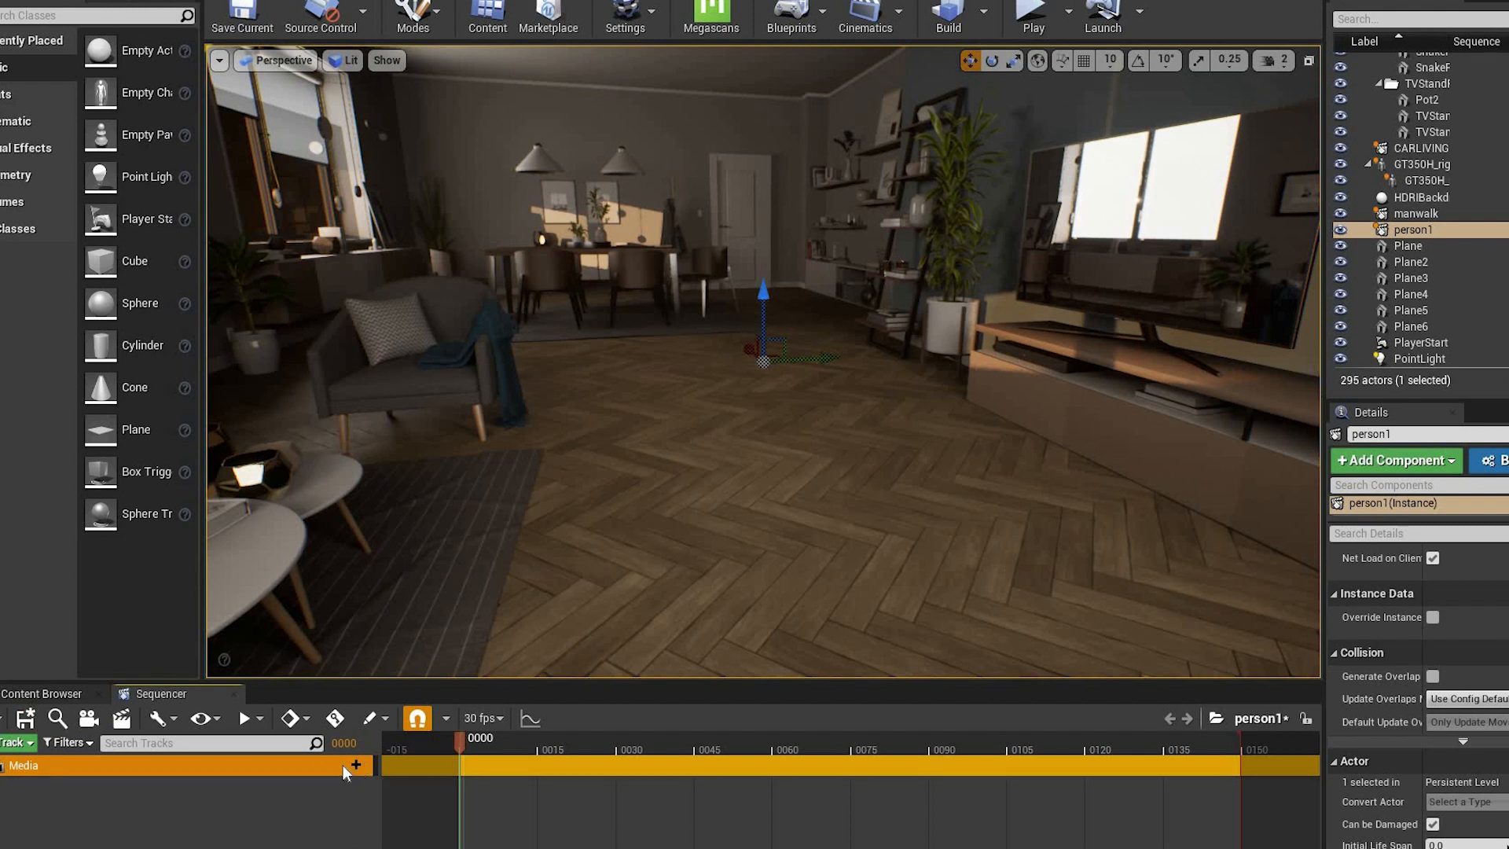
click(355, 765)
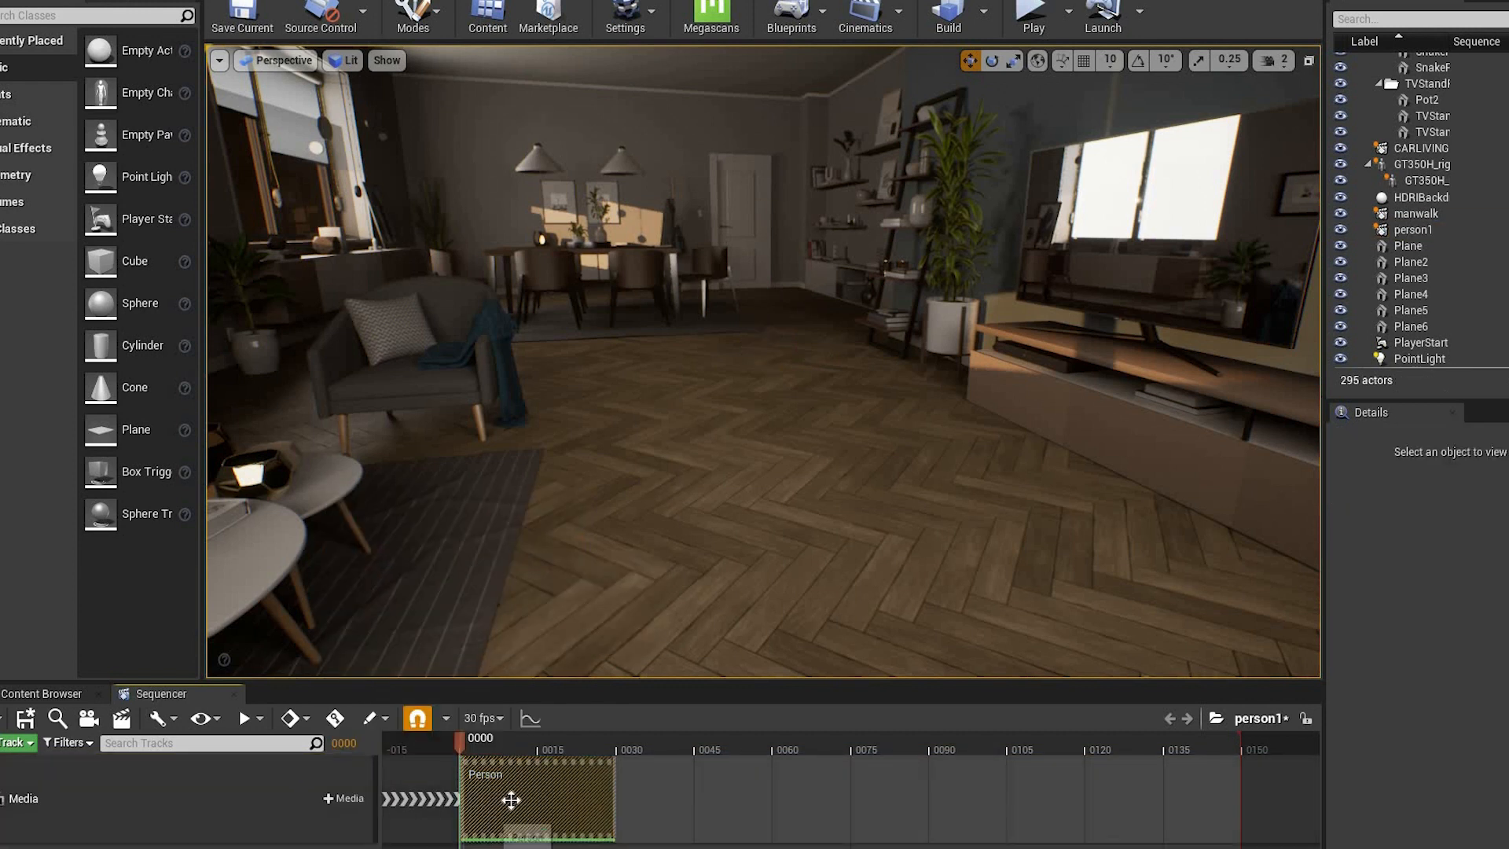
Extend the Person clip across the sequence and select the living-room plane.
right_click(510, 800)
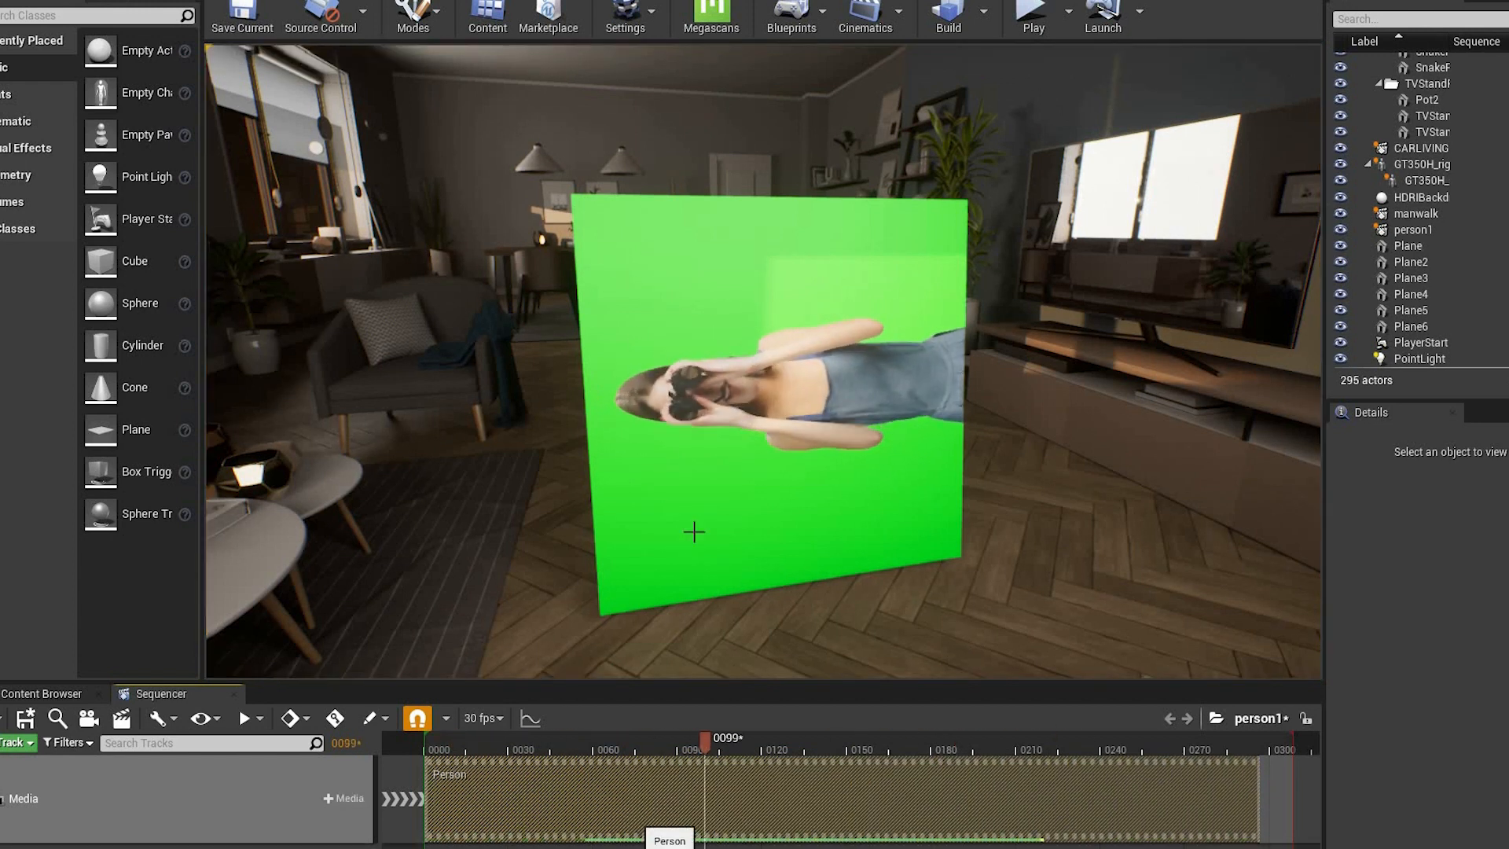
click(770, 385)
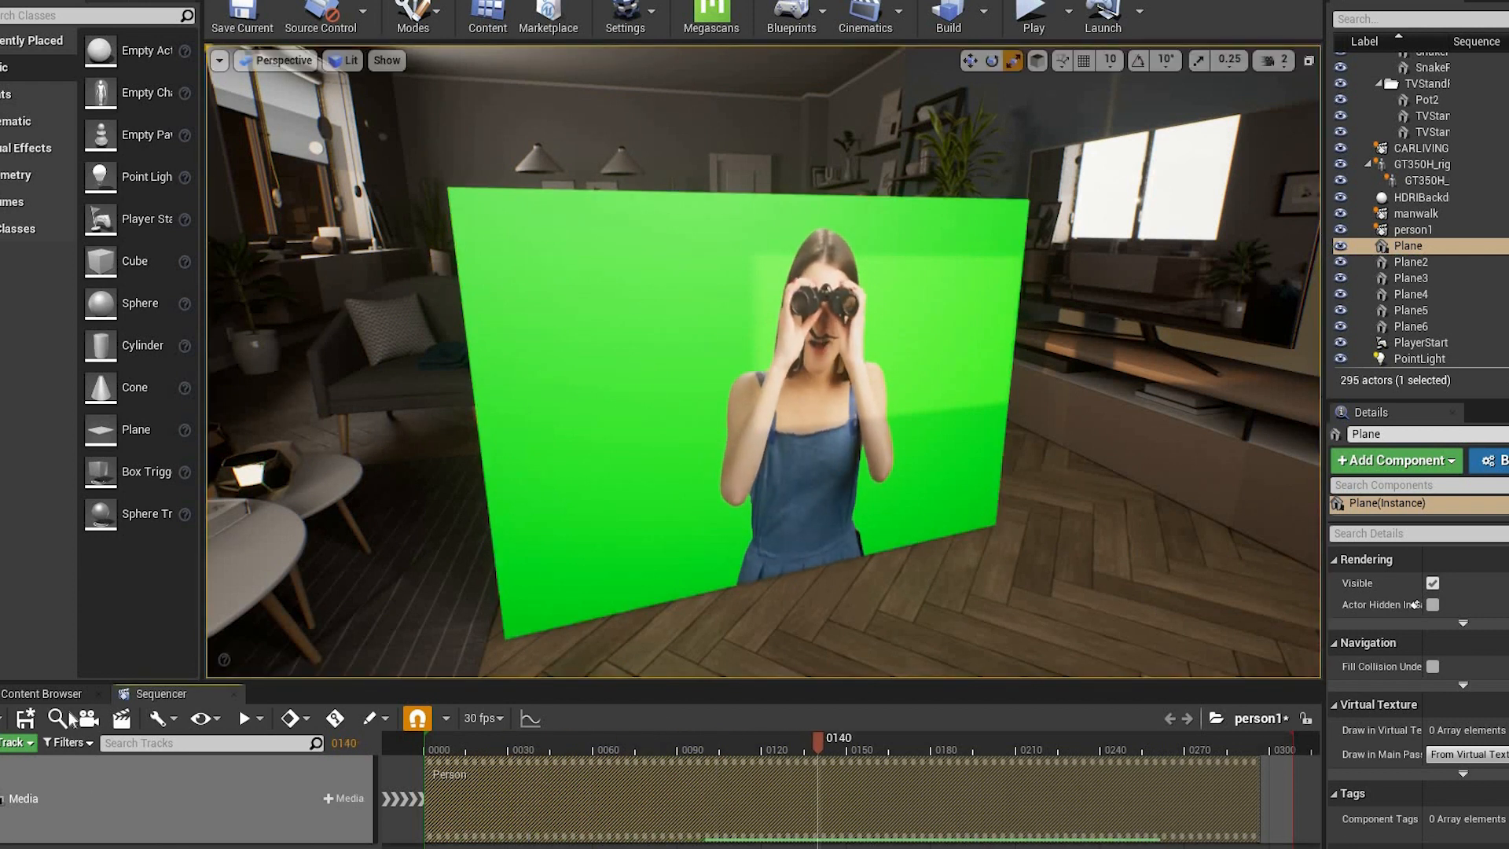
Edit the person1_Mat material instance from the movies folder.
click(42, 694)
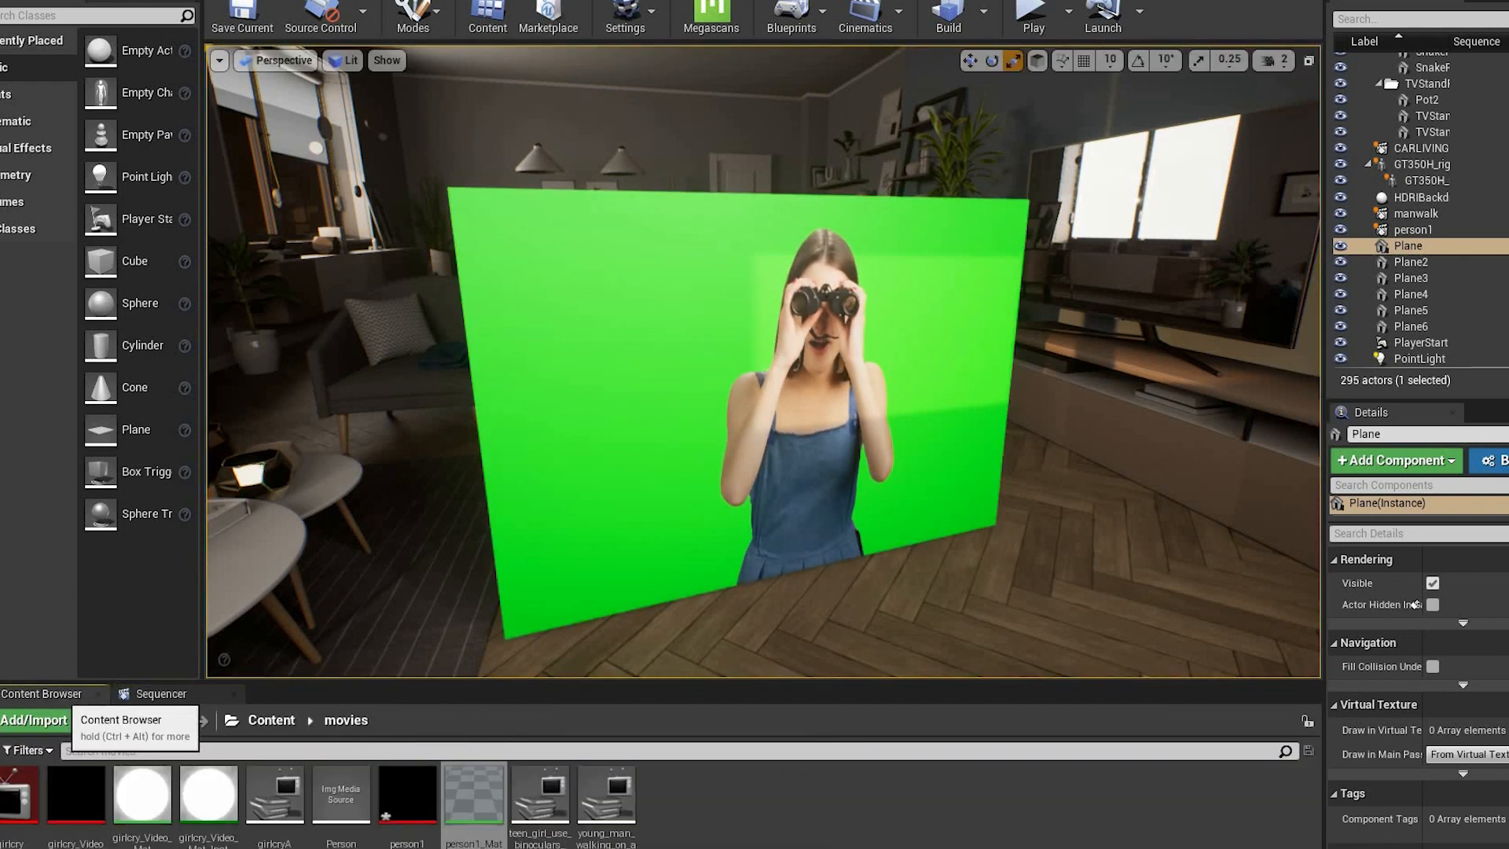
right_click(472, 793)
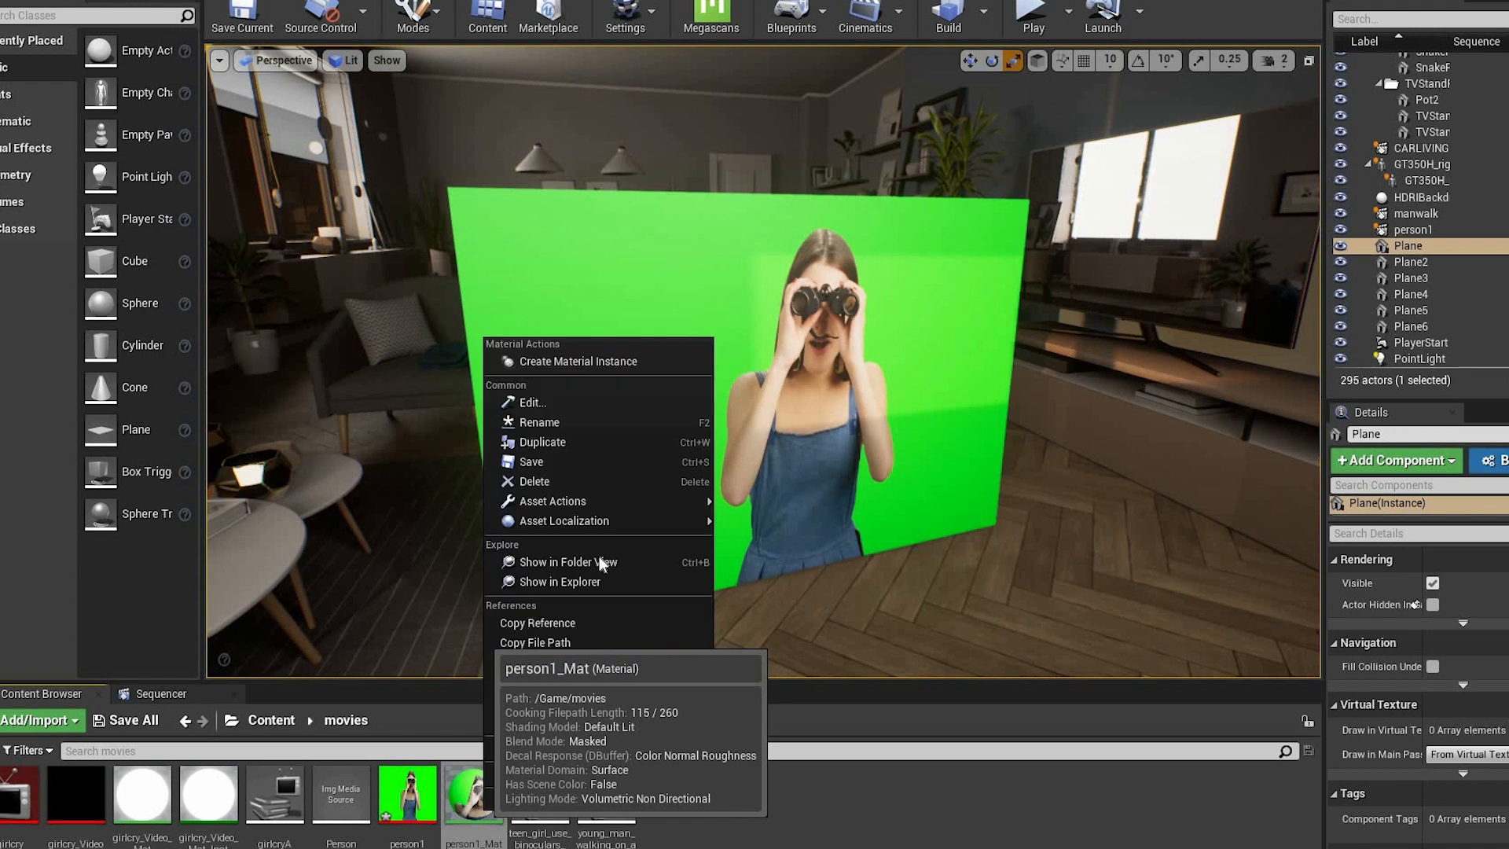
click(579, 361)
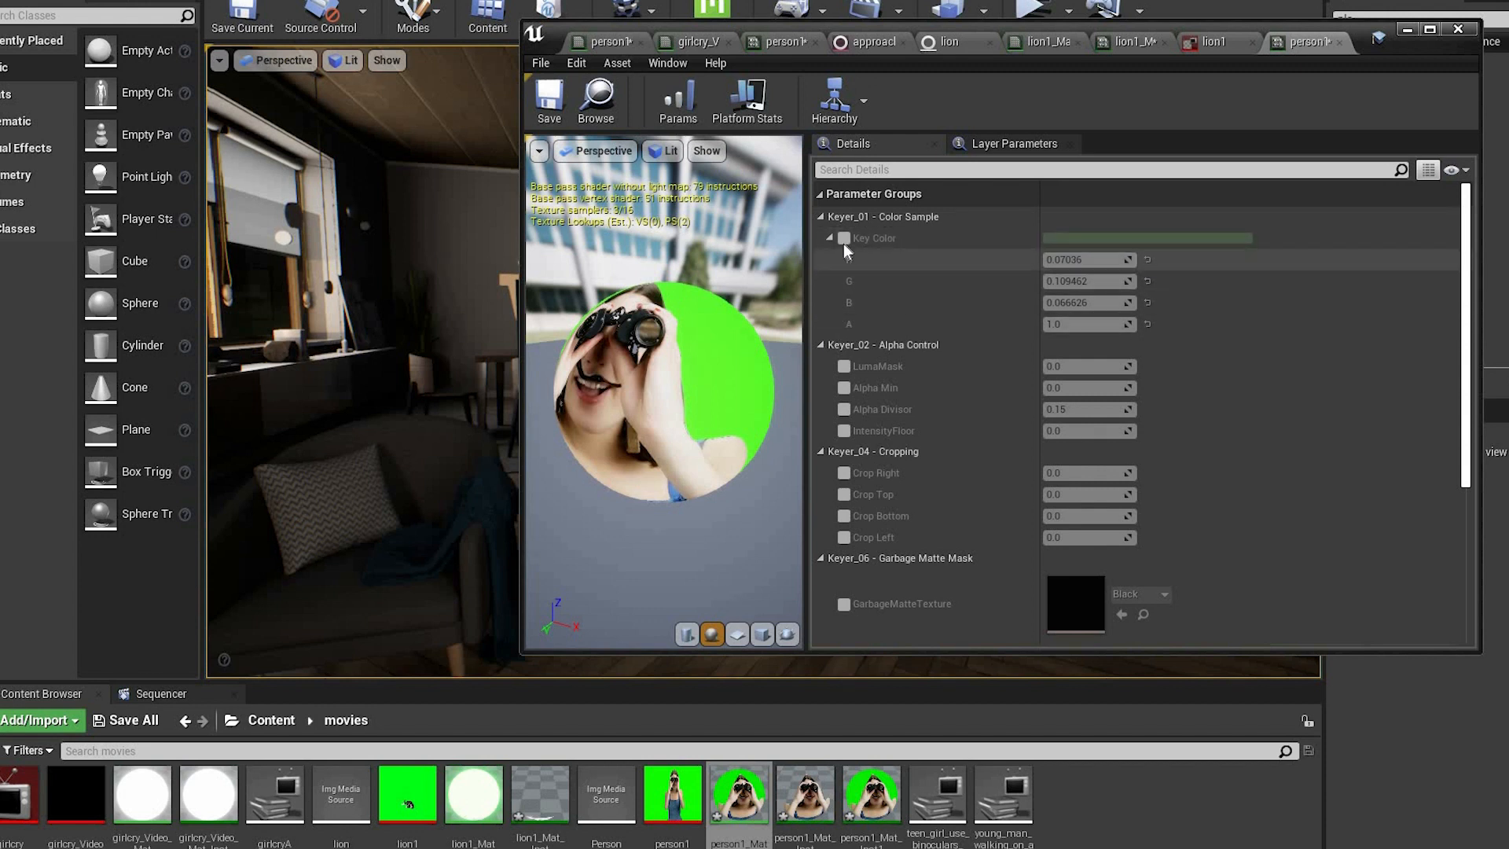
Enable and set the key colour to pure green, then enable the Keyer_02 alpha control parameters.
click(844, 237)
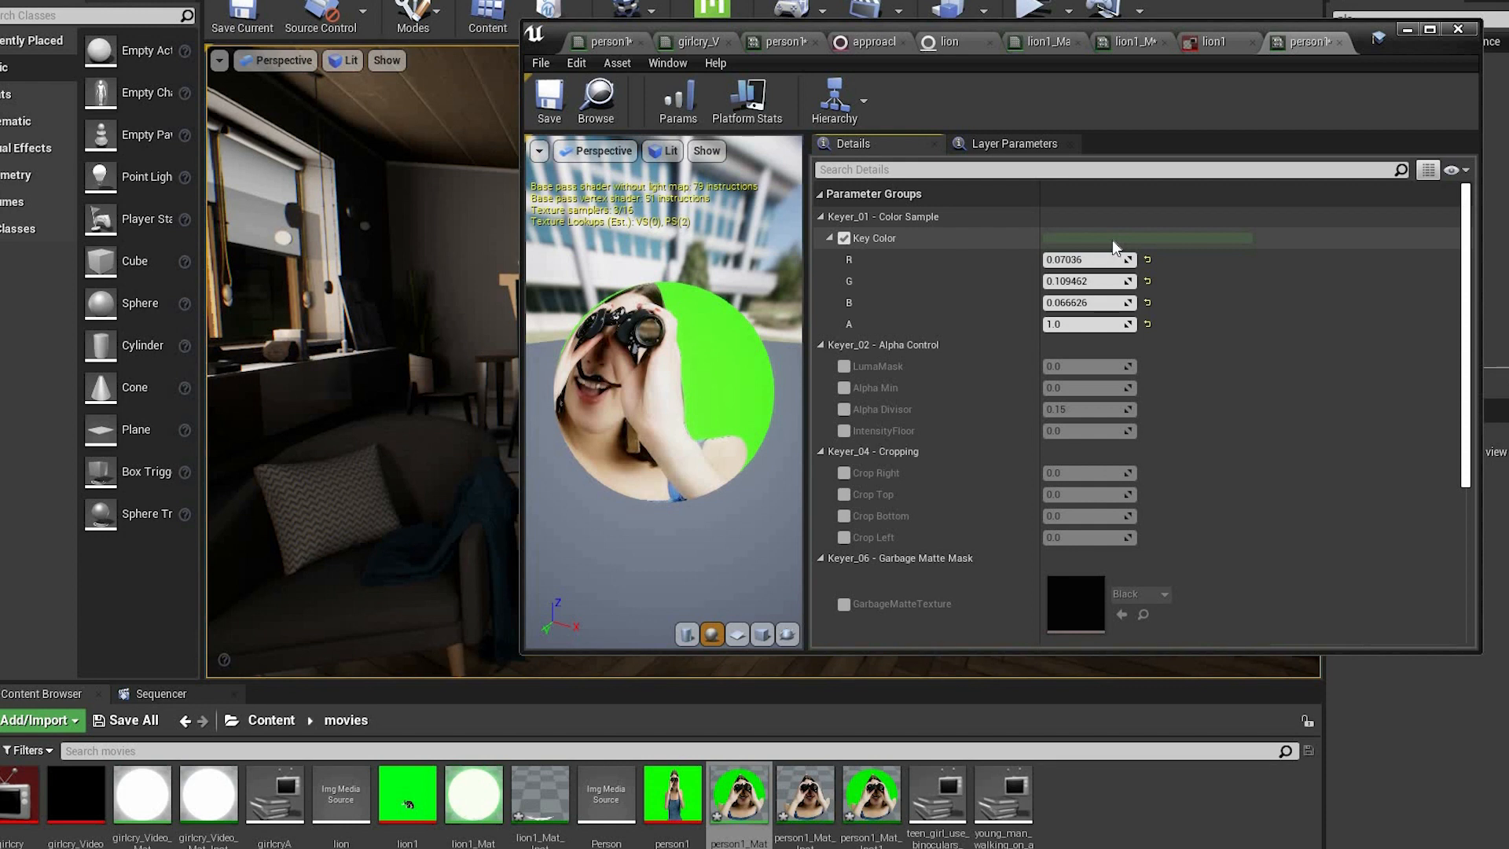
click(1144, 237)
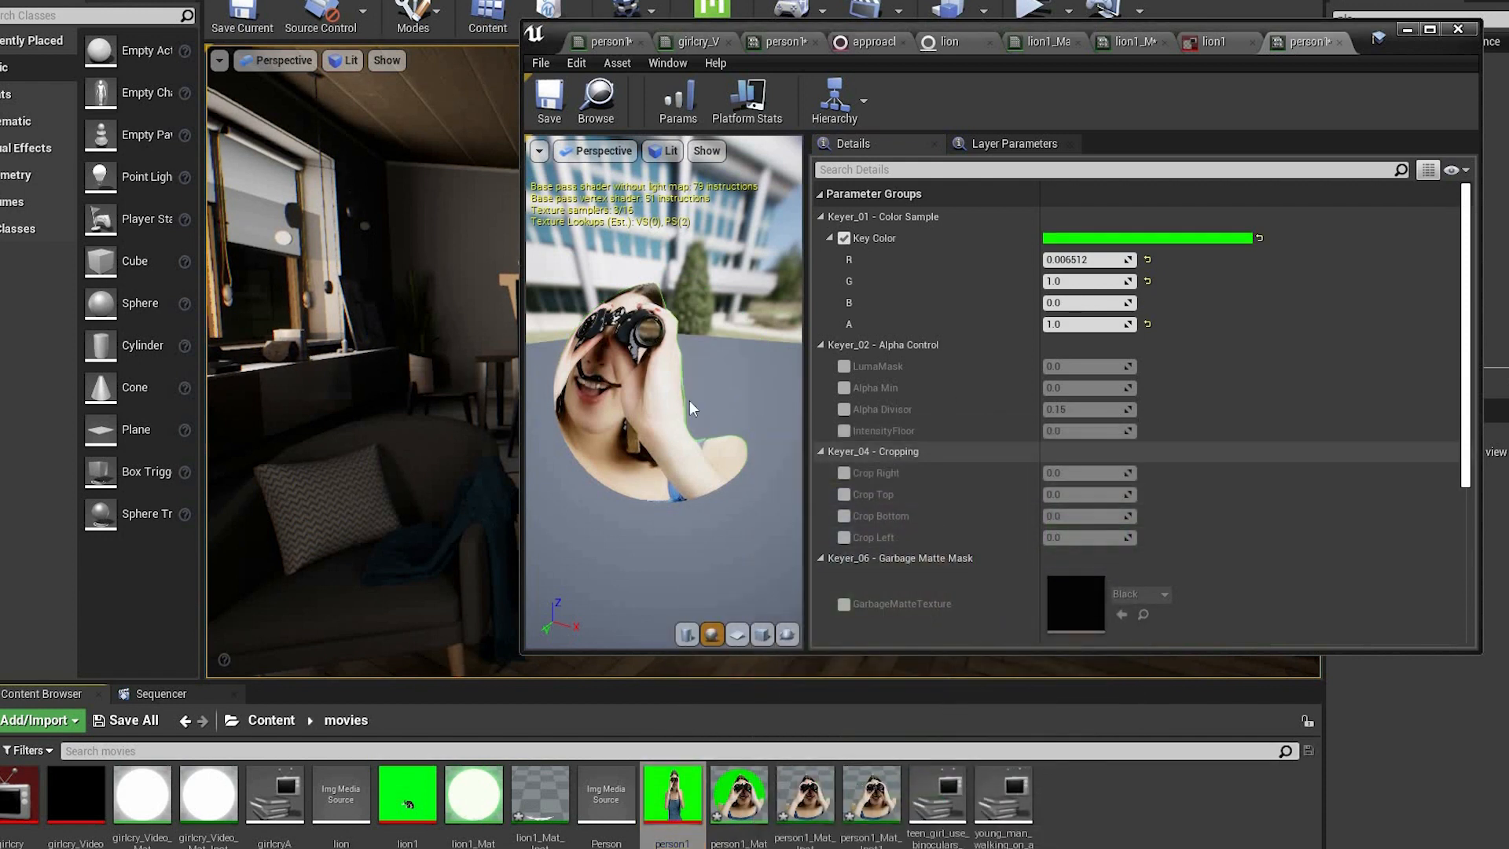
click(844, 366)
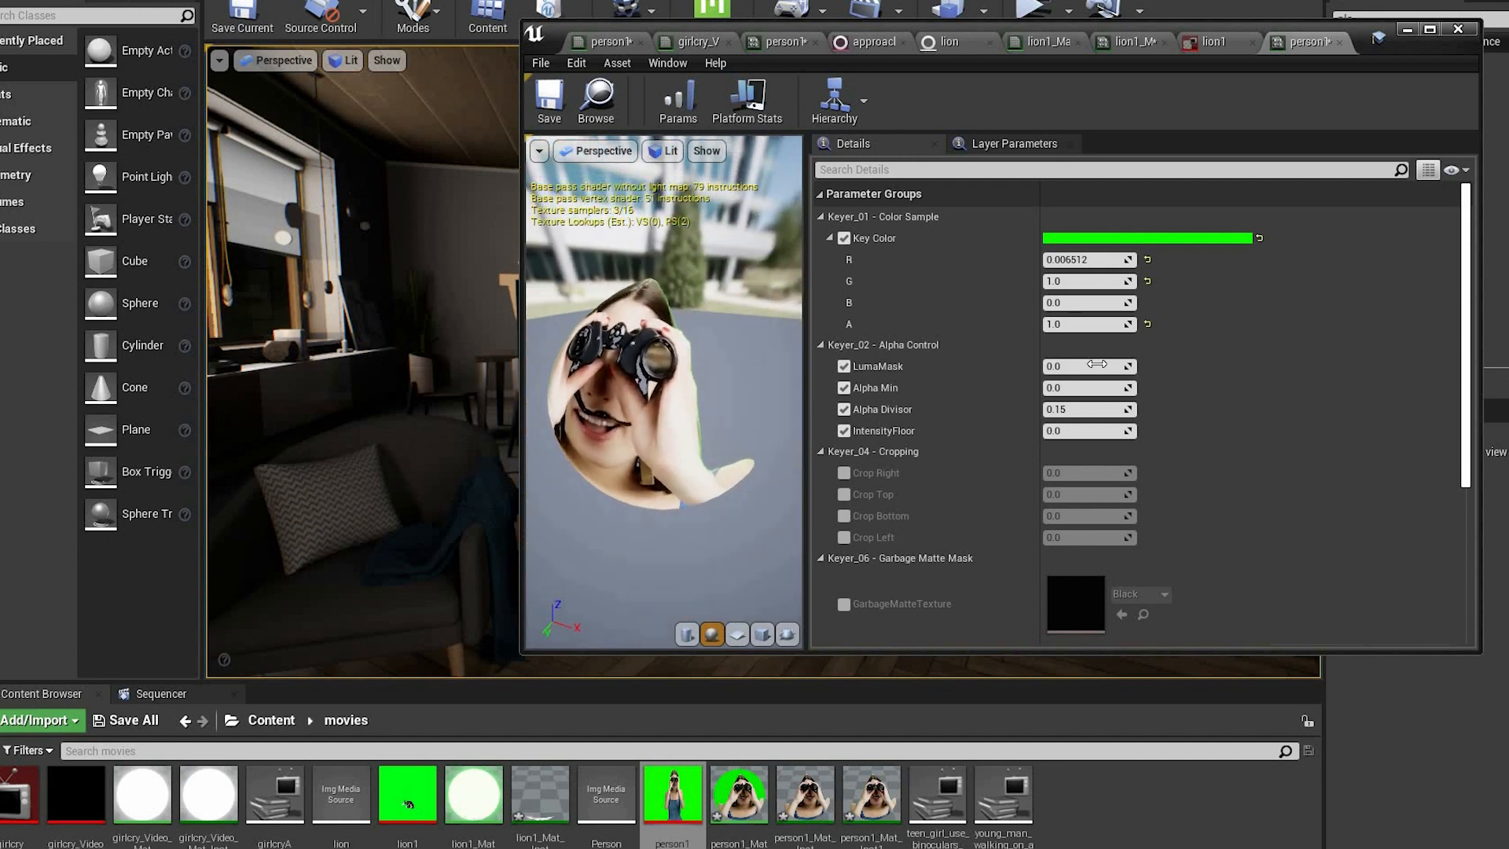
drag(1087, 365, 1126, 365)
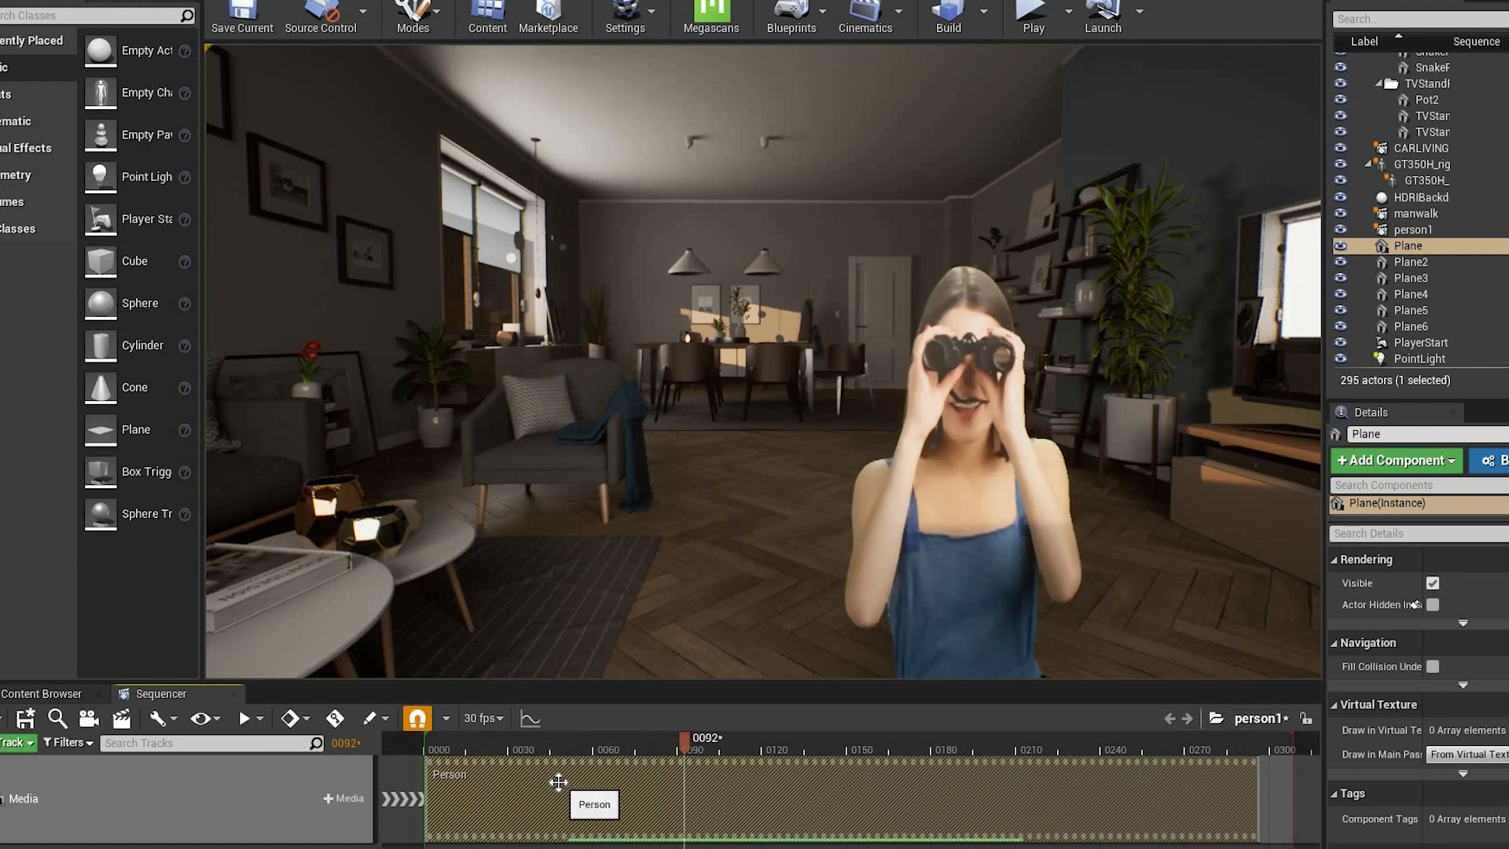
Scrub the Sequencer timeline to step through the keyed woman video in the room.
drag(676, 737, 854, 737)
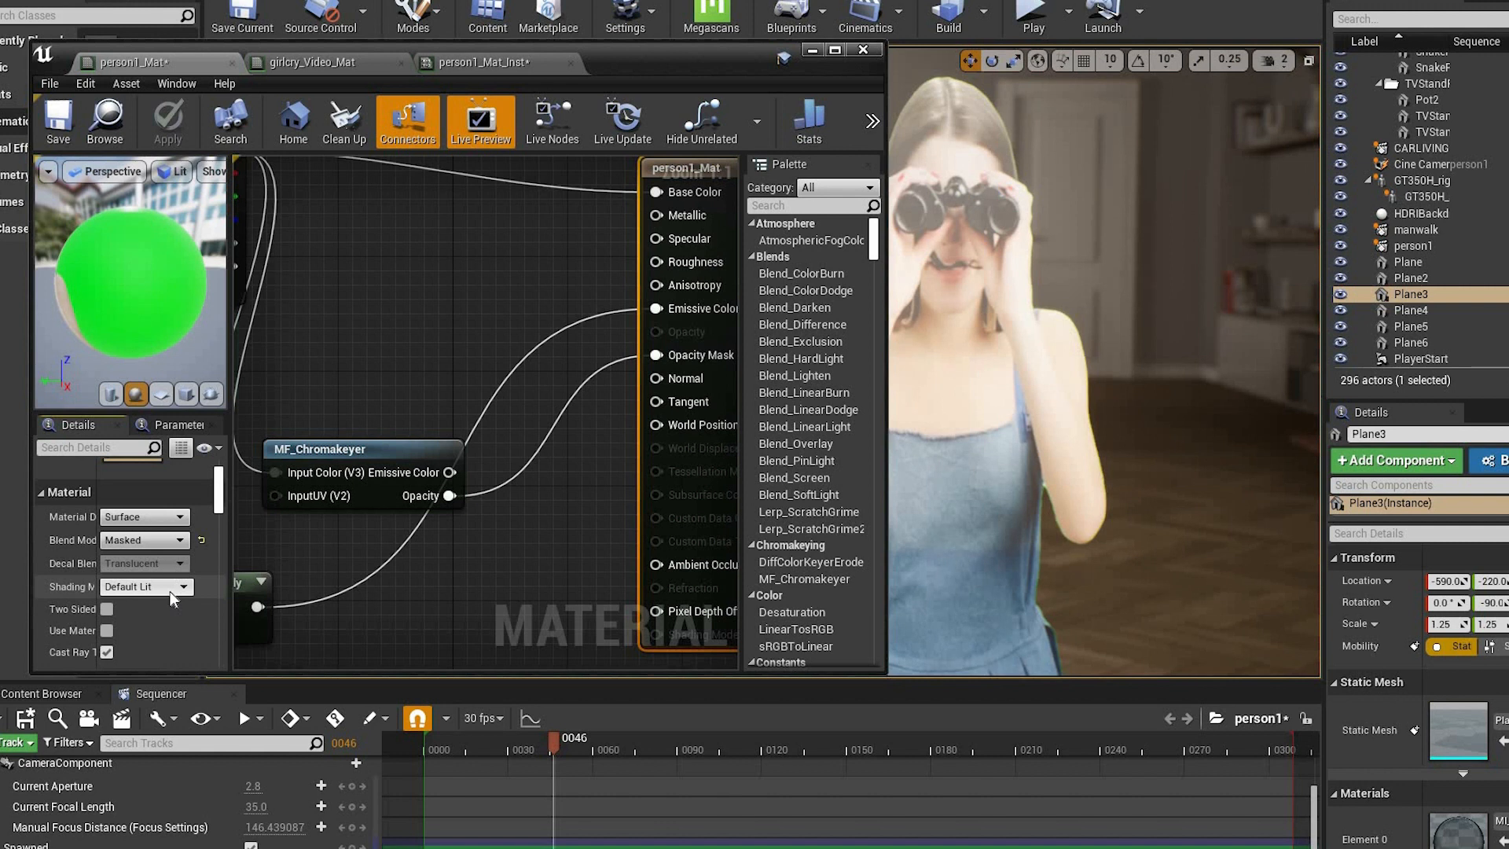
Switch person1_Mat's shading model to Unlit and apply the change.
click(145, 586)
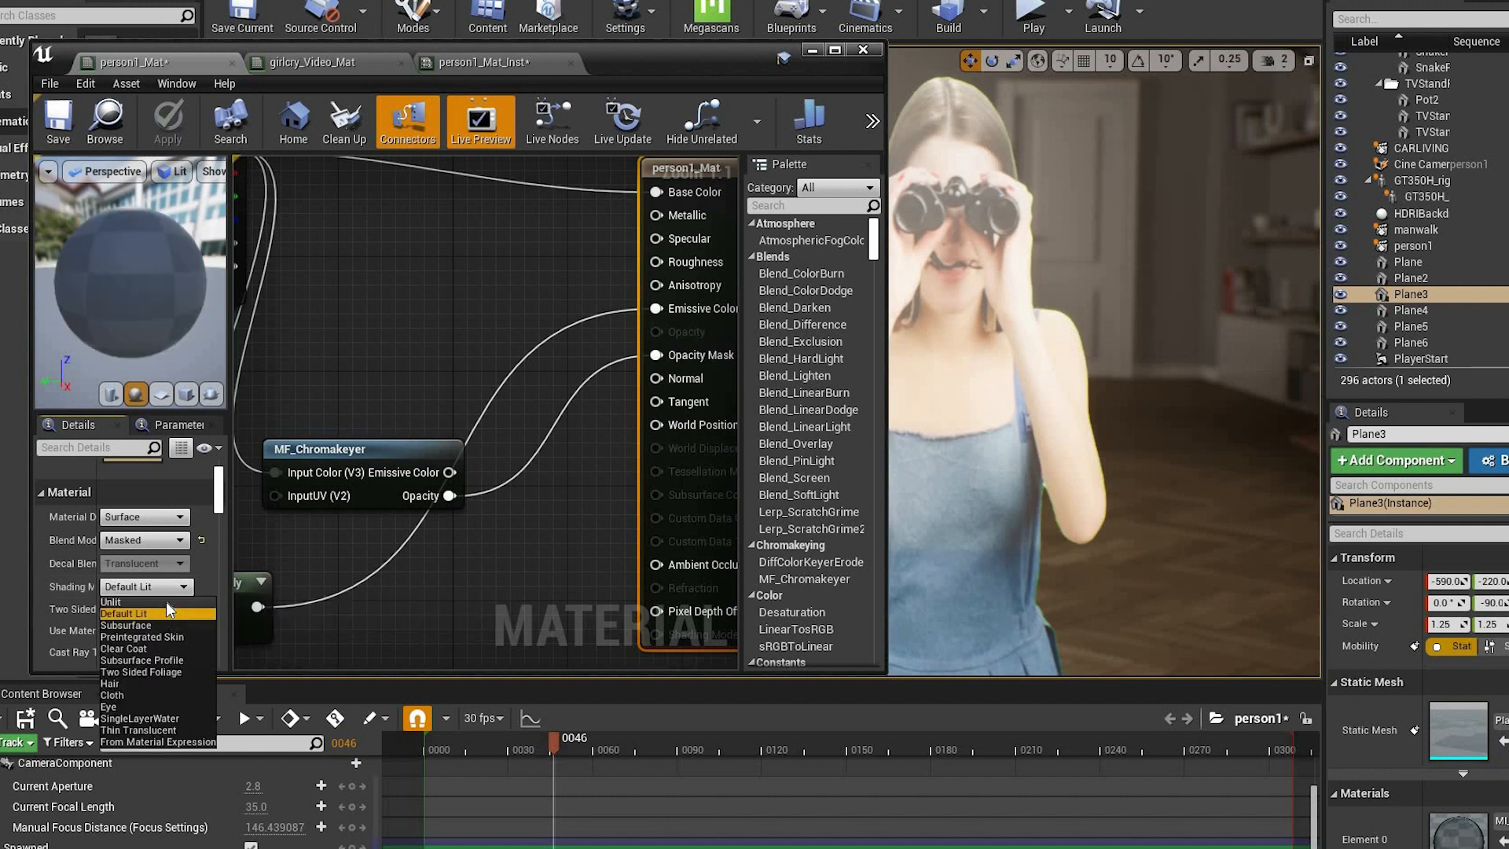
click(111, 602)
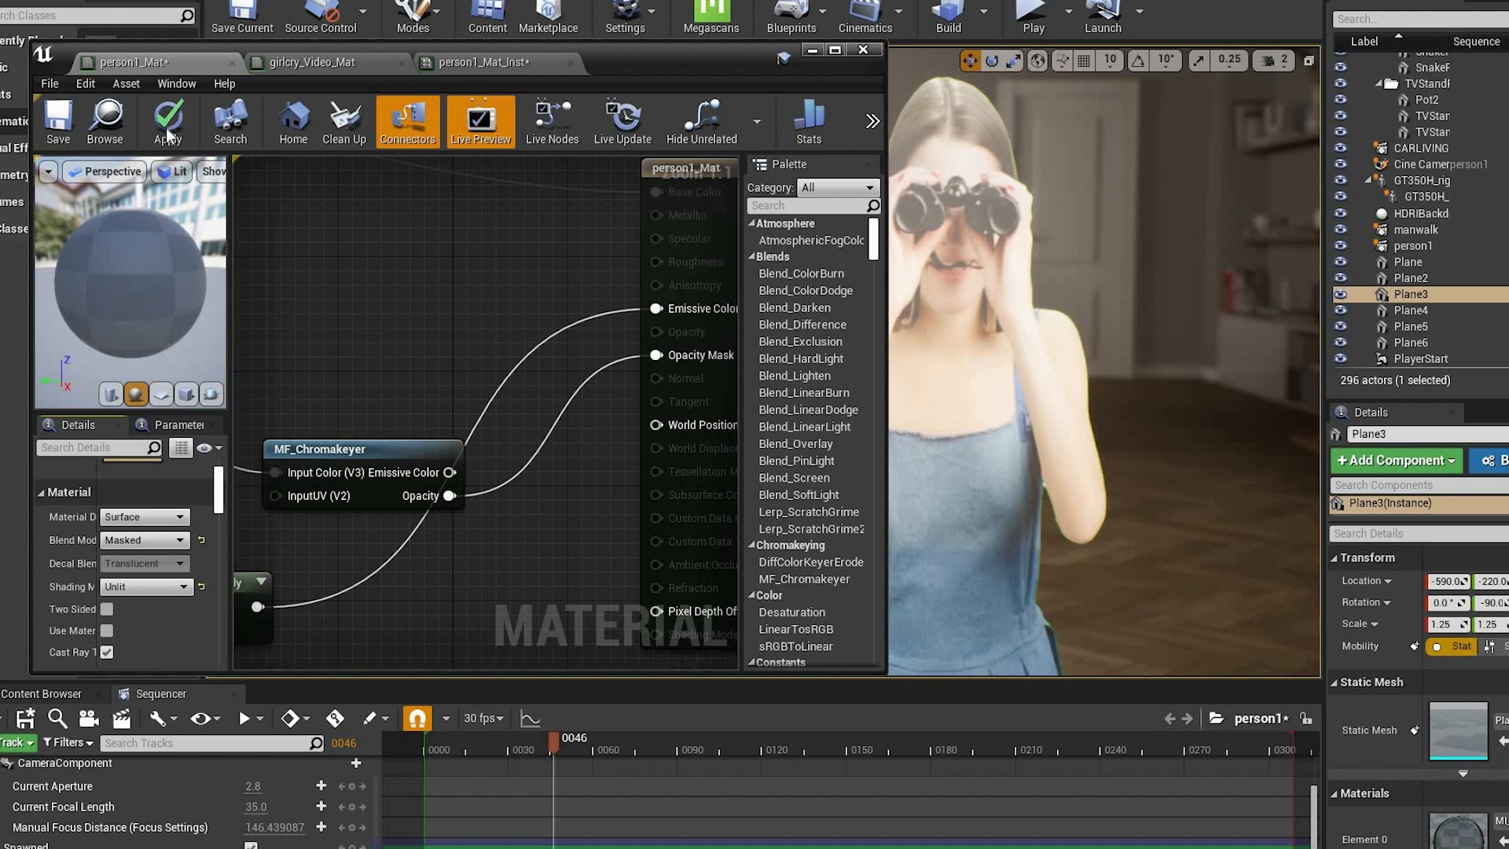
click(166, 120)
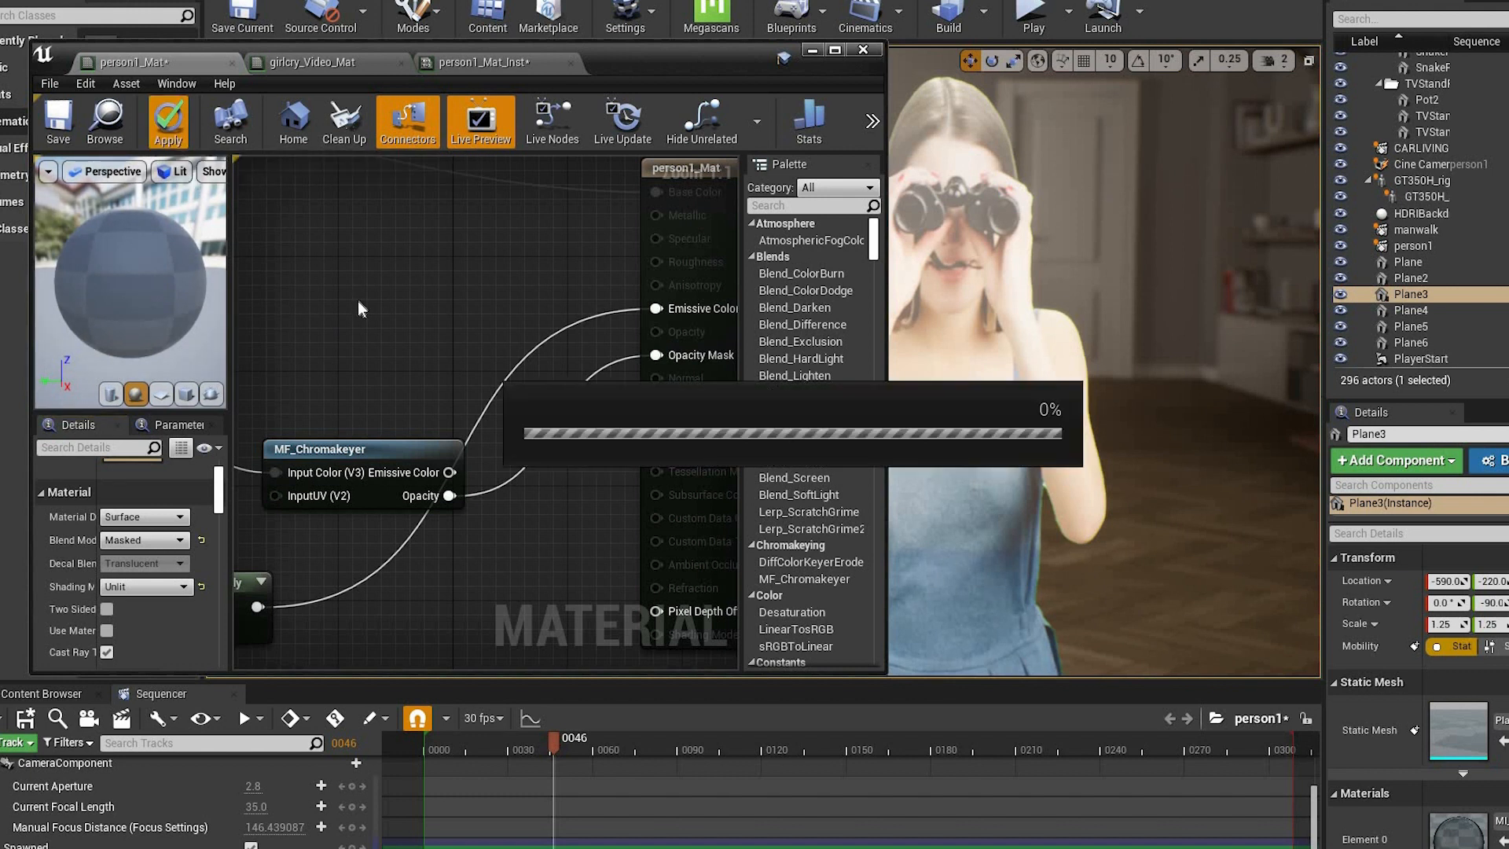
click(166, 119)
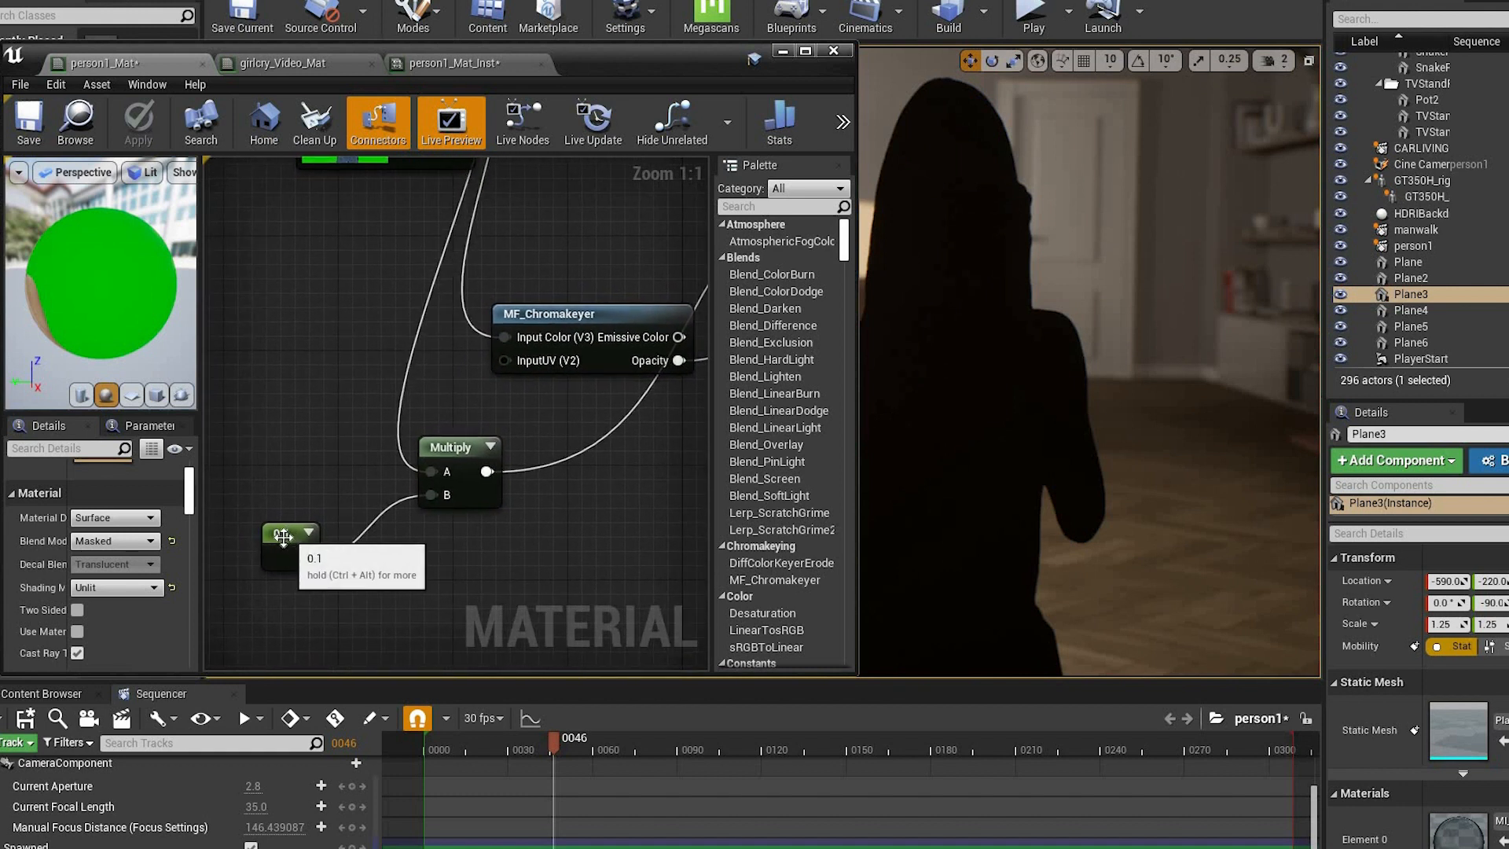
Select the brightness multiplier Constant node and apply the material.
click(288, 544)
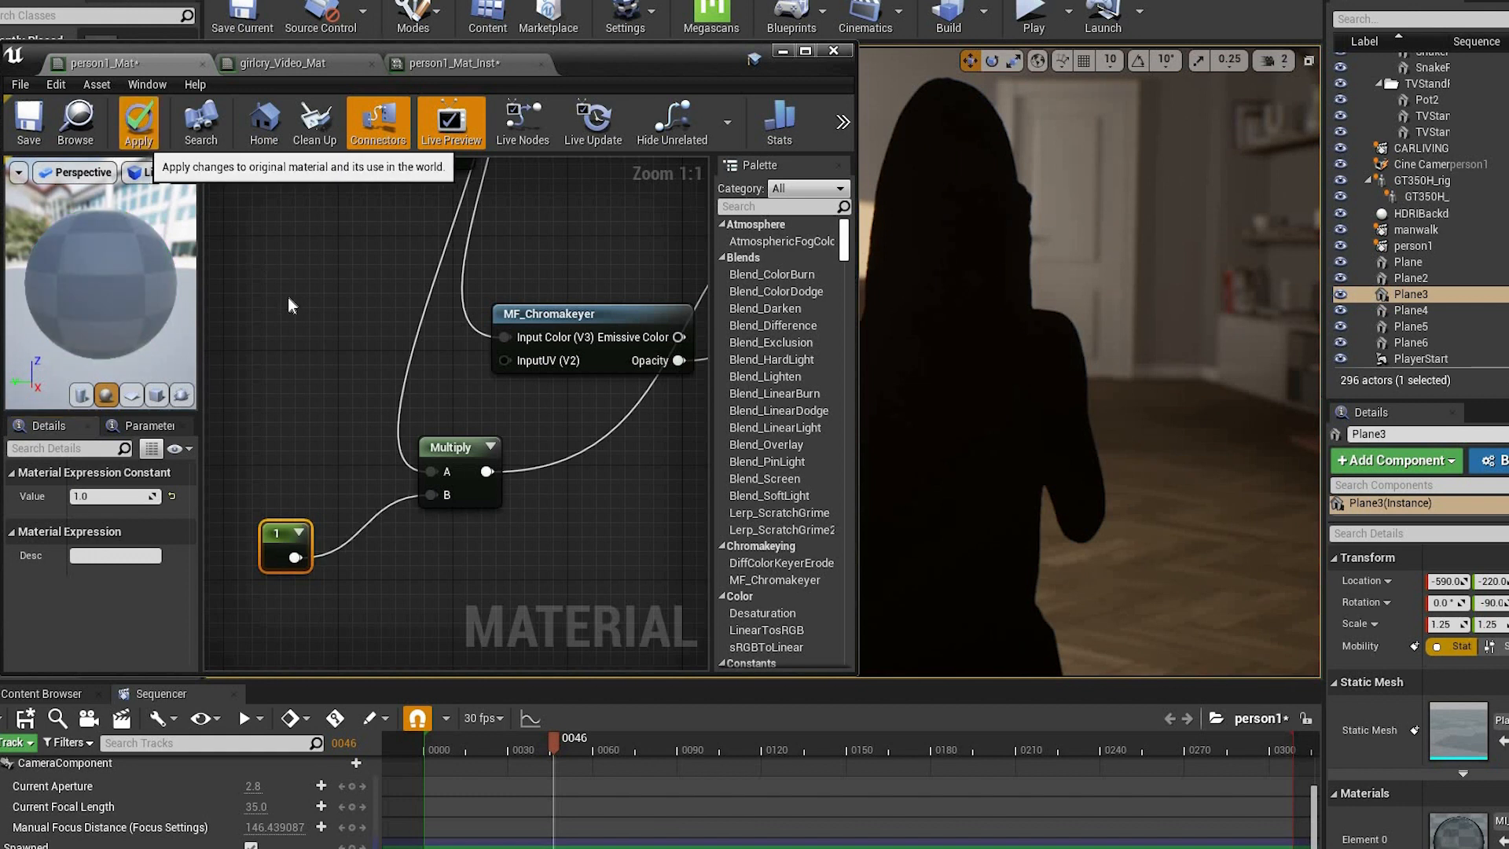
click(138, 123)
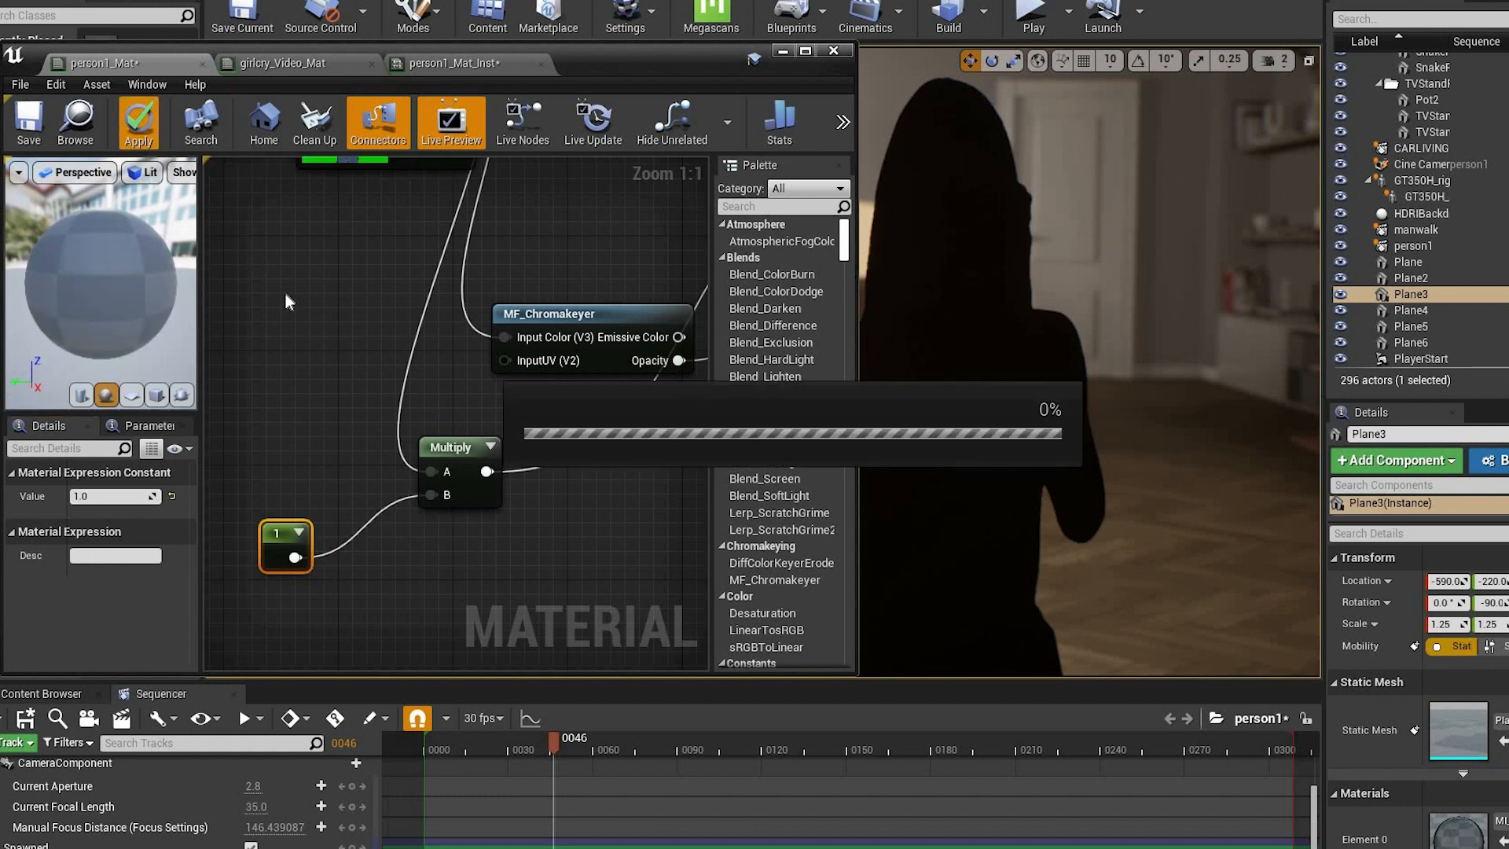
click(137, 123)
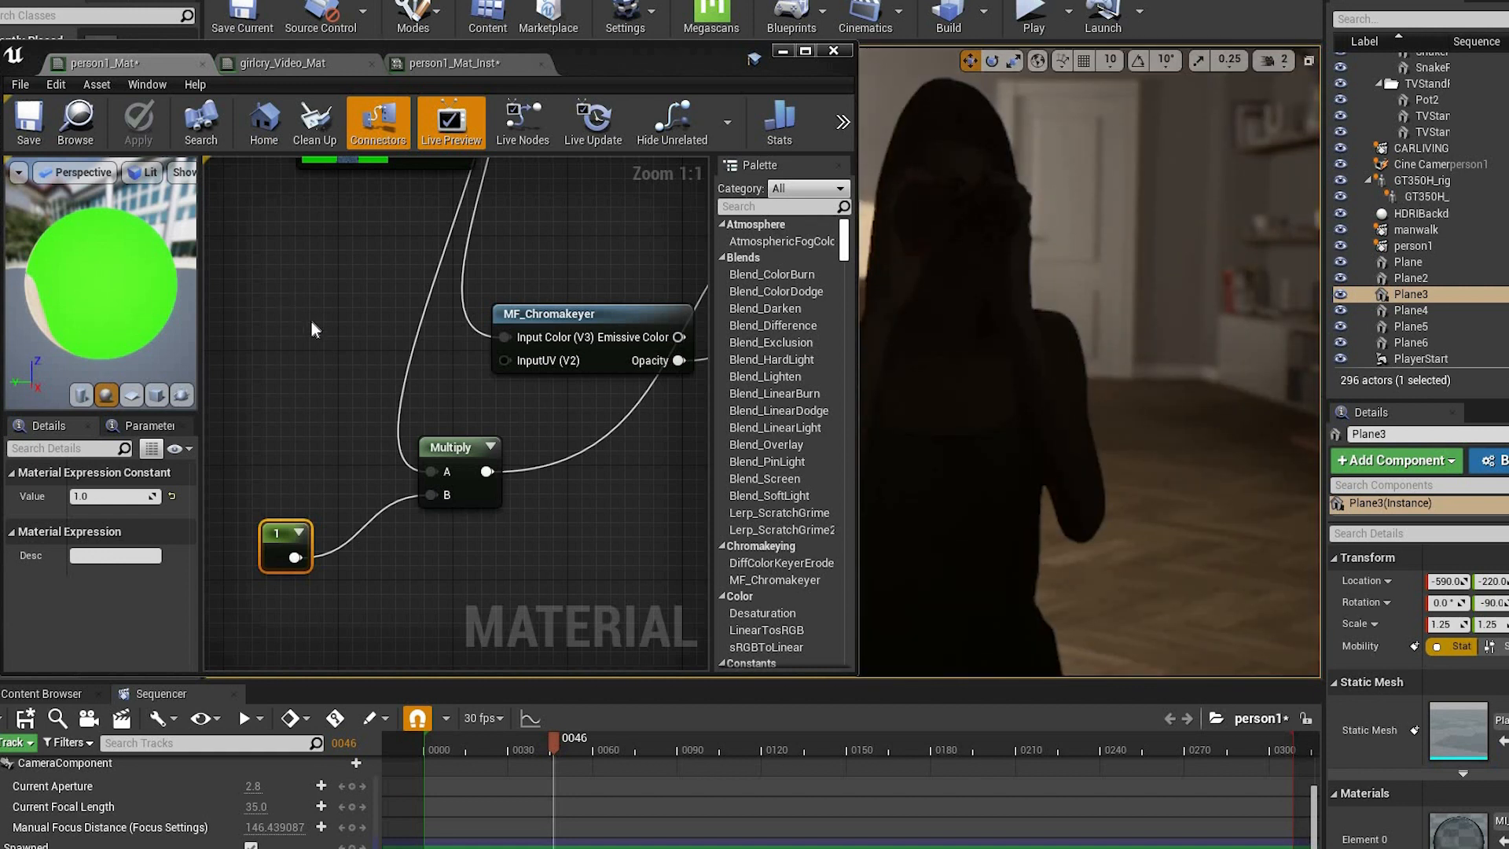
Raise the multiplier constant to 20, then 25, applying each, and minimise the Material Editor.
click(109, 496)
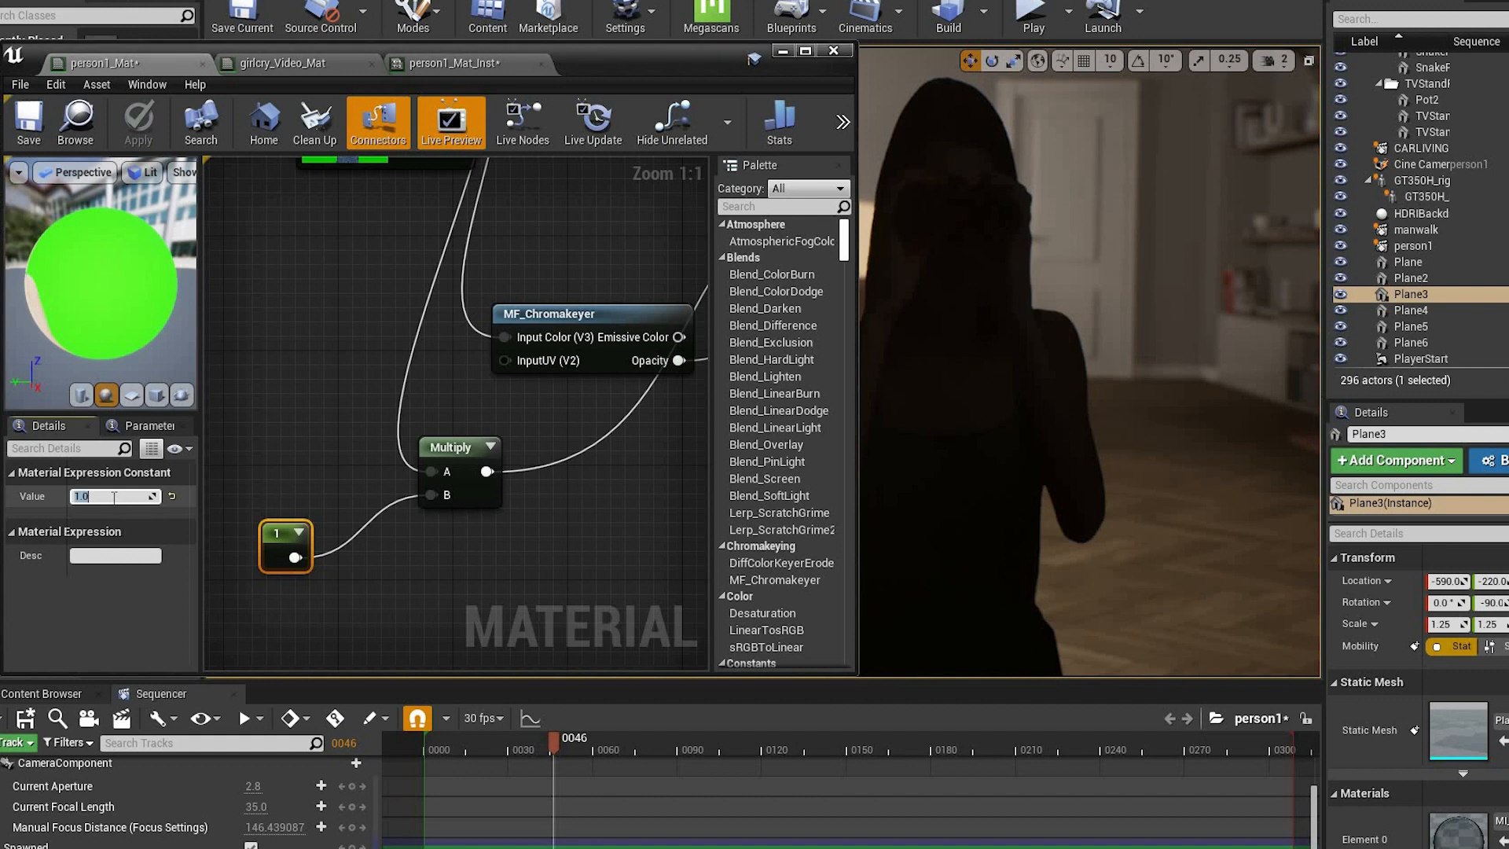
text(20)
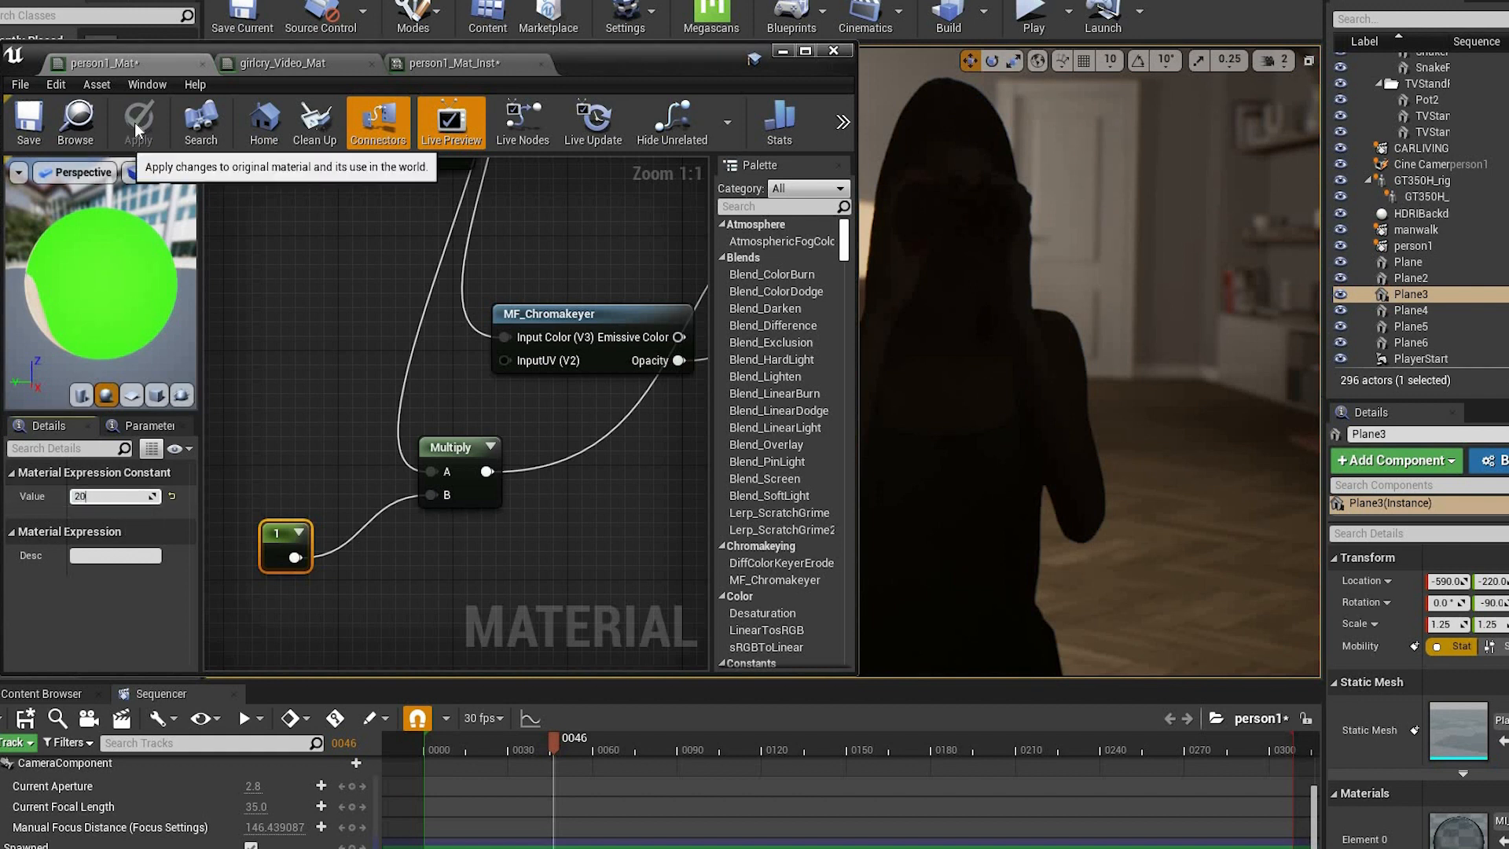
click(138, 122)
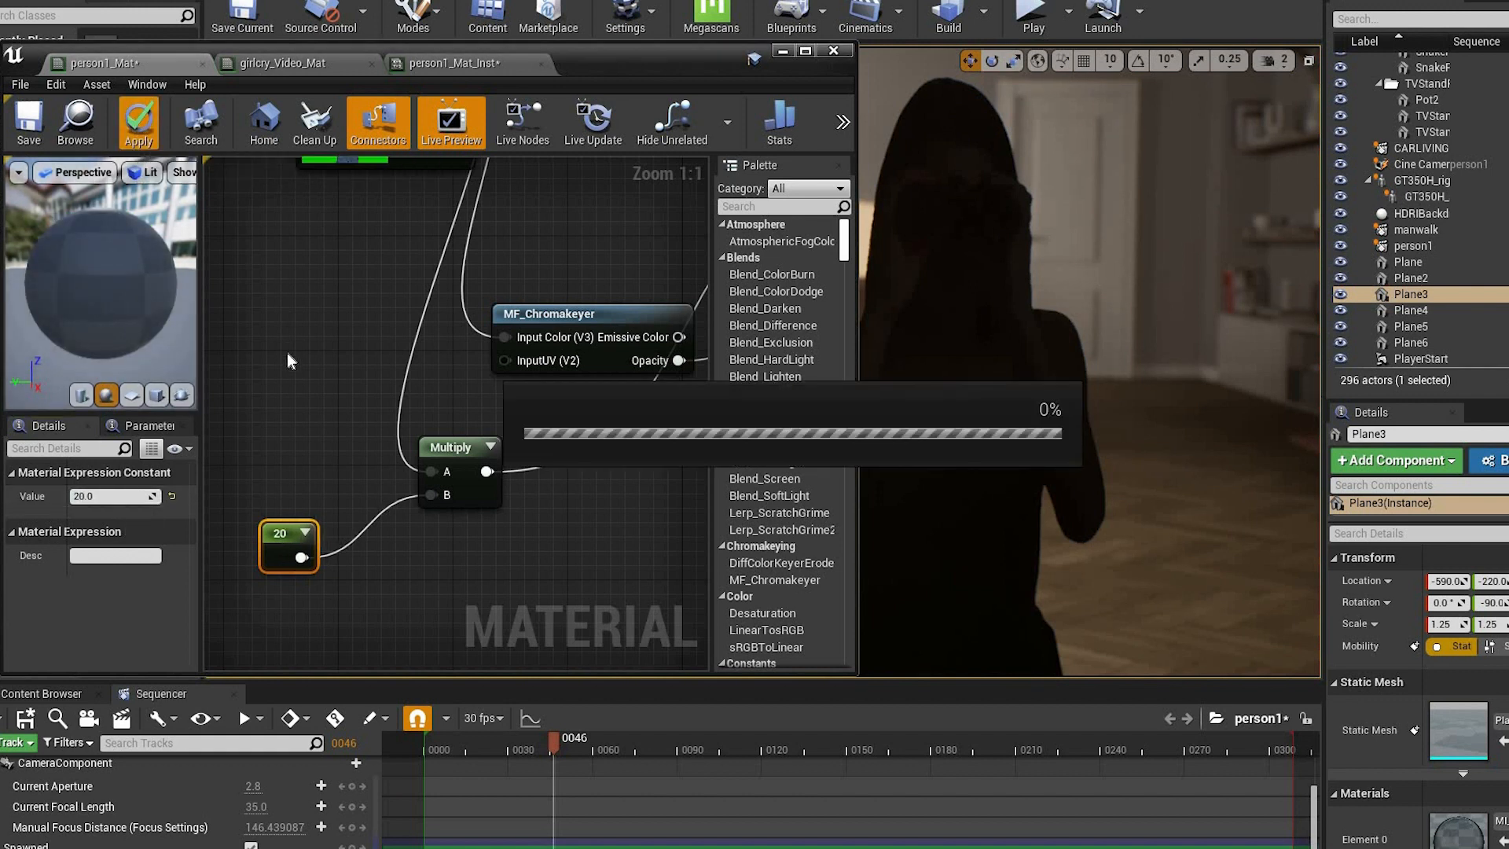
click(138, 122)
text(25)
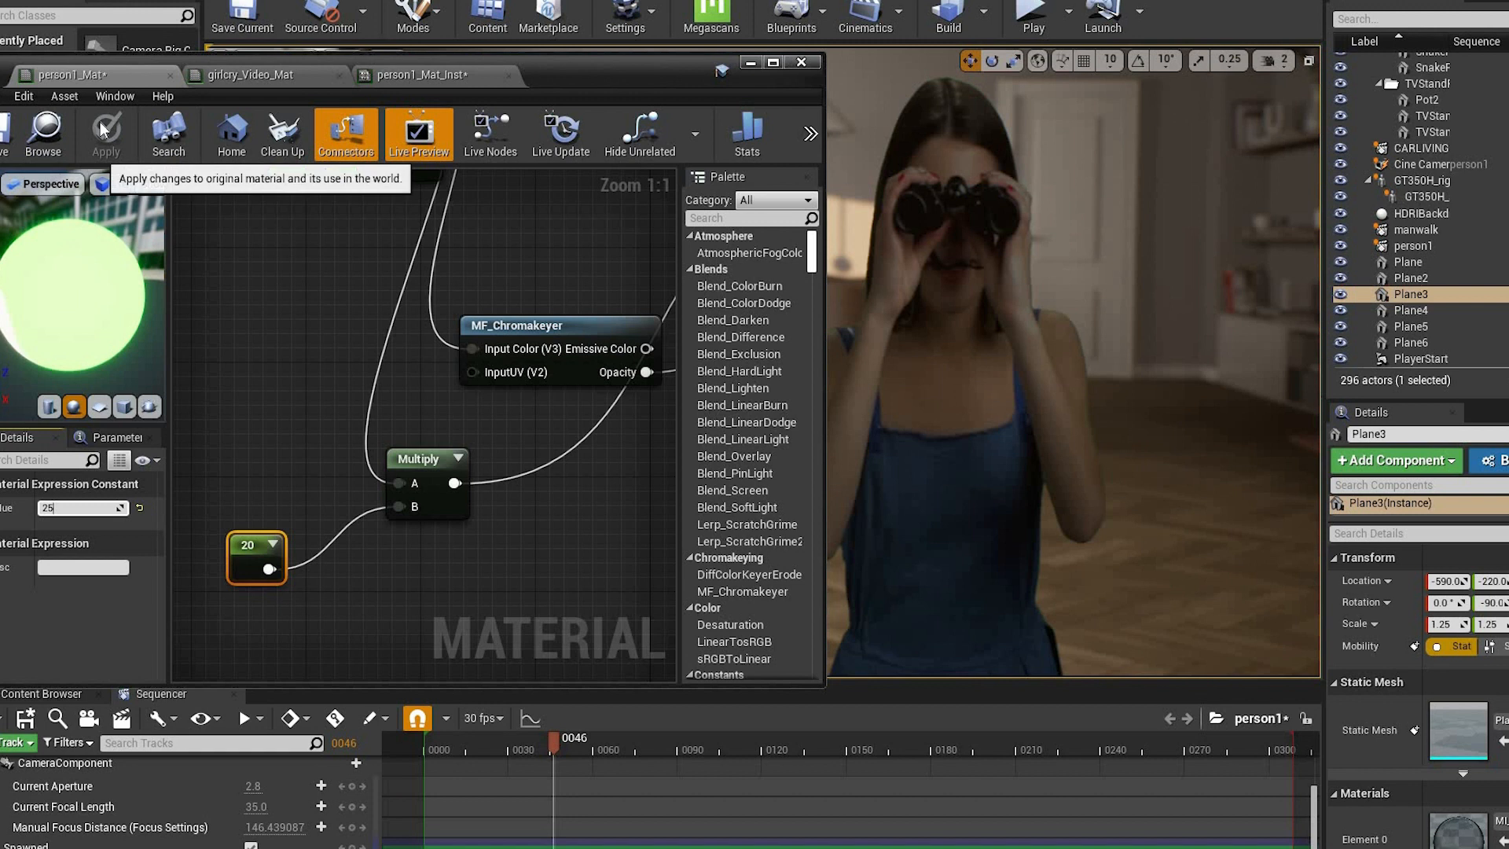
click(107, 133)
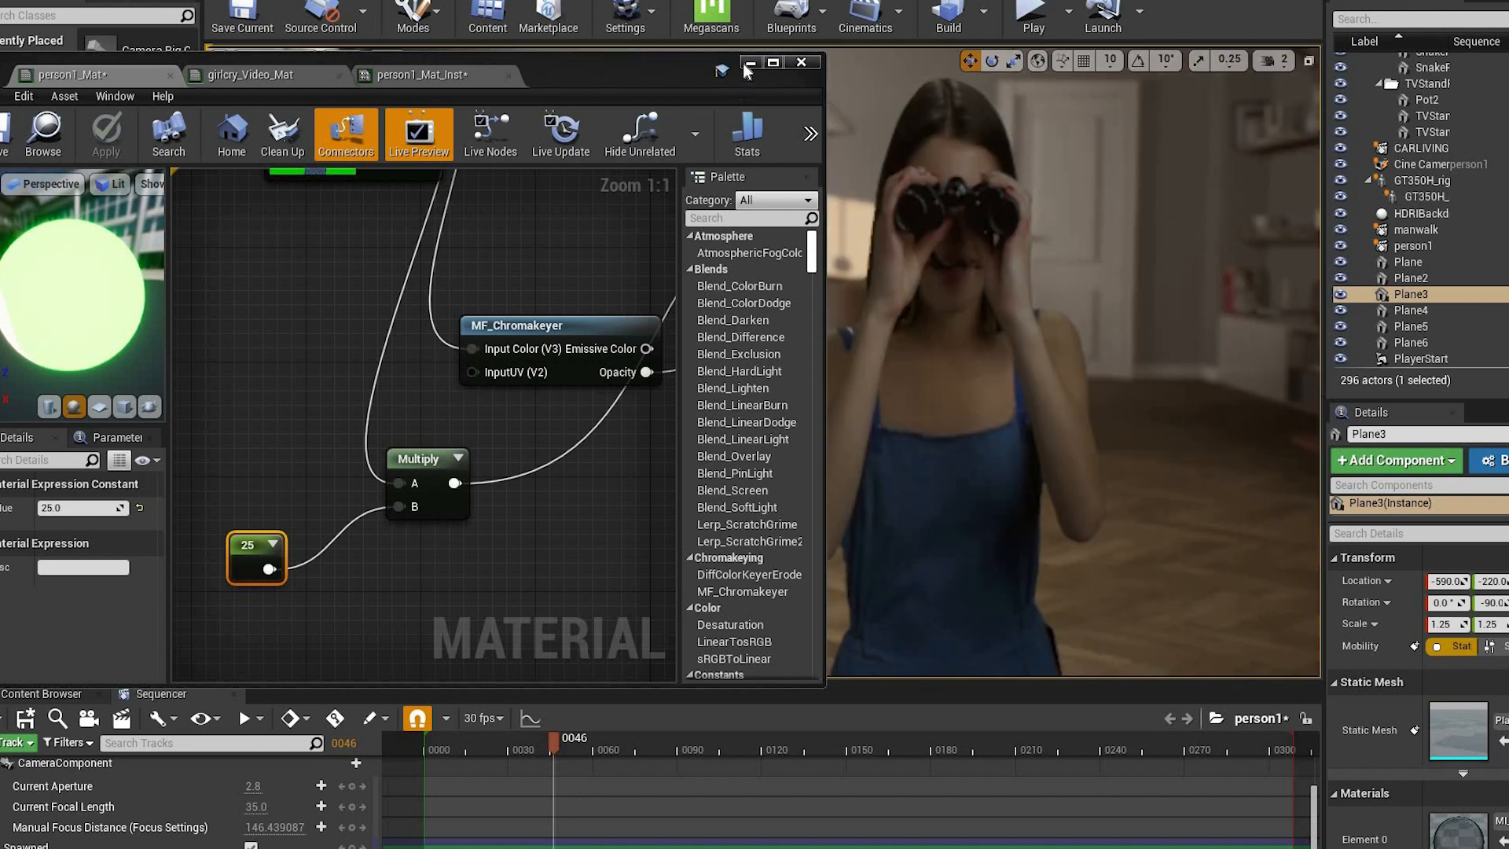
click(801, 61)
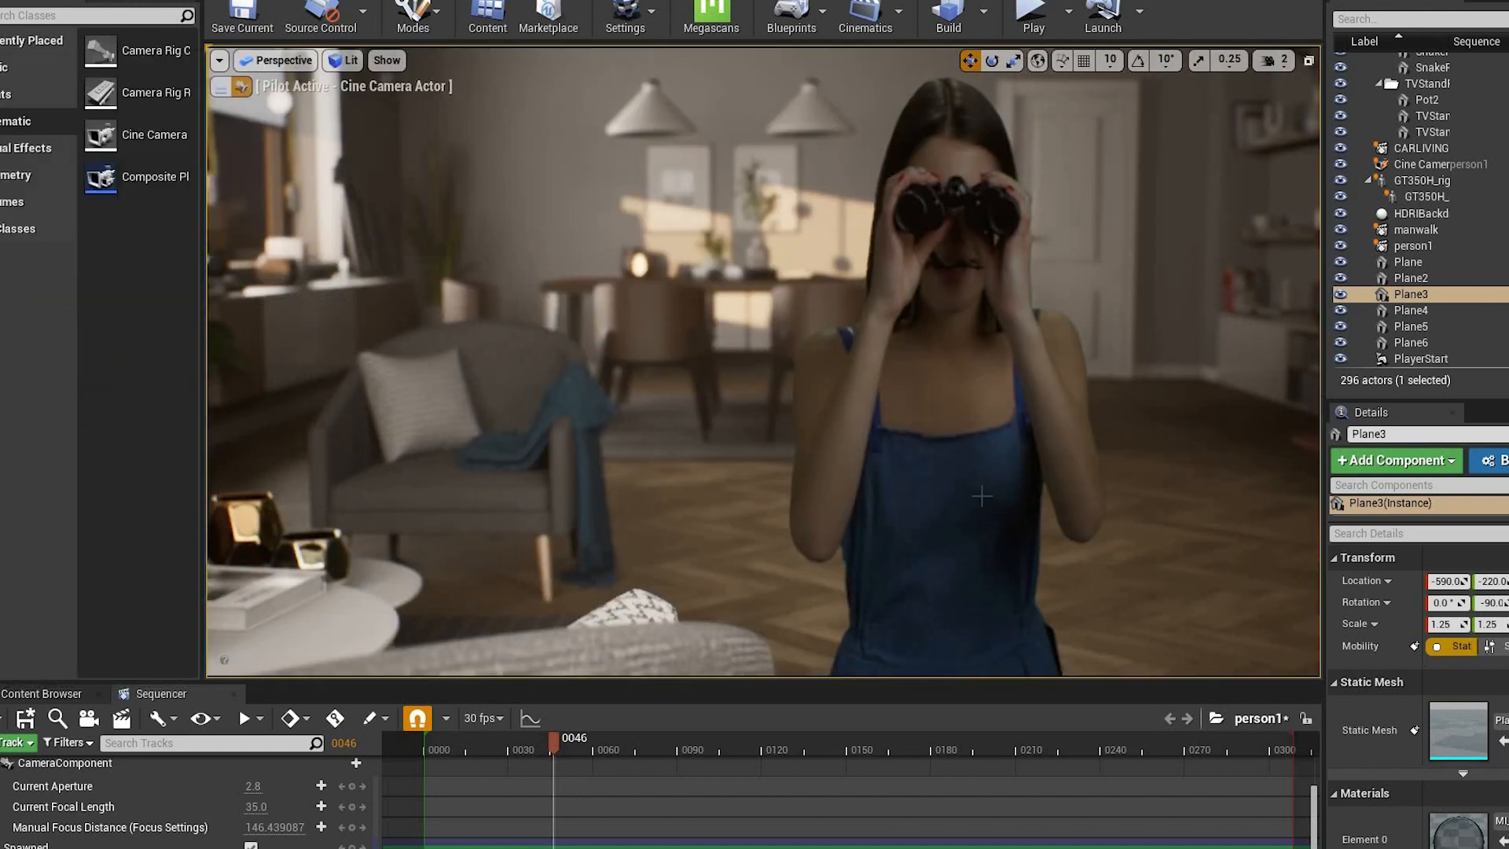
click(1406, 261)
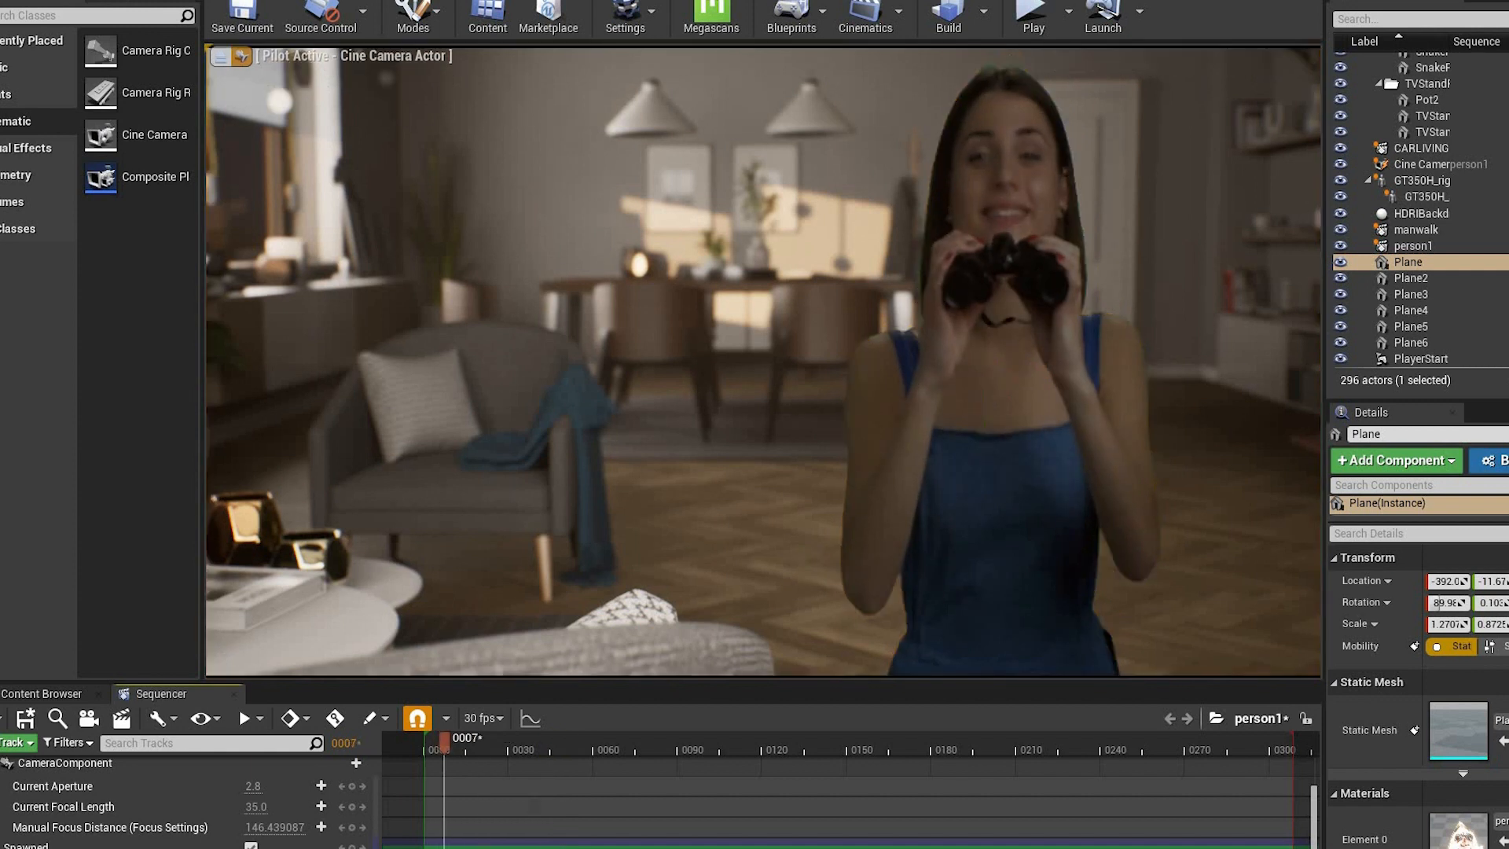
drag(445, 737, 612, 737)
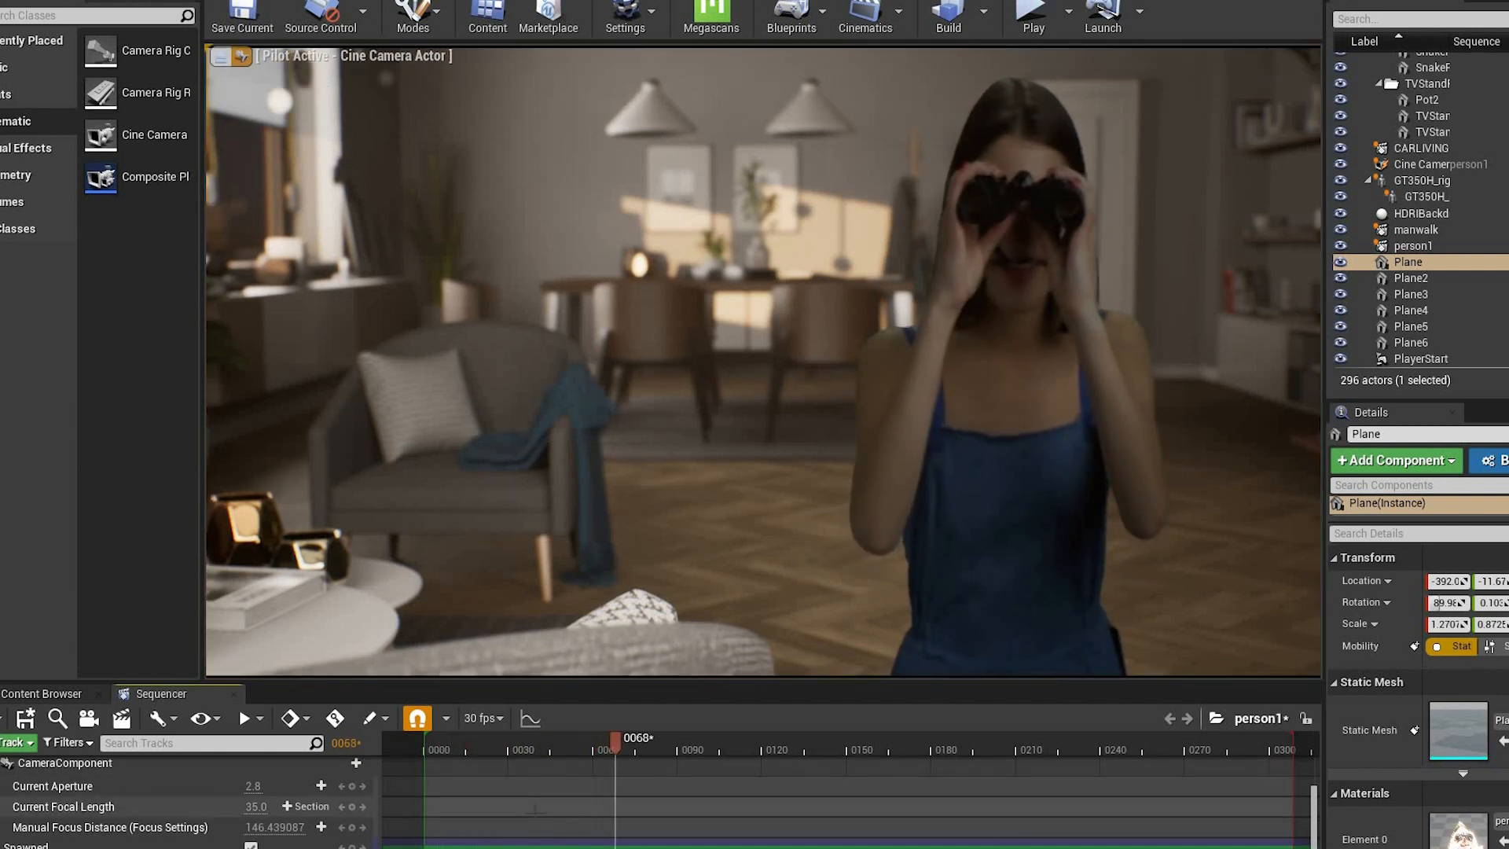